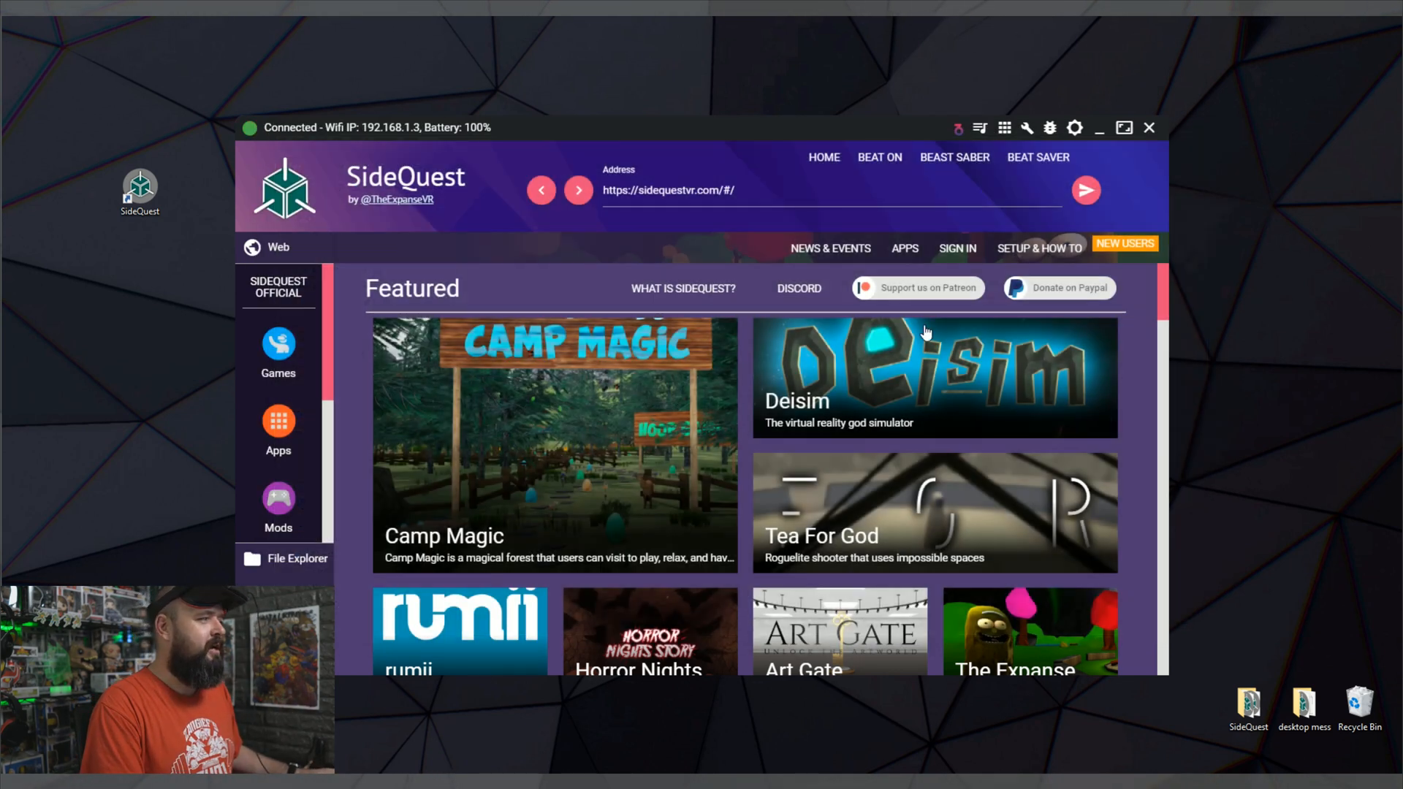
mouse_move(756, 418)
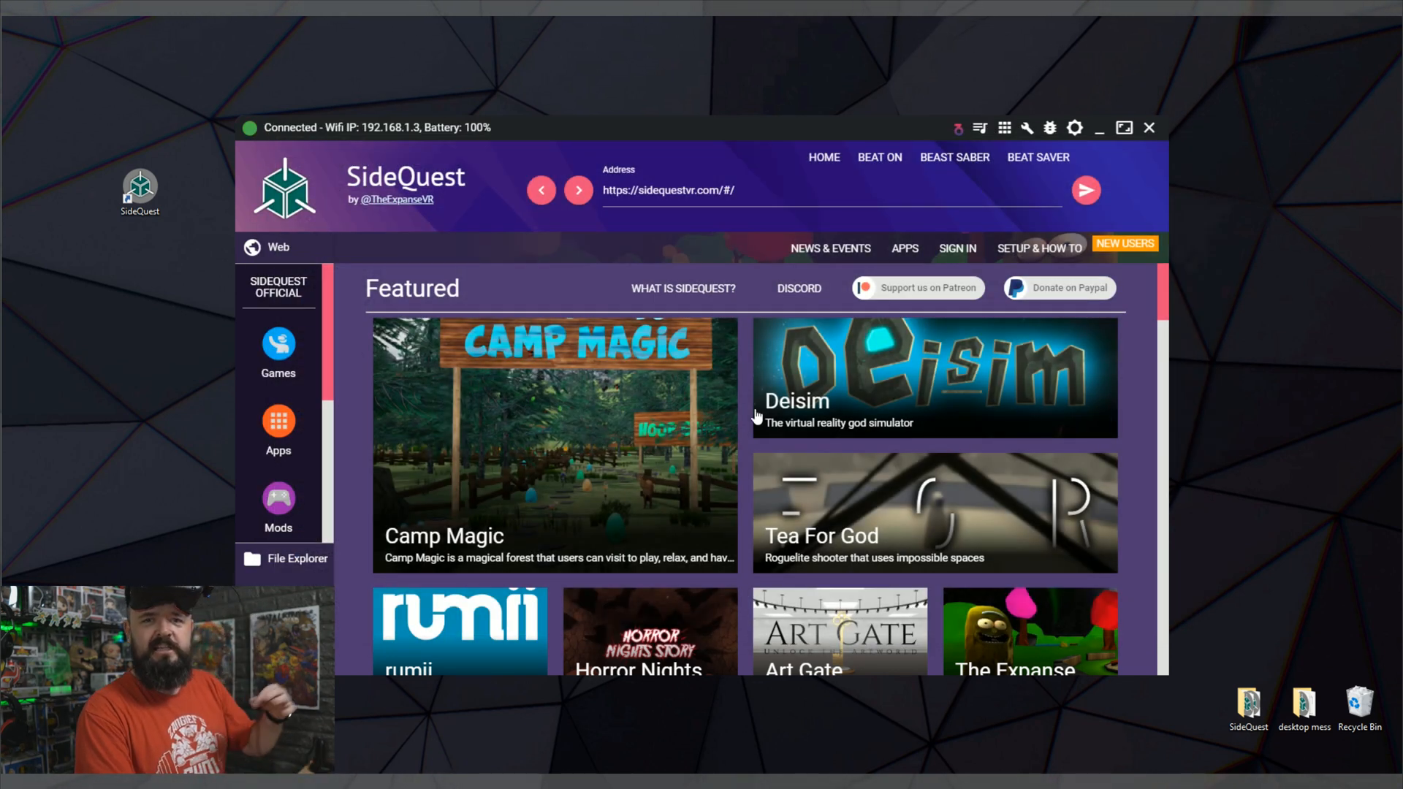
mouse_move(590, 291)
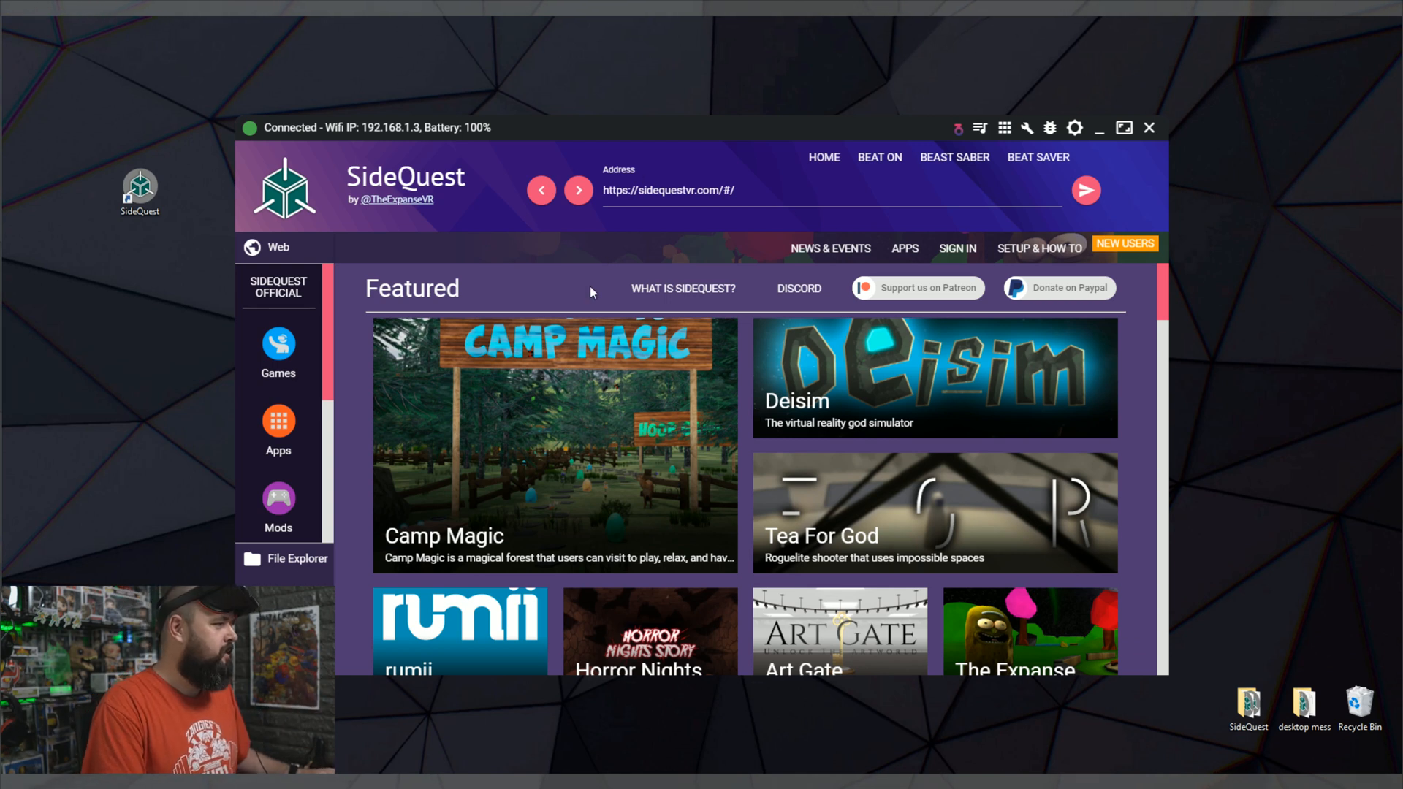
mouse_move(491, 300)
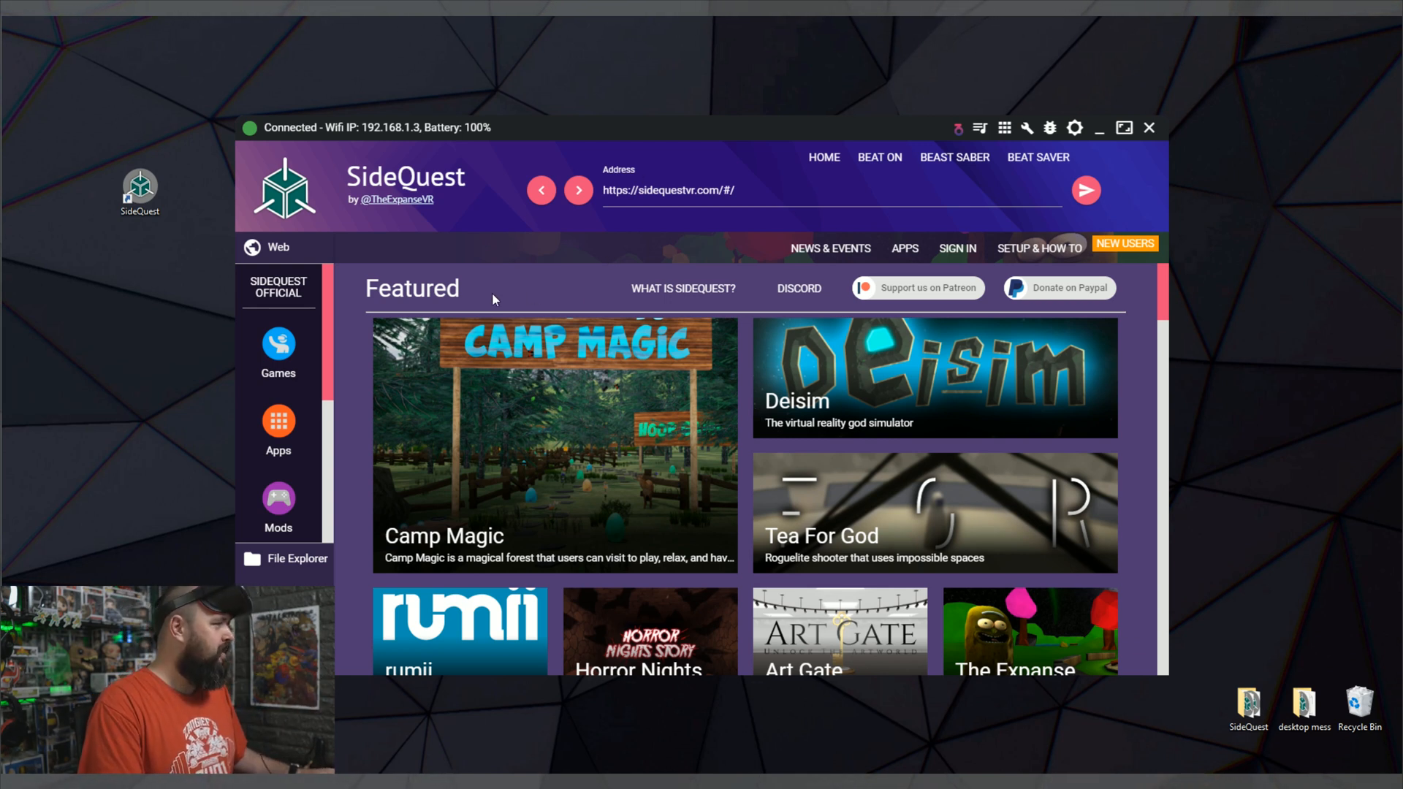
mouse_move(370, 225)
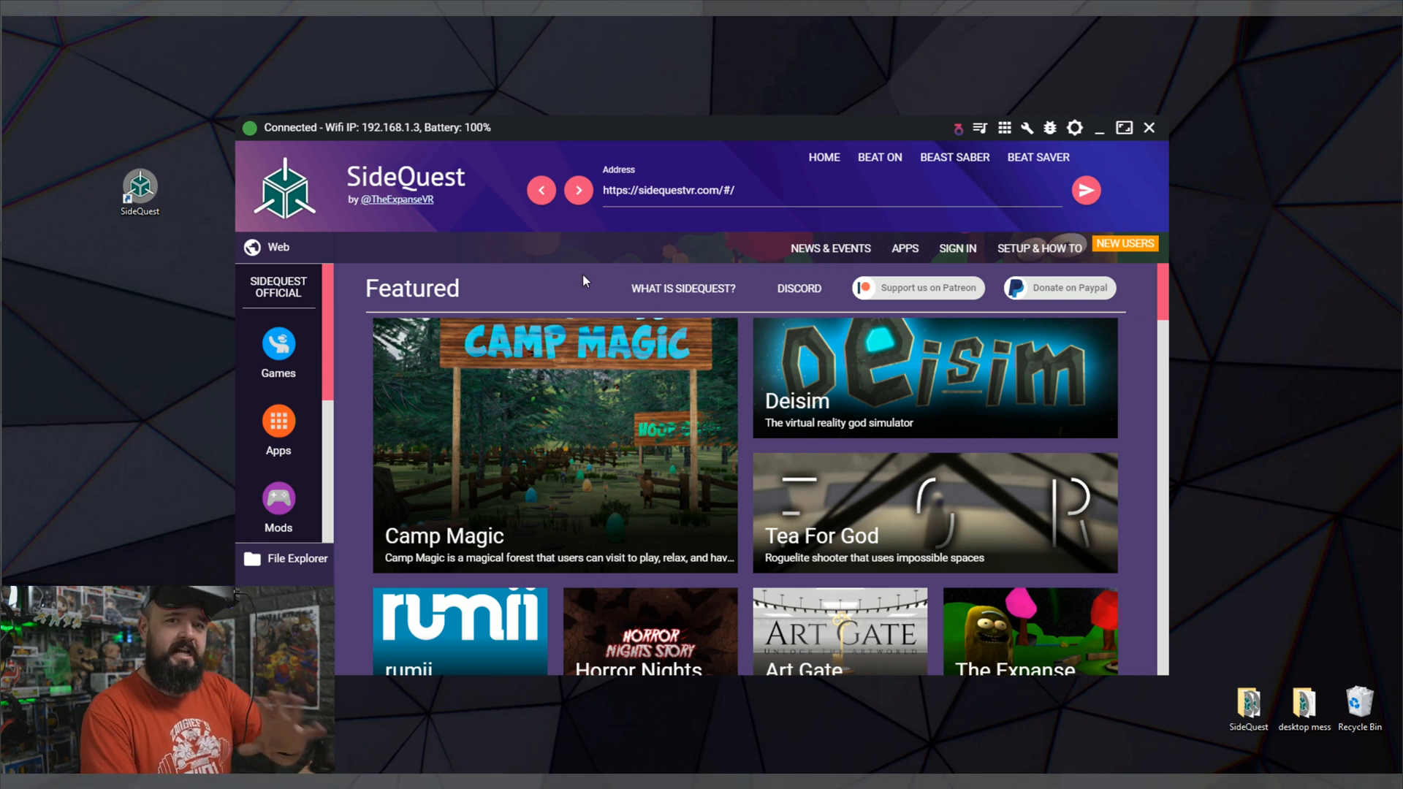
mouse_move(682, 287)
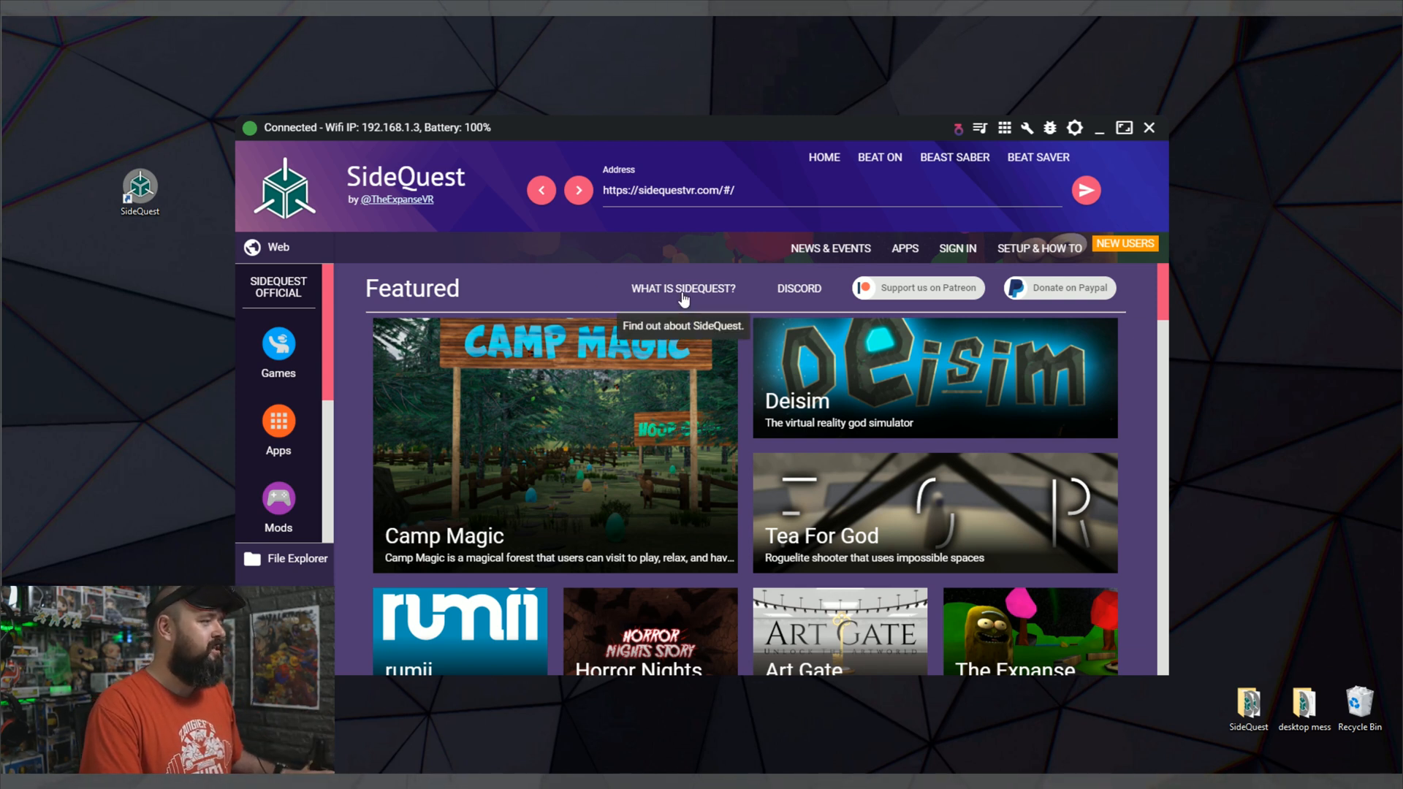
- Skim the SideQuest intro, then load BeatOn's song and mod Upload page from the header
left_click(681, 288)
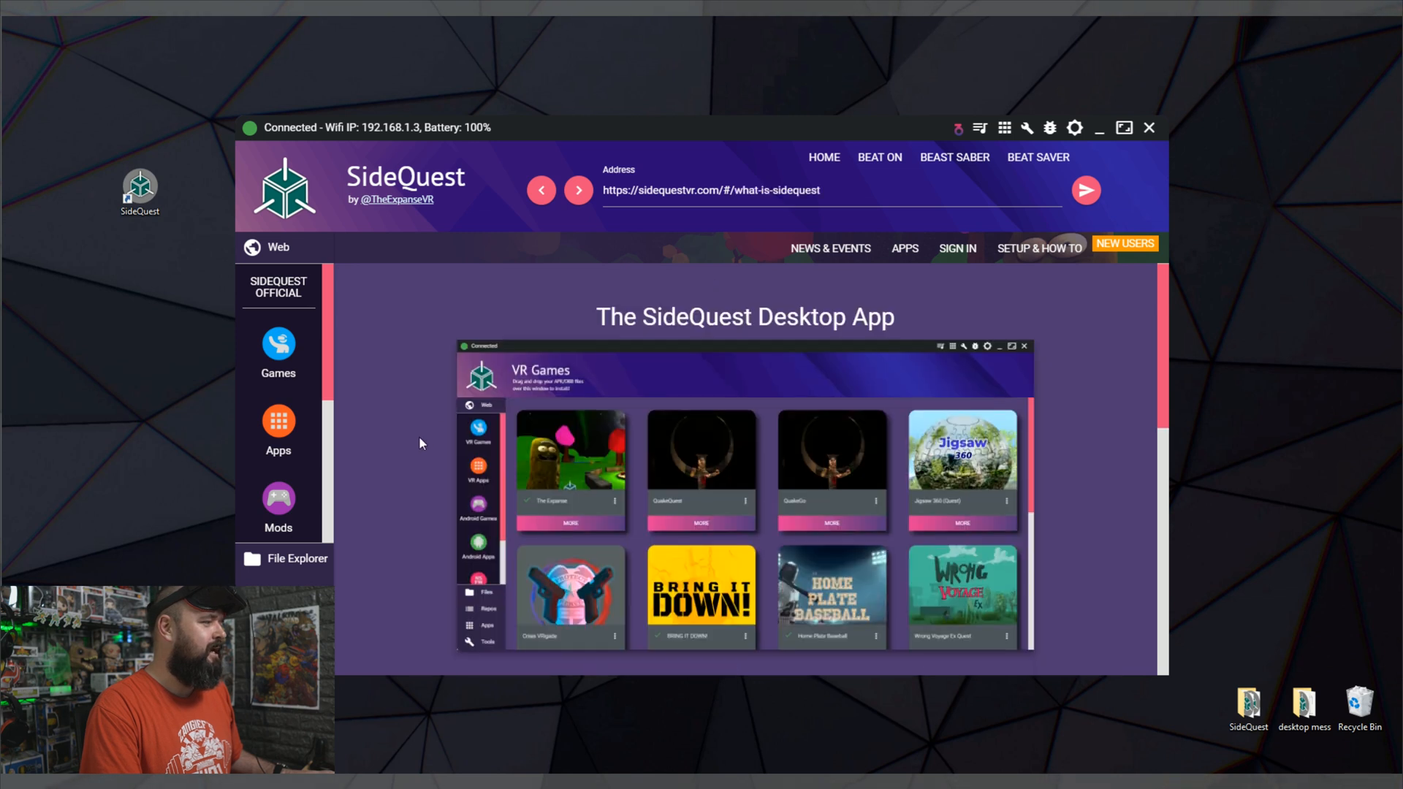
scroll("down", 3)
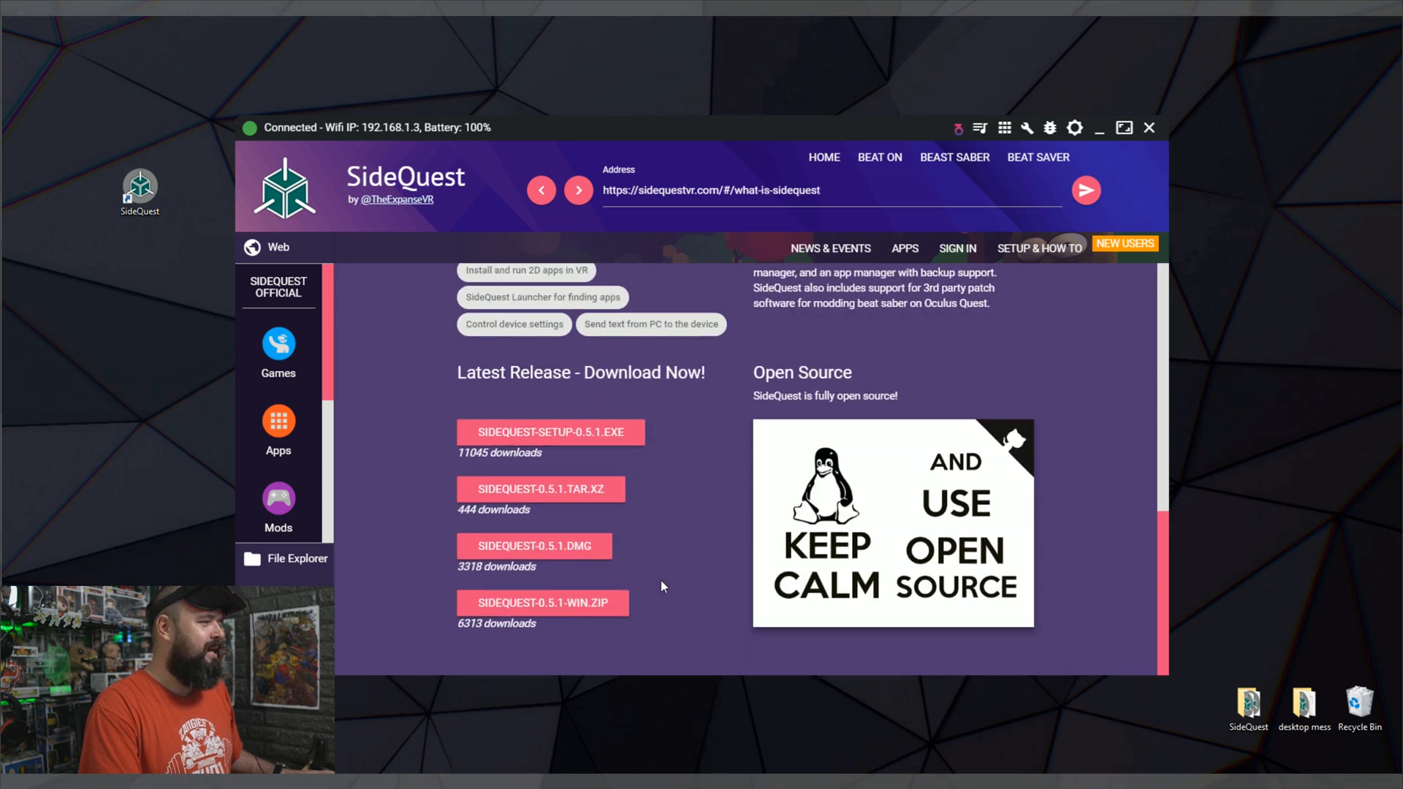
mouse_move(674, 521)
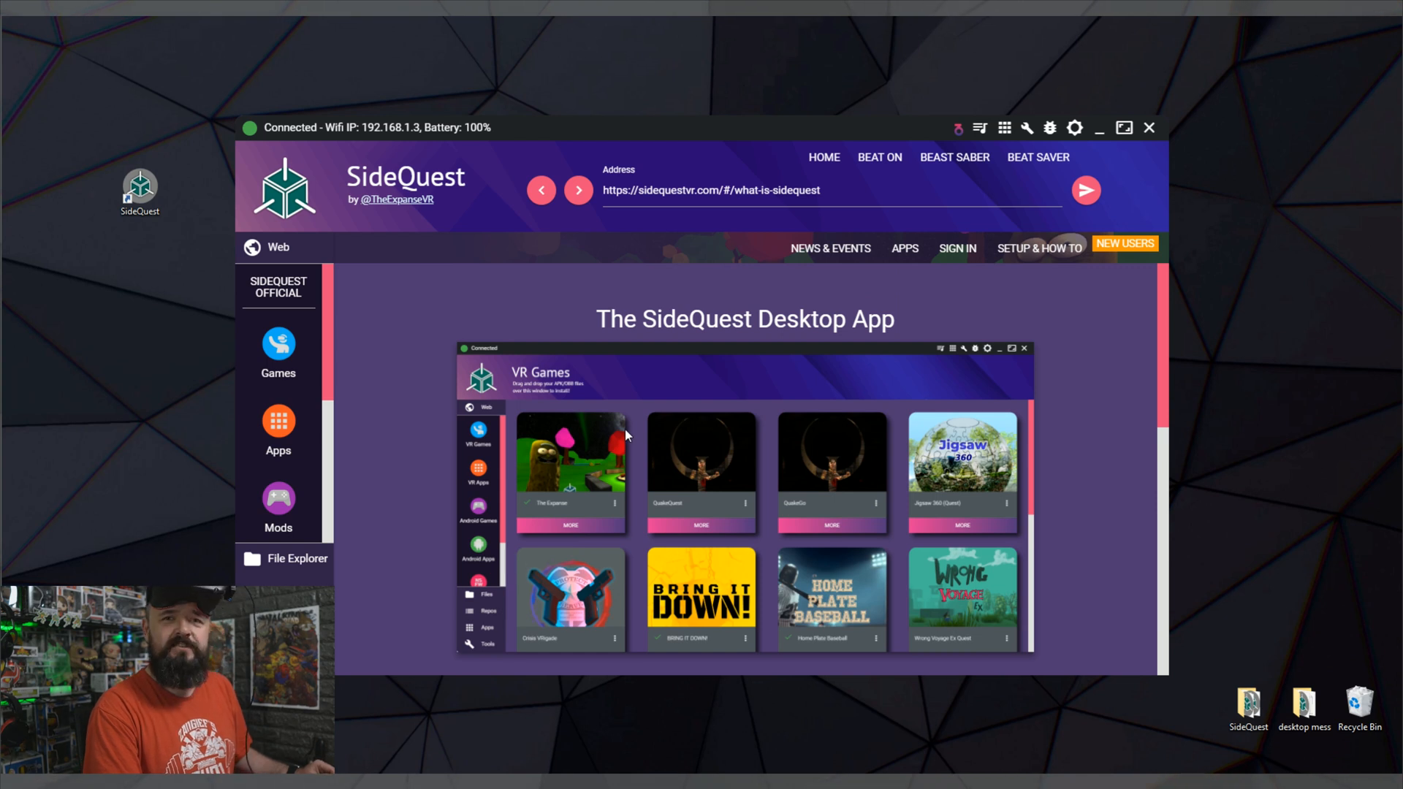
mouse_move(432, 224)
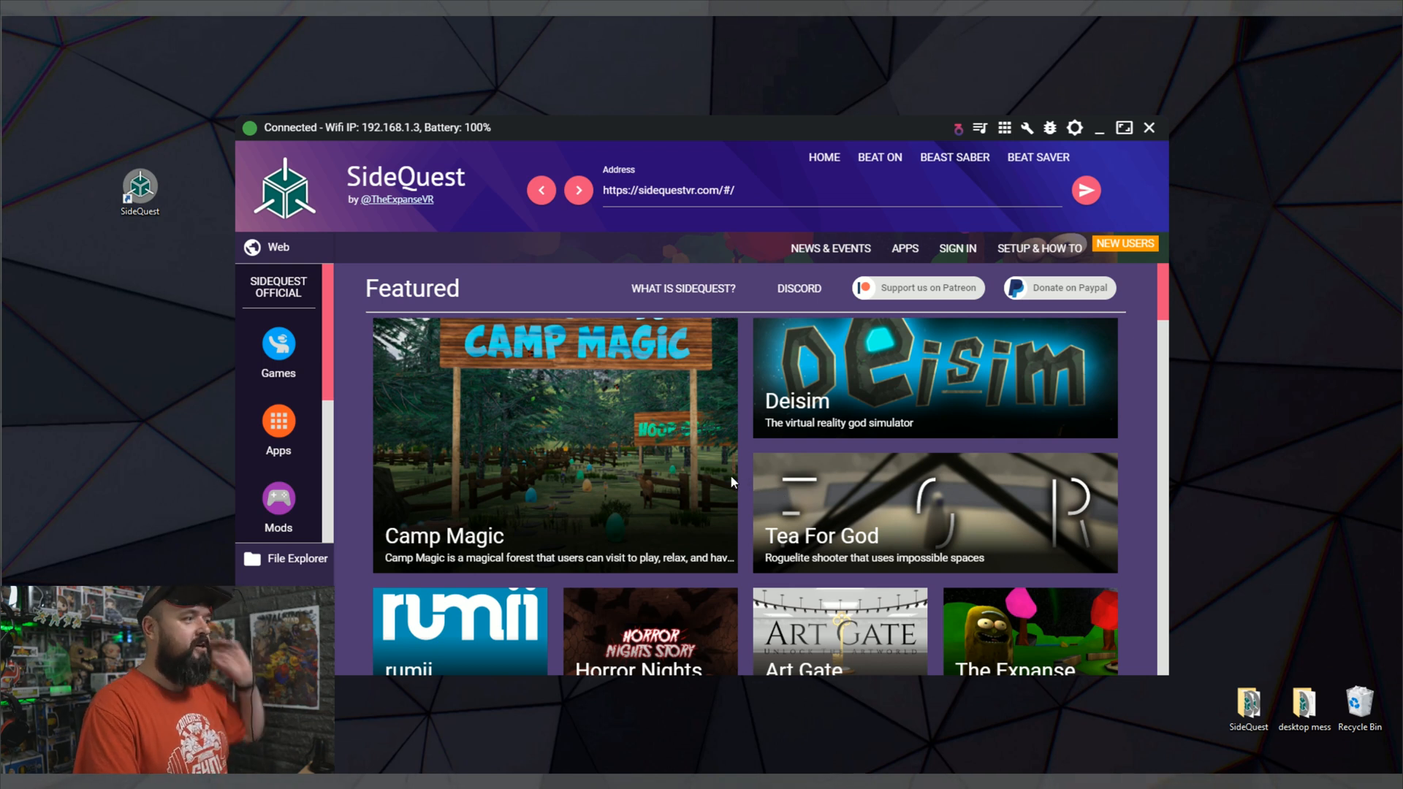
left_click(868, 190)
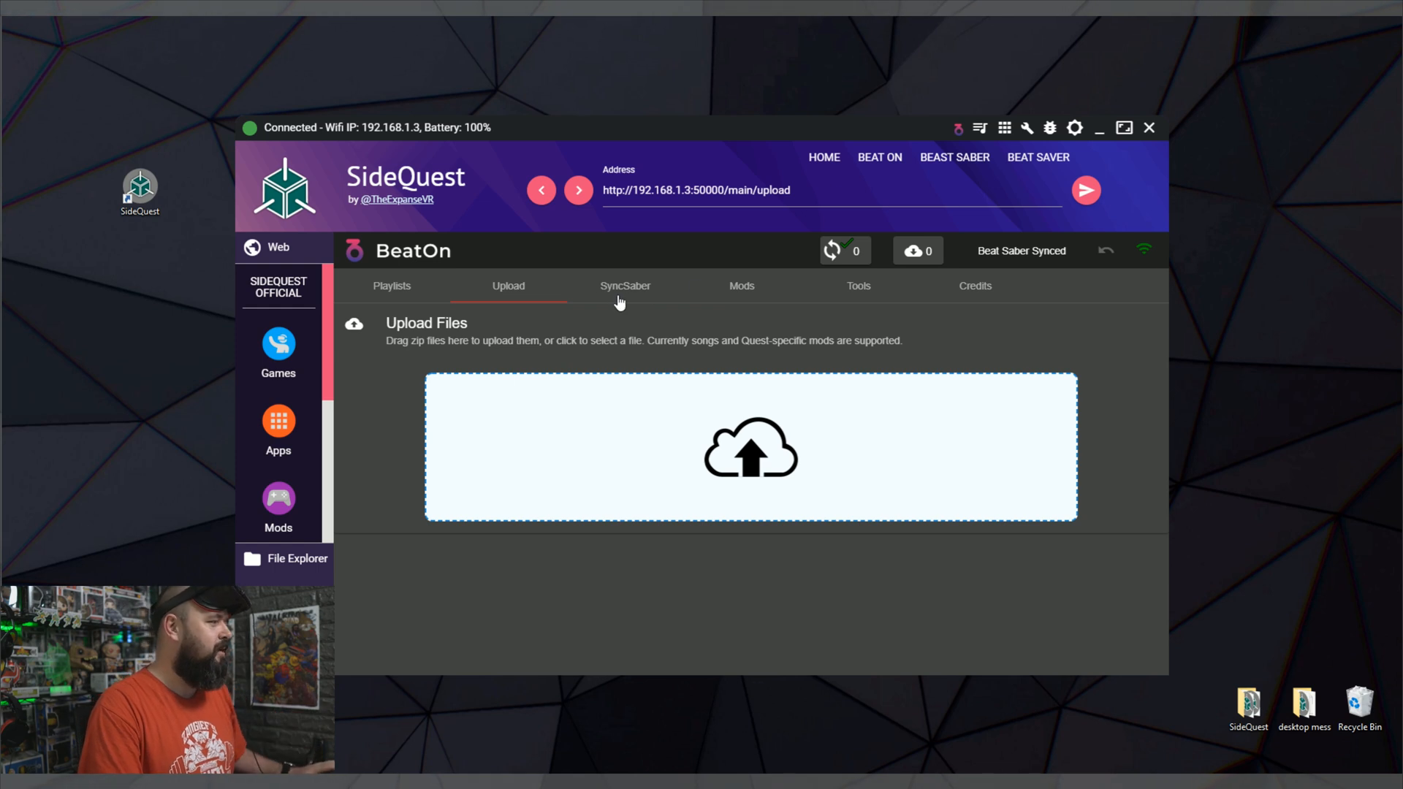
mouse_move(635, 289)
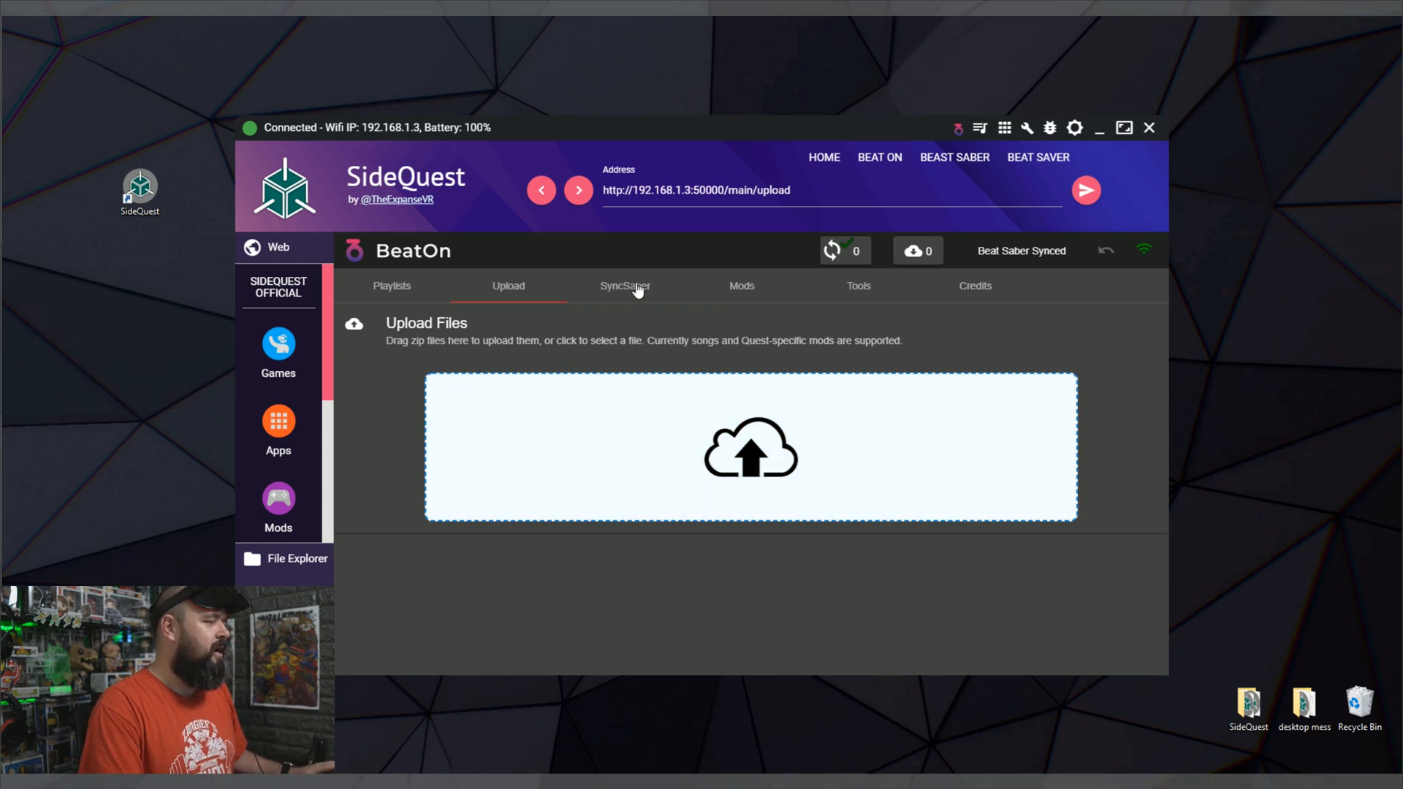
- View BeatOn's SyncSaber feeds, where only BeatSaver Hot is enabled at 10 songs
left_click(623, 286)
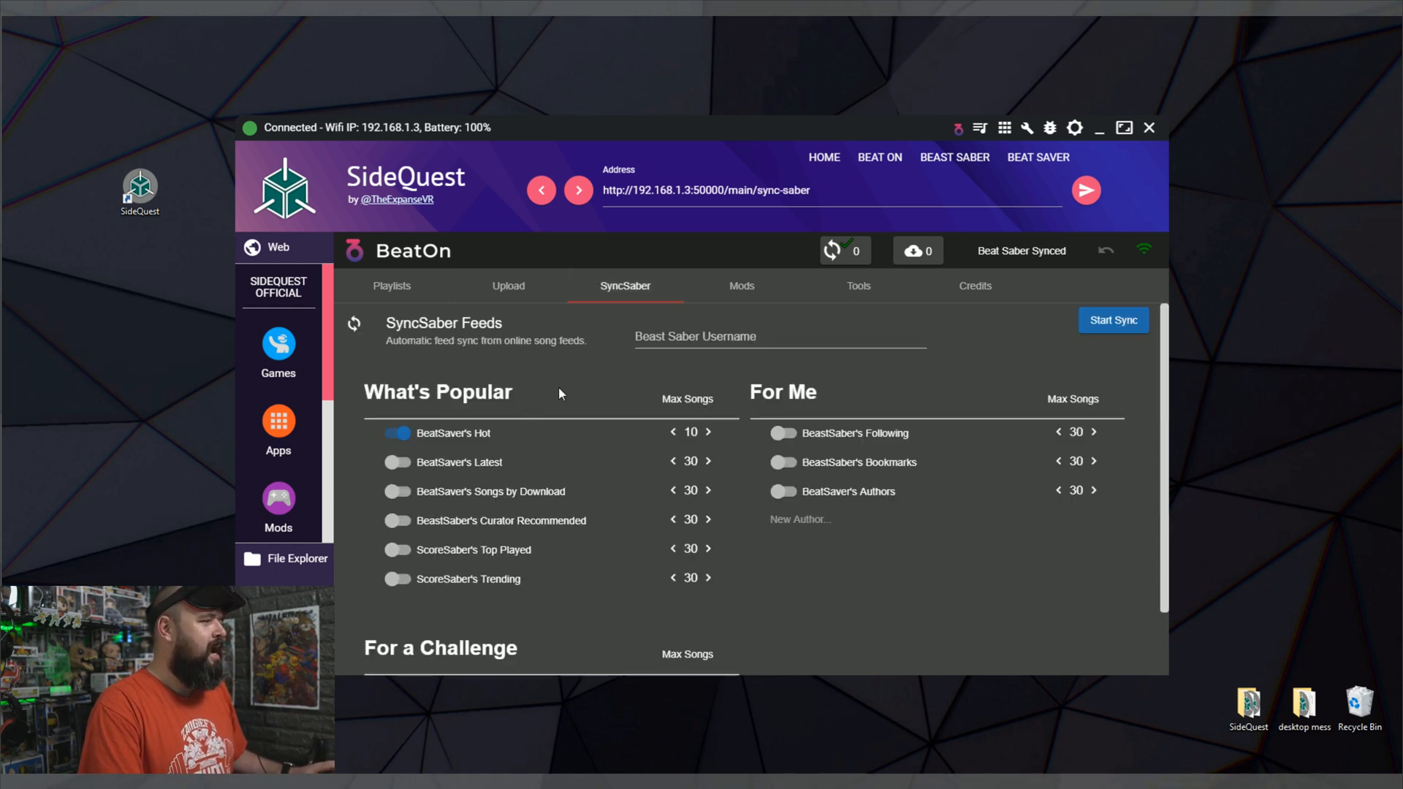
mouse_move(605, 400)
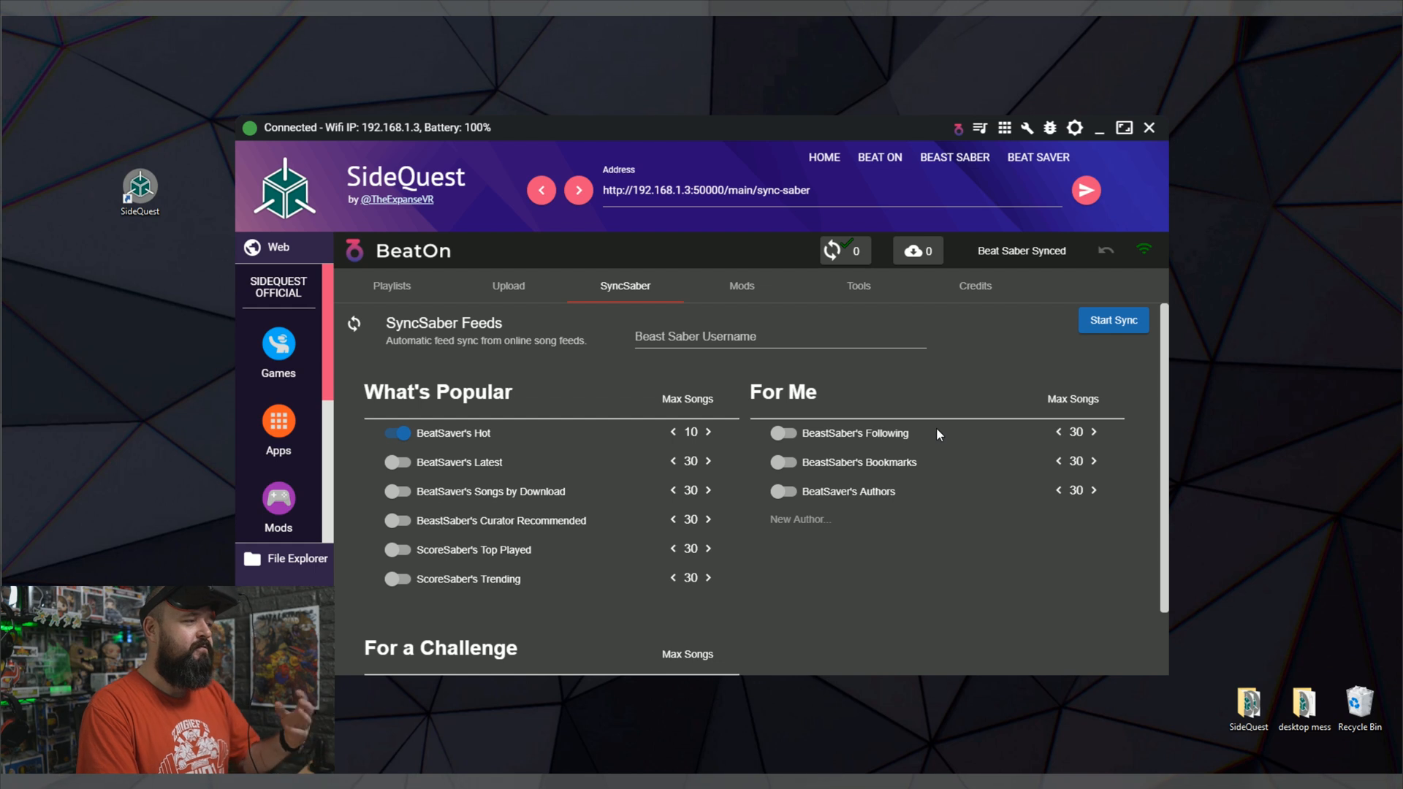
mouse_move(786, 438)
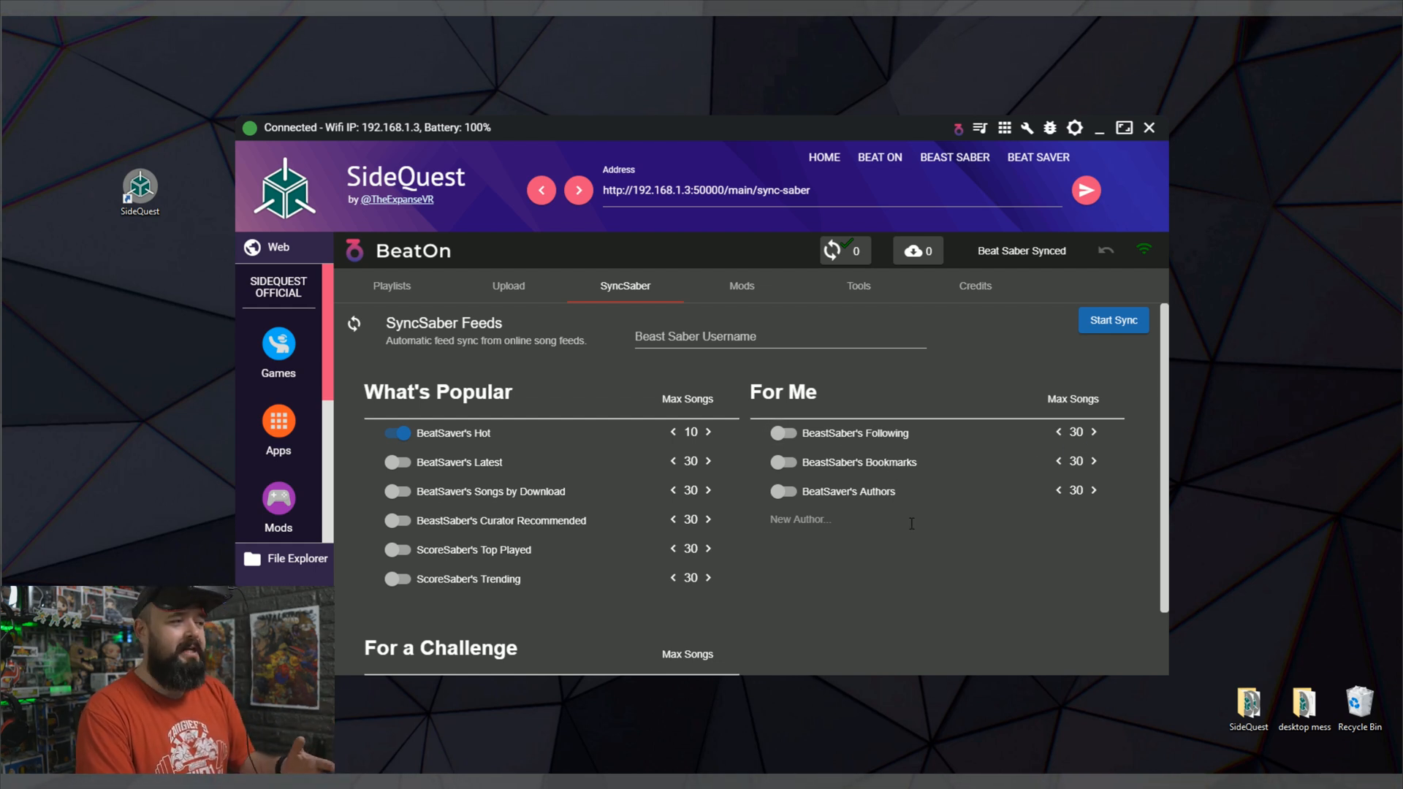
mouse_move(824, 495)
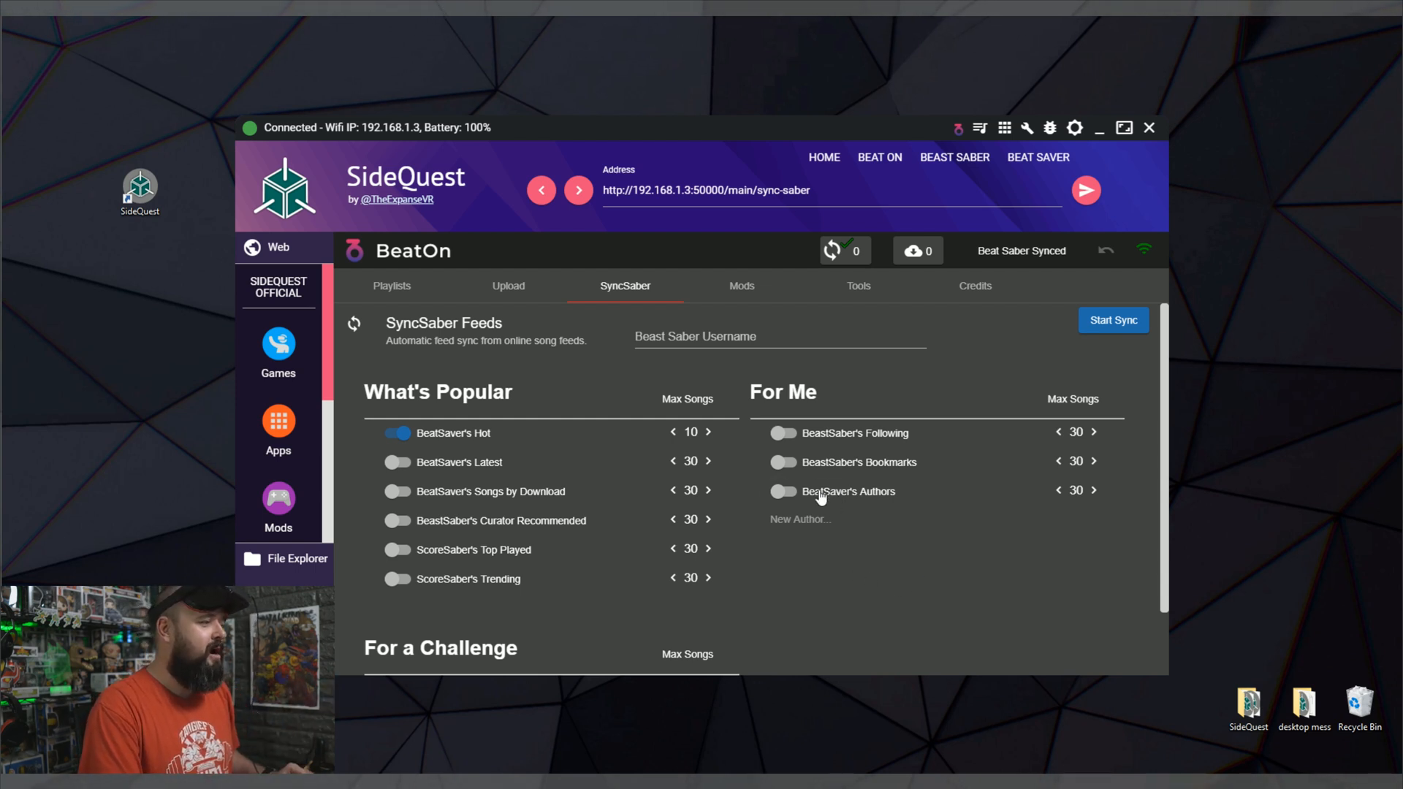
scroll("down", 3)
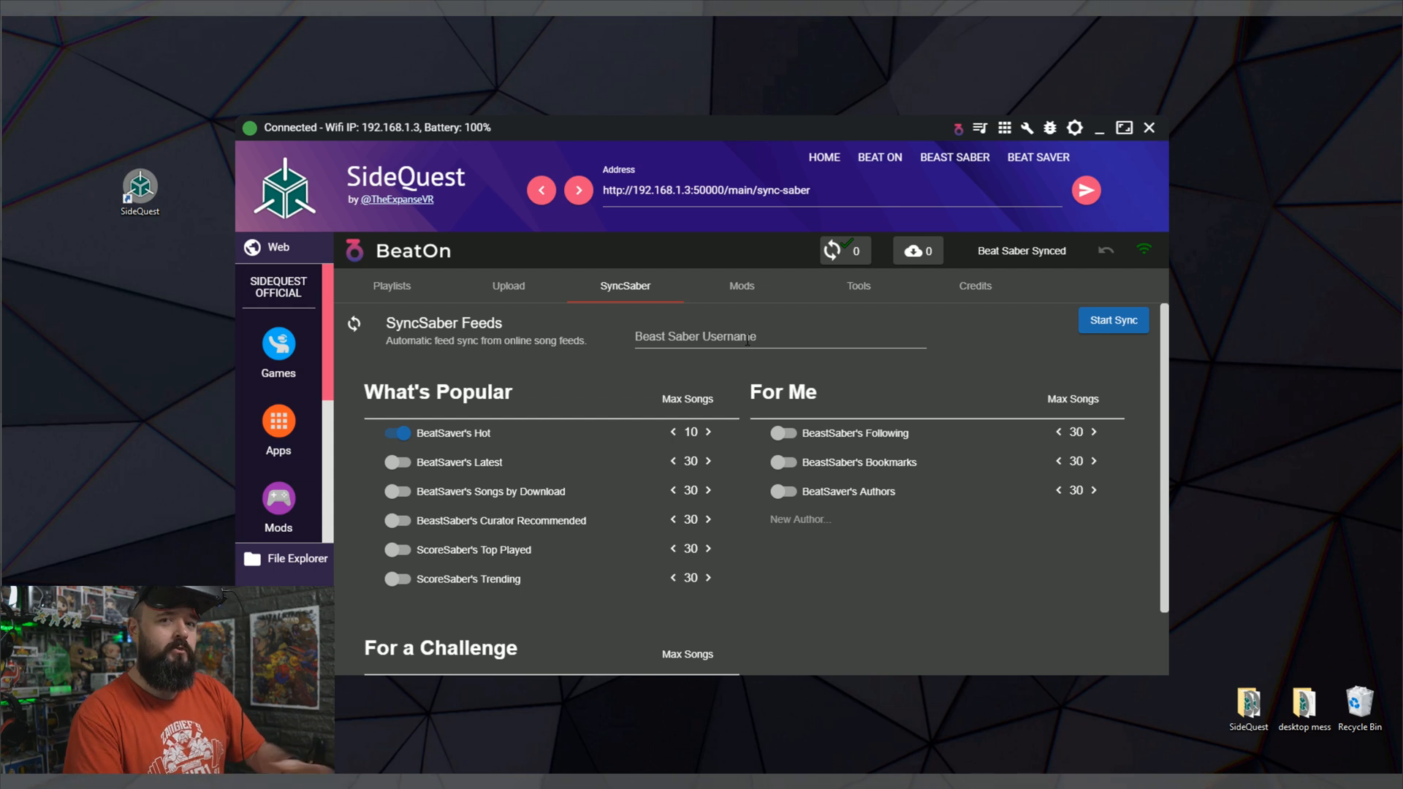
mouse_move(503, 477)
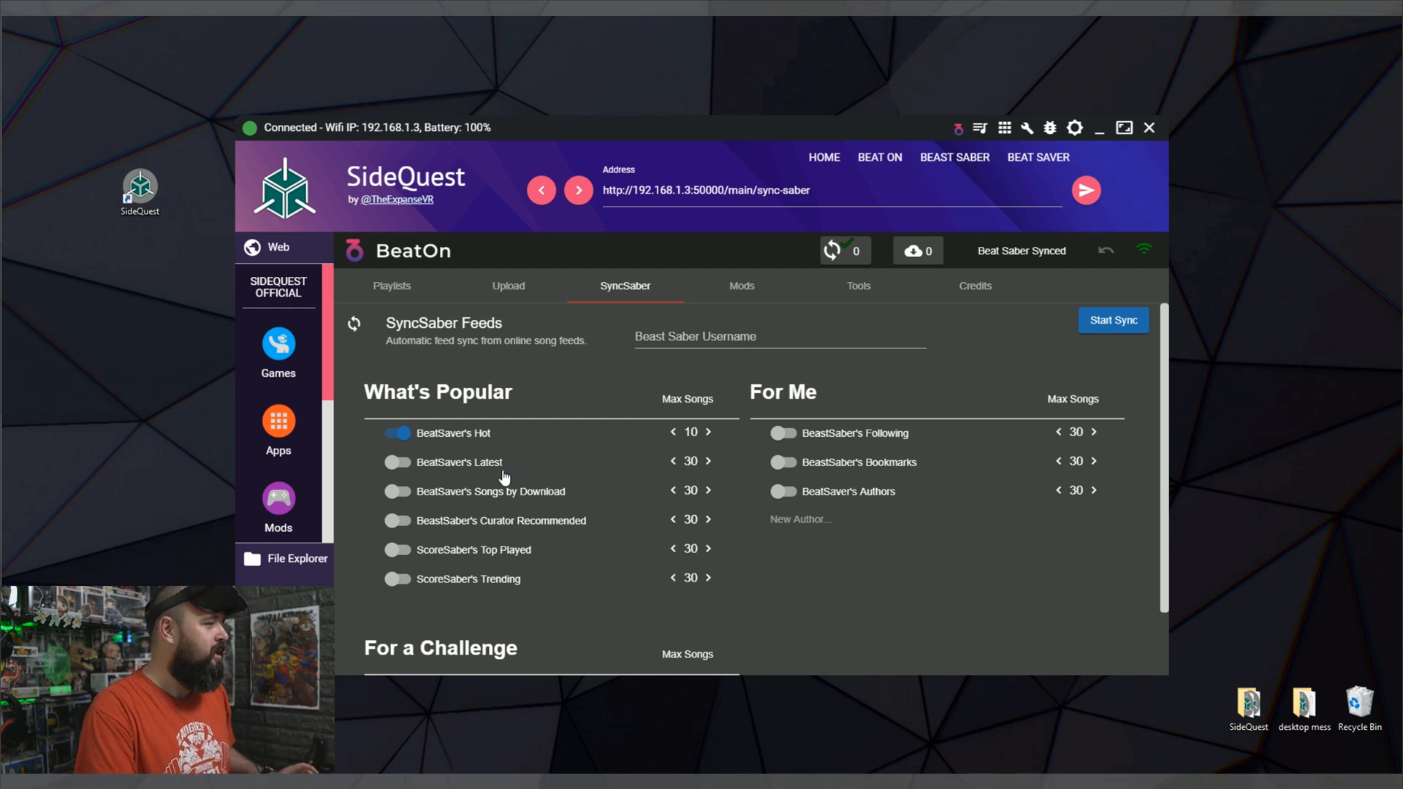
mouse_move(550, 529)
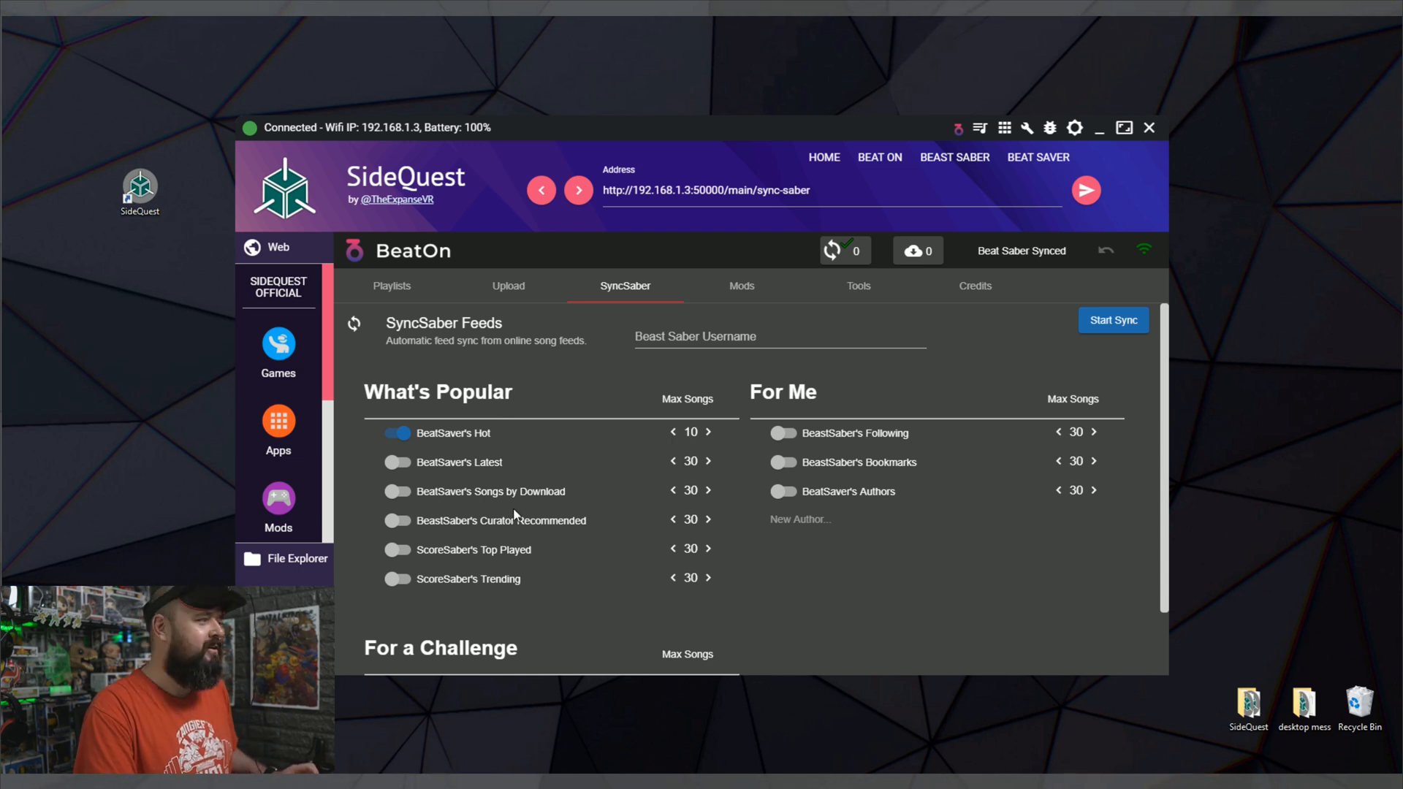
mouse_move(579, 501)
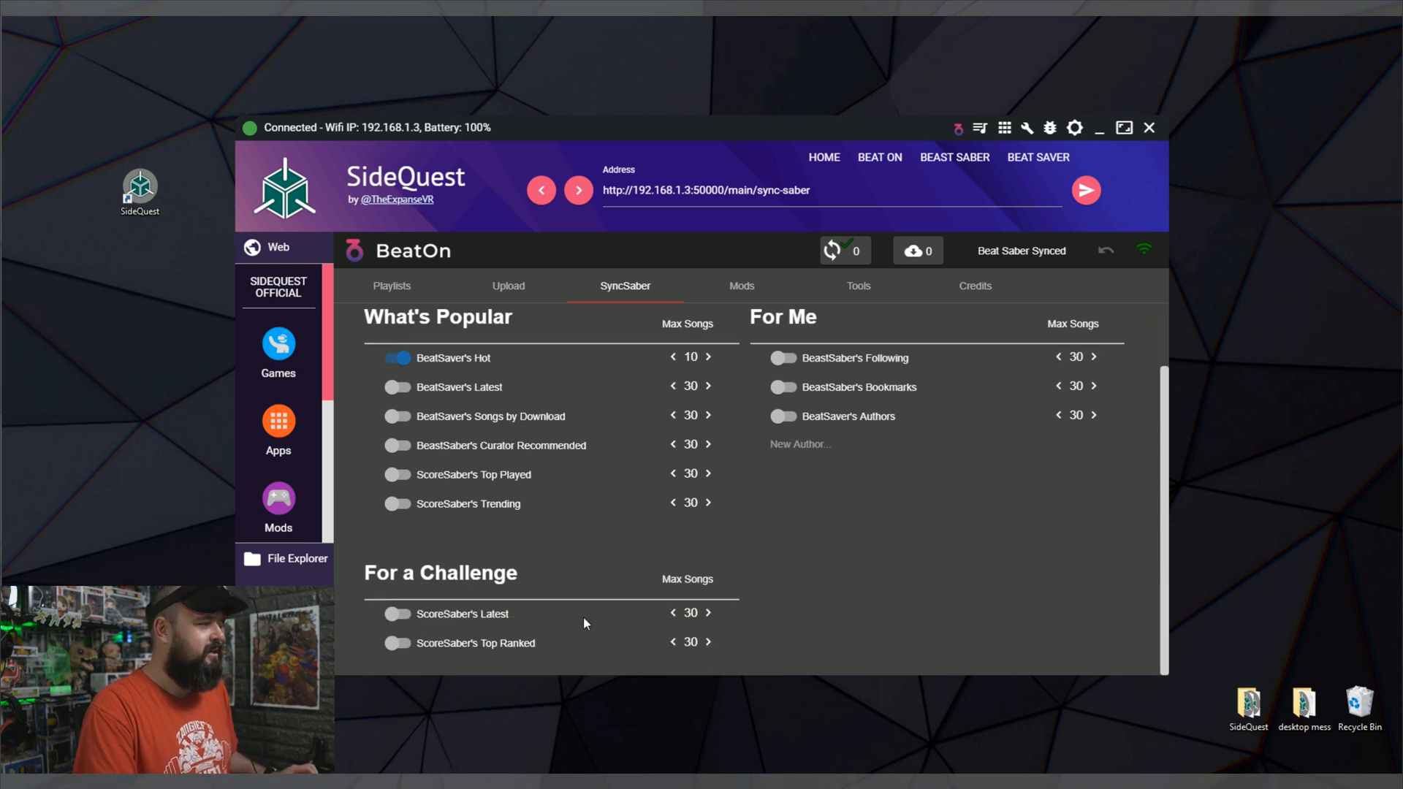
mouse_move(794, 624)
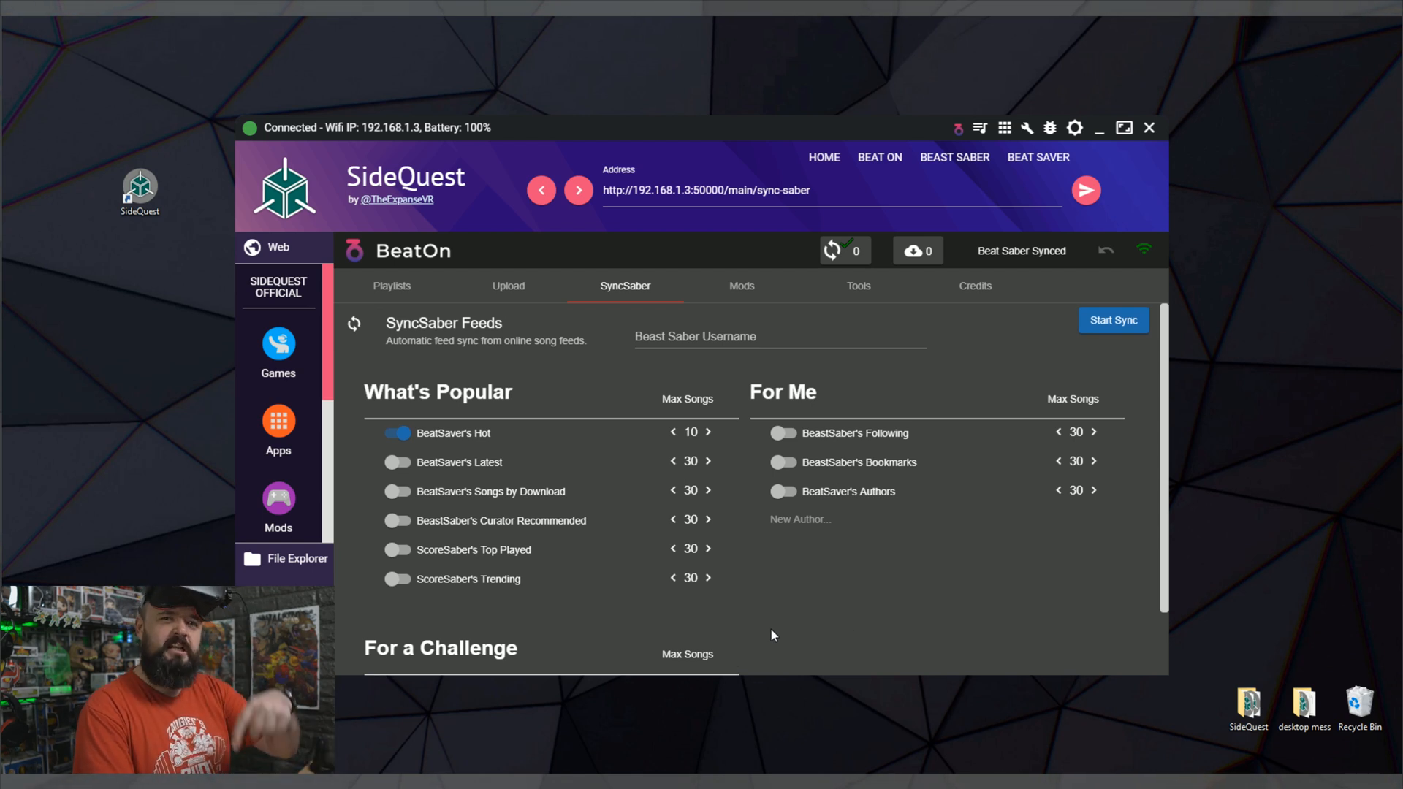
mouse_move(760, 533)
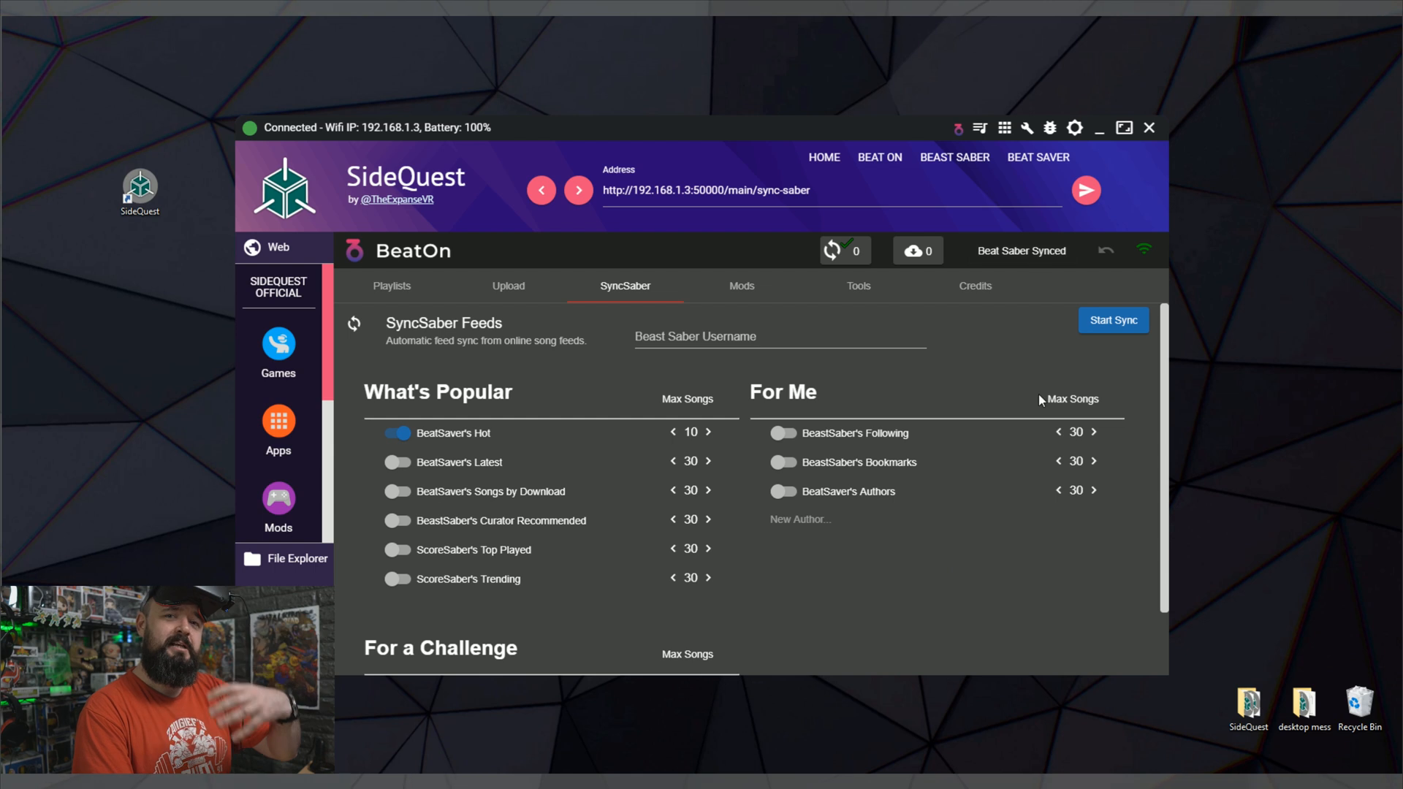
mouse_move(853, 501)
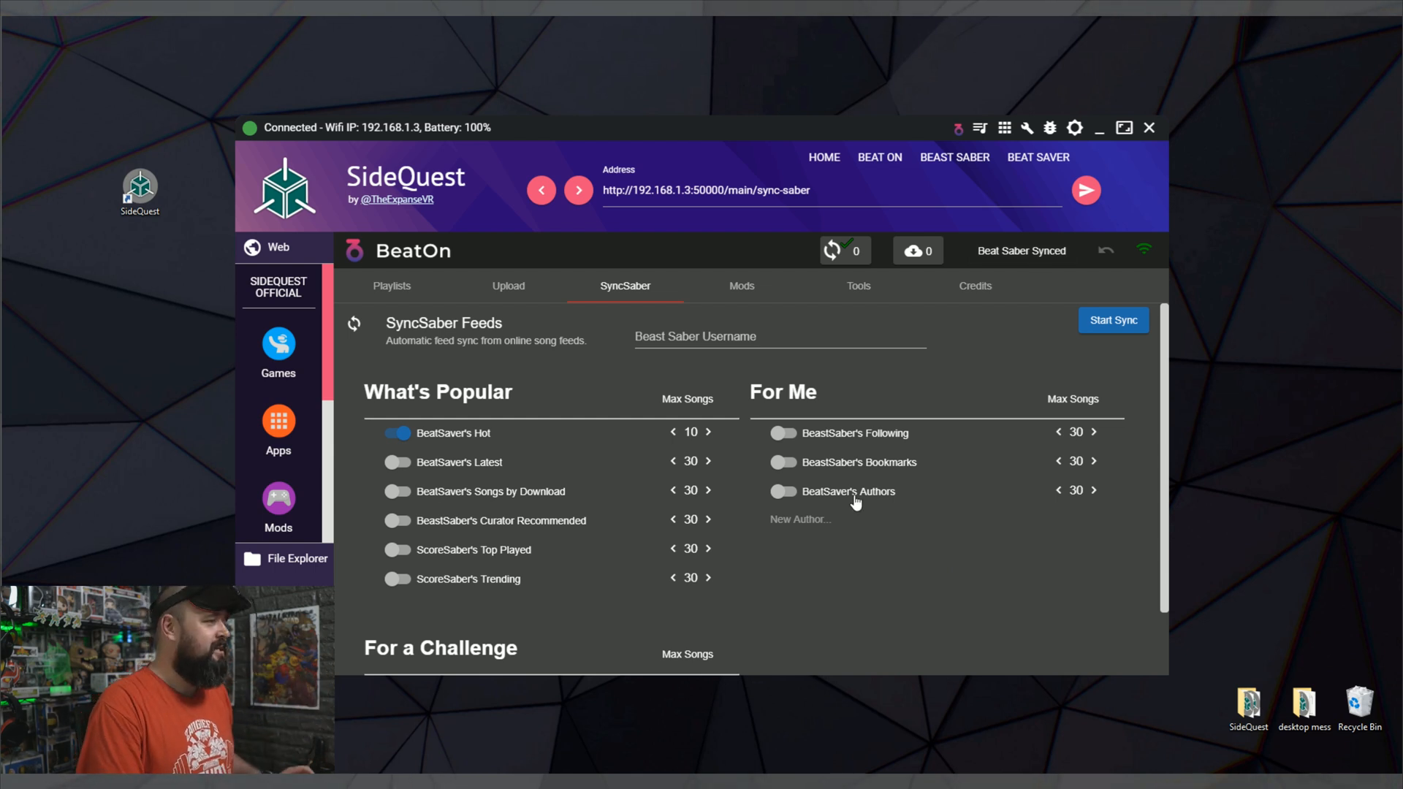
scroll("down", 3)
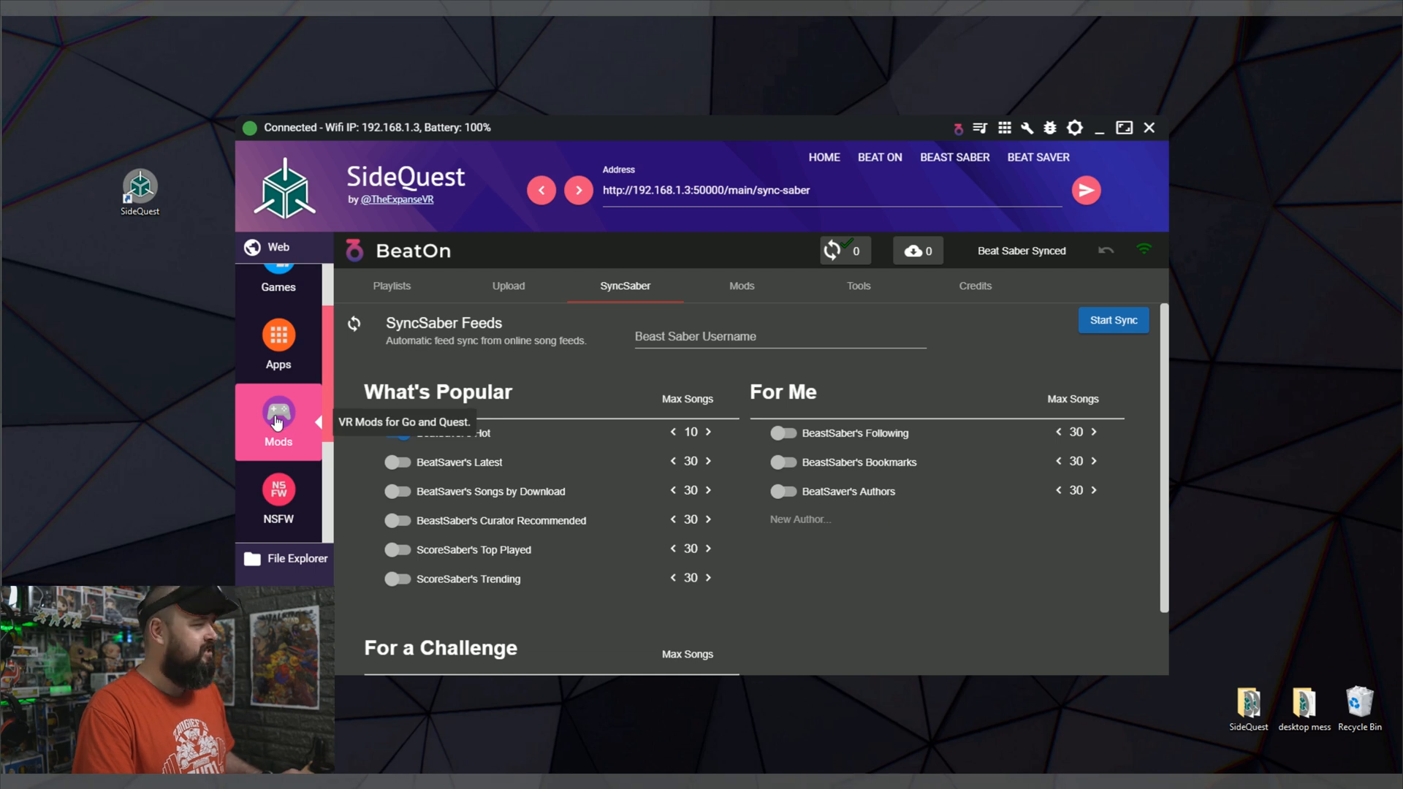
- Show the Mods catalog from the sidebar, listing BeatOn, Blue Walls and Bone Saber V1
left_click(279, 422)
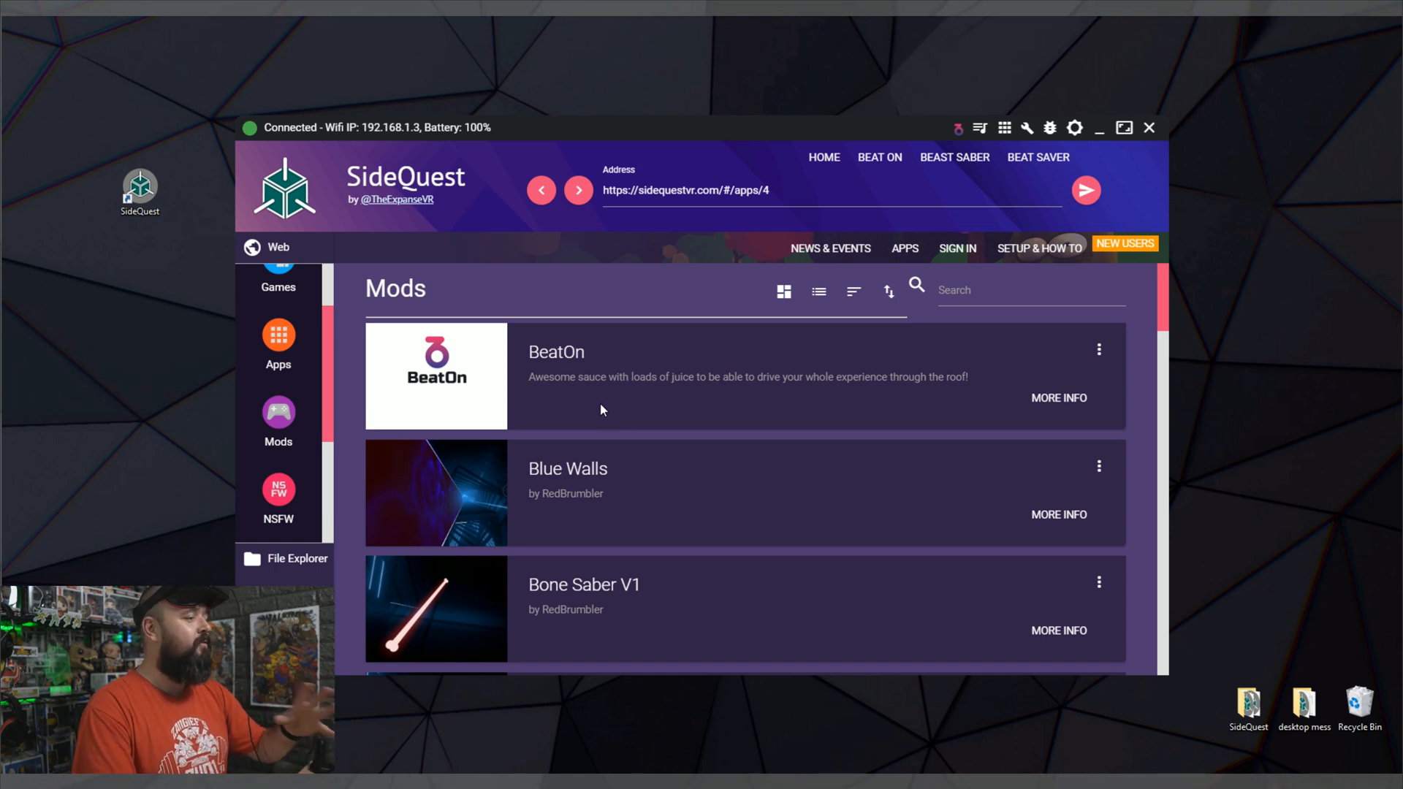
mouse_move(436, 367)
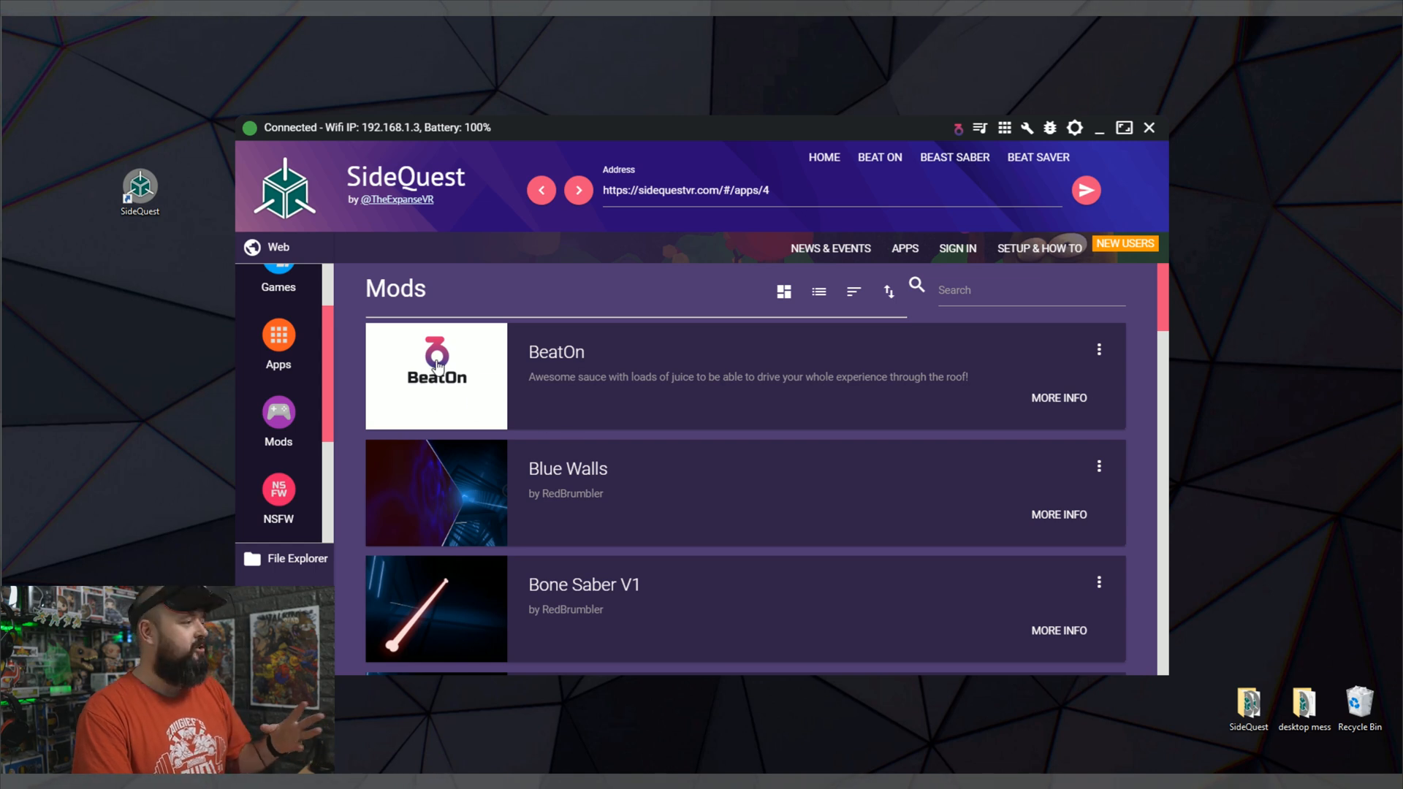
- Open BeatOn's mod page and scroll to its description and embedded update video
left_click(436, 376)
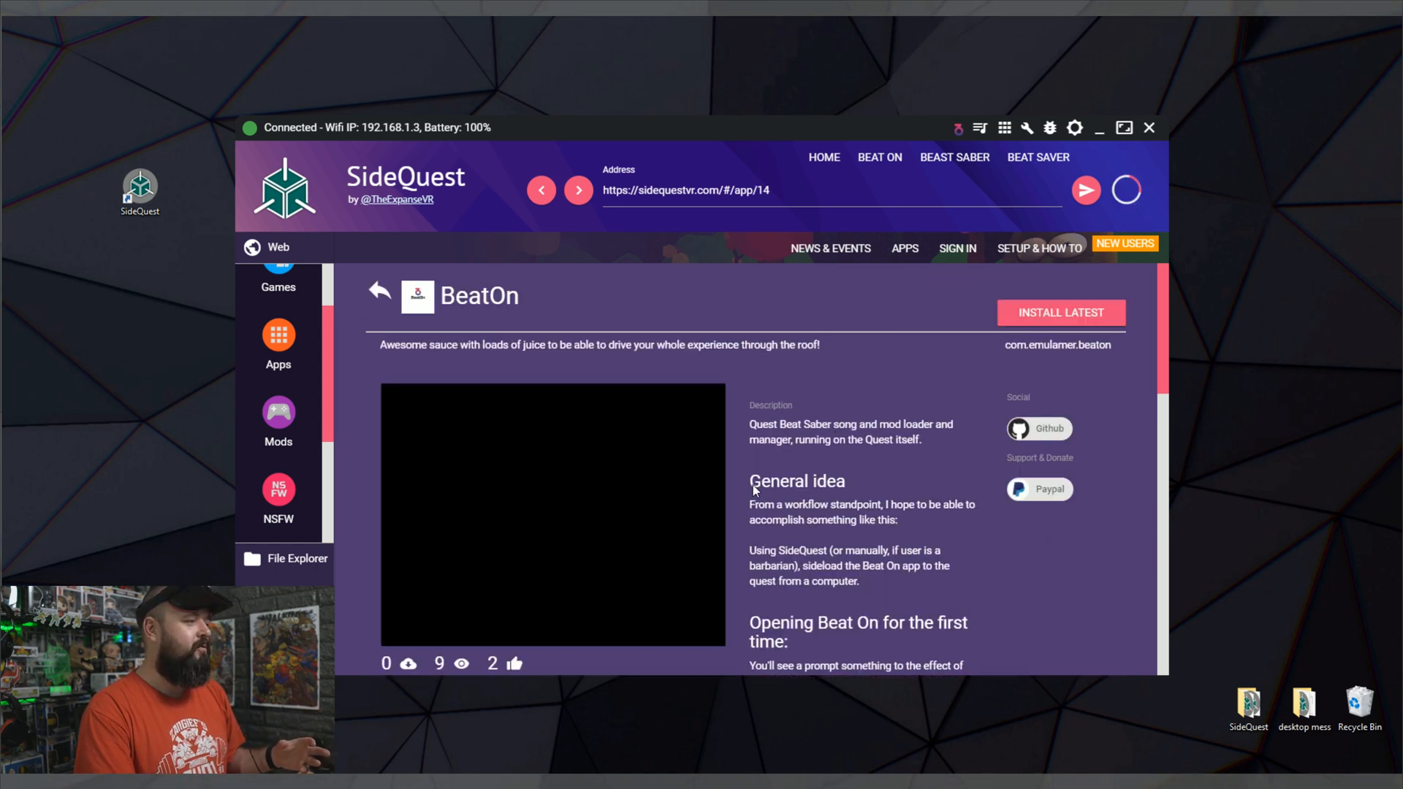
scroll("down", 3)
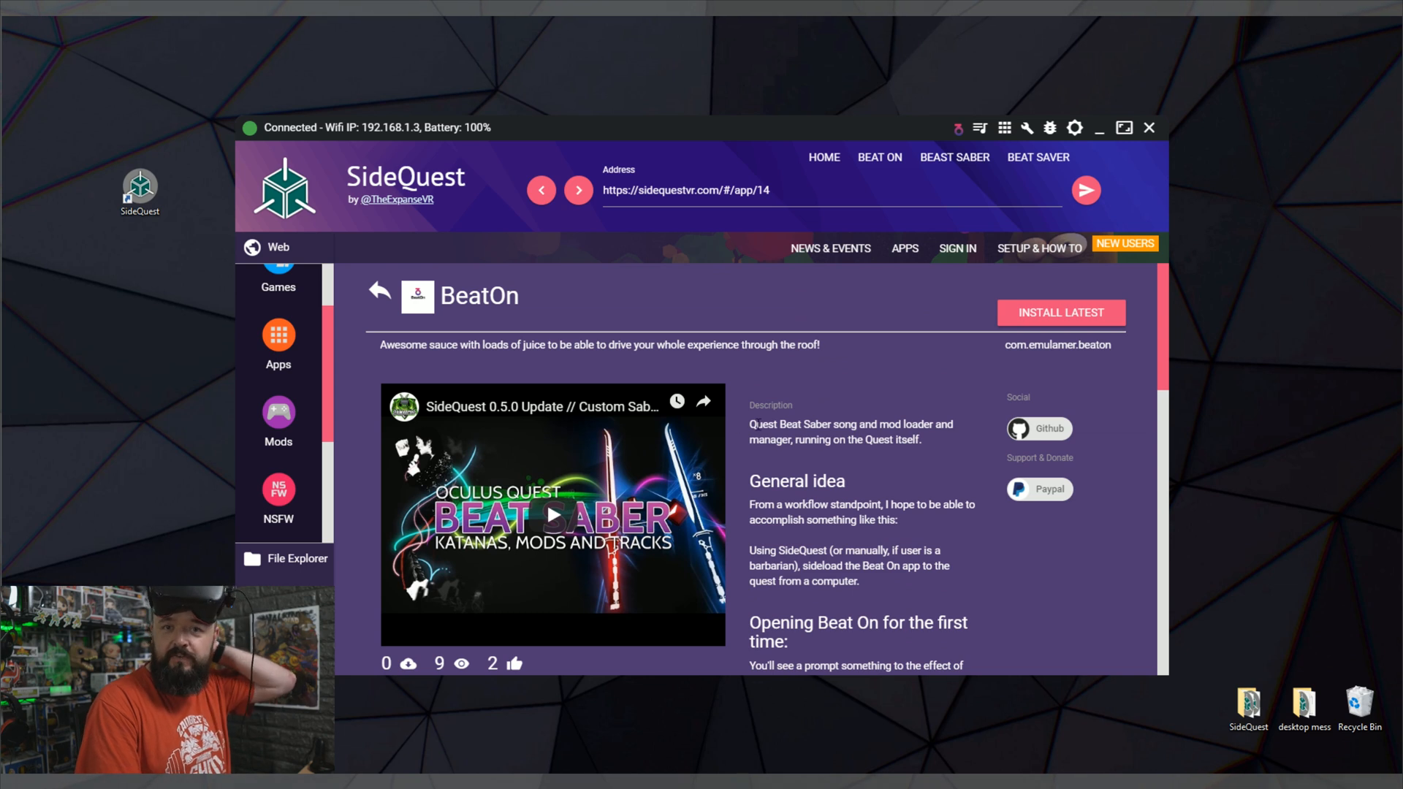
mouse_move(674, 401)
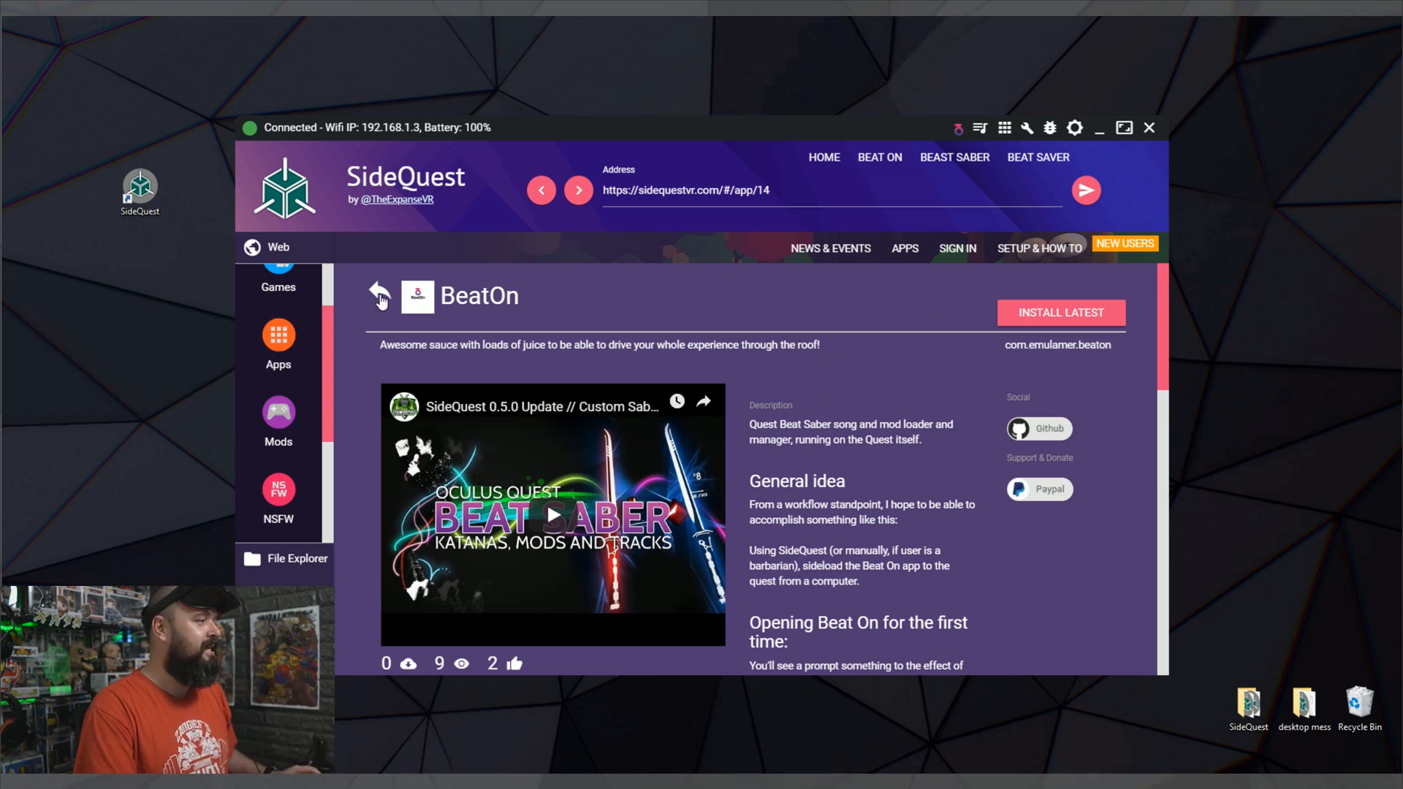
- Return to the Mods catalog and scroll down past Mario Coin Notes to Meat Saber
left_click(378, 294)
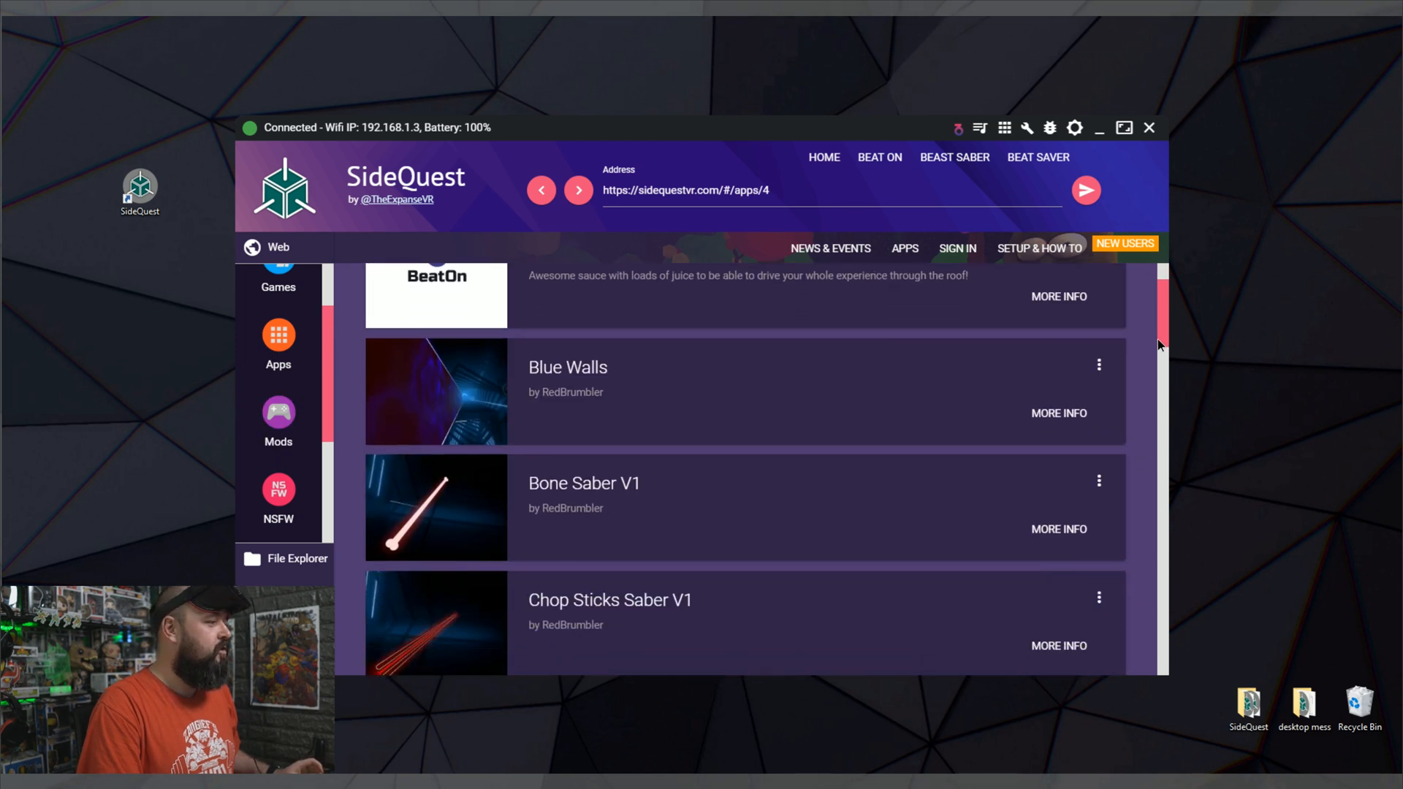
scroll("down", 3)
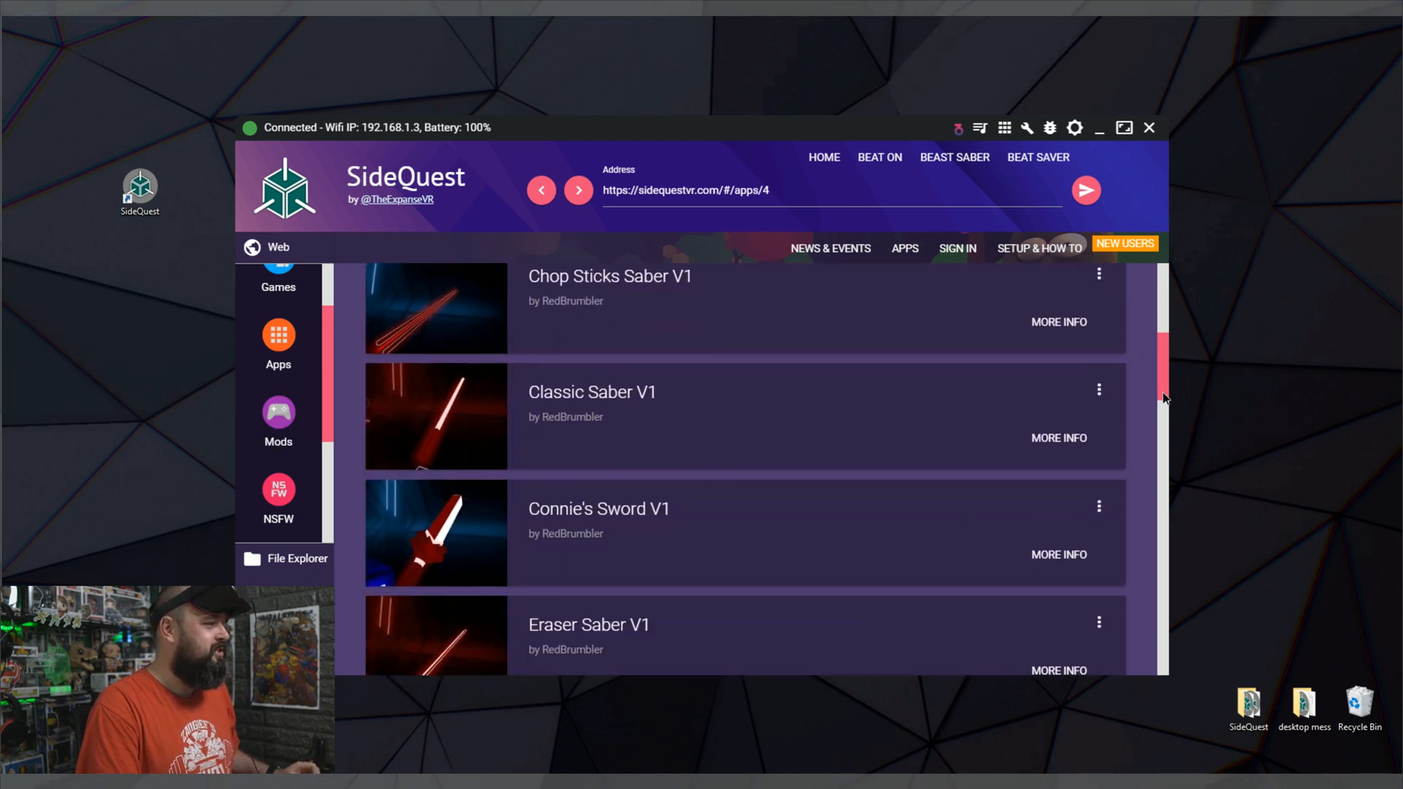
scroll("down", 3)
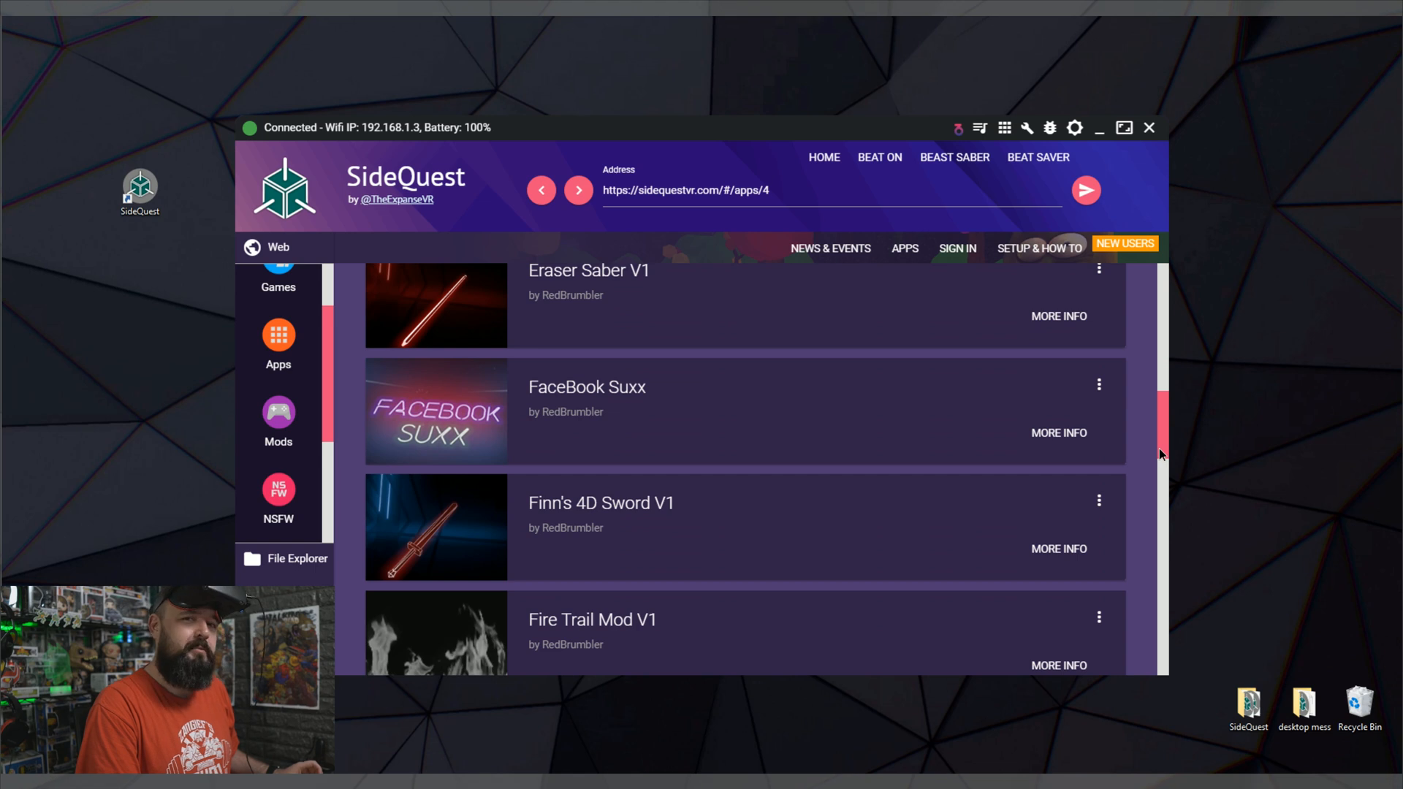
scroll("down", 3)
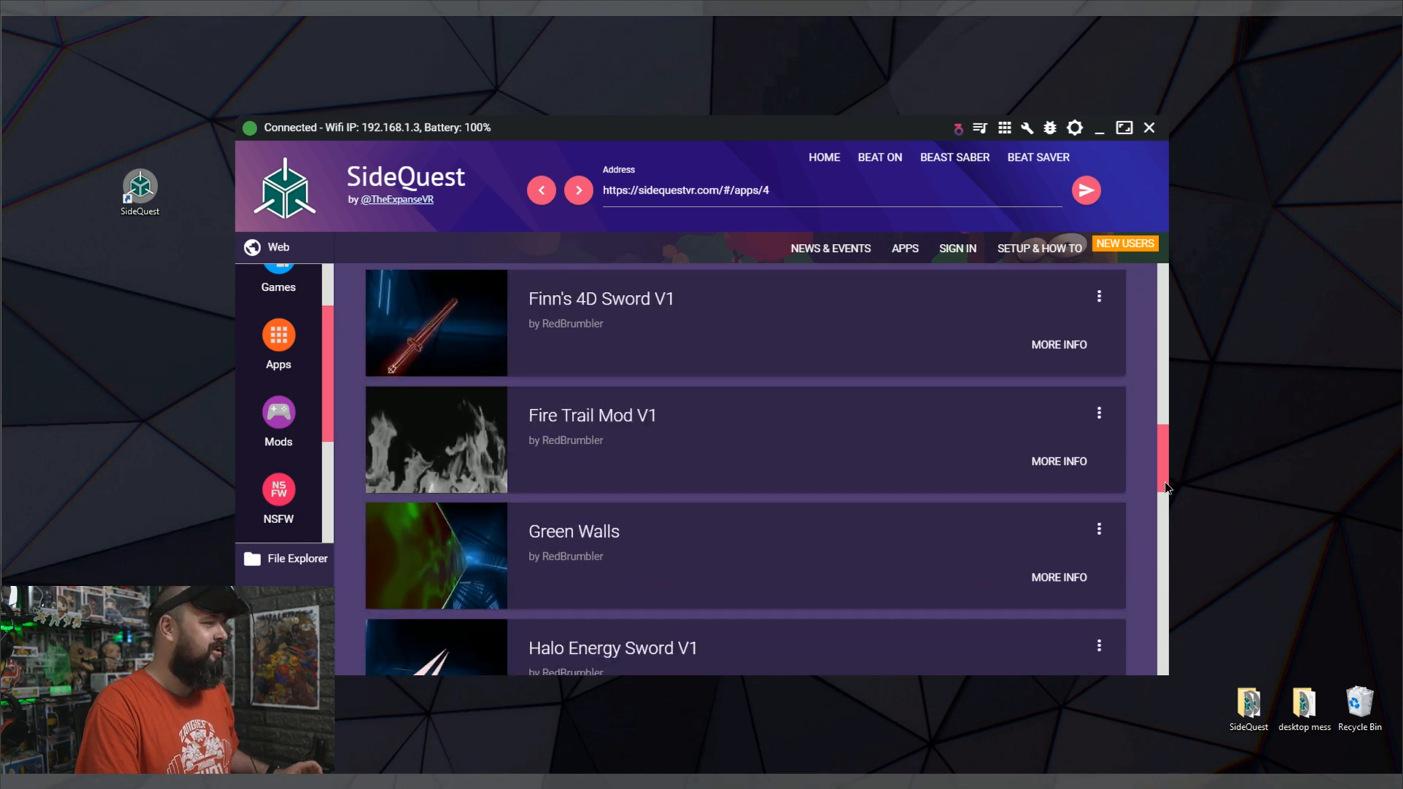
scroll("down", 3)
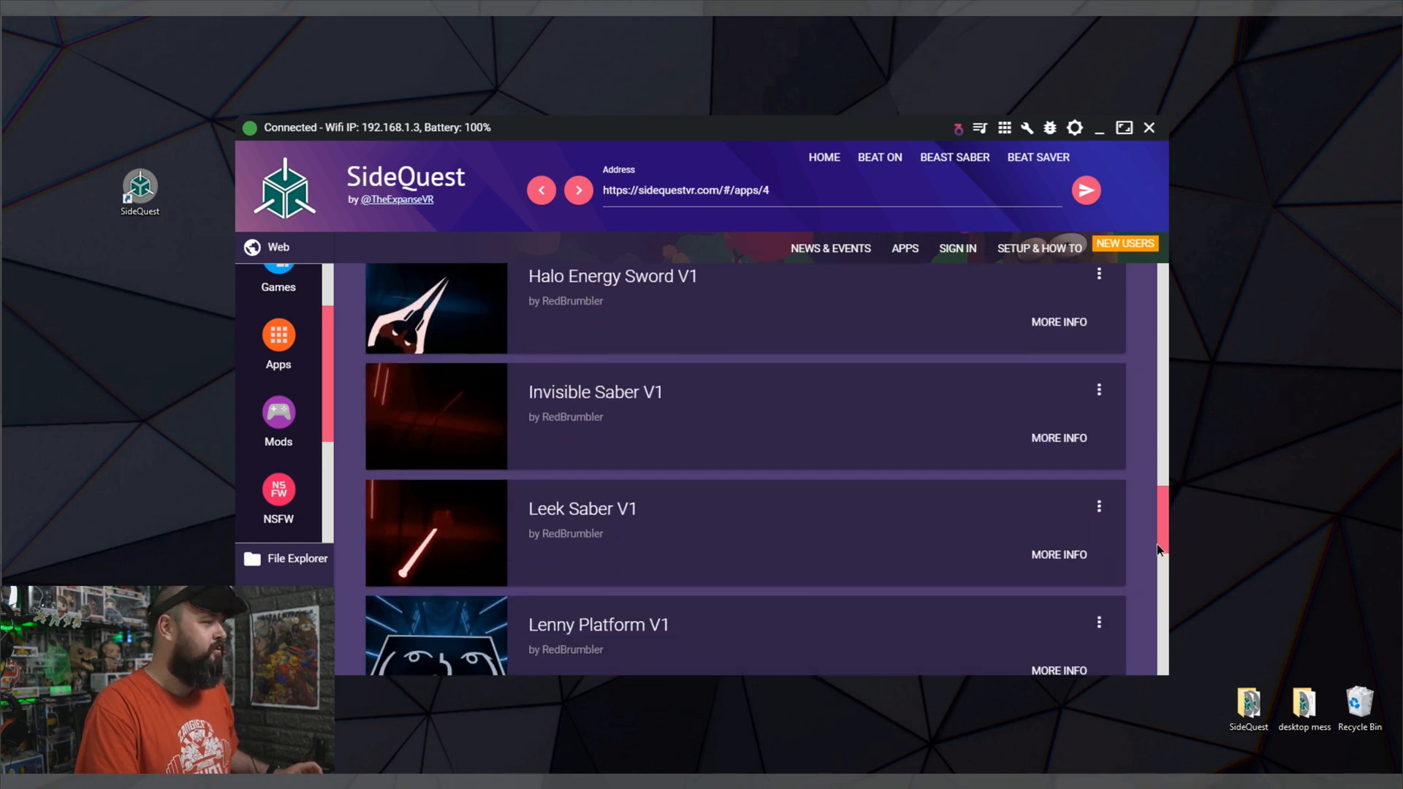
scroll("down", 3)
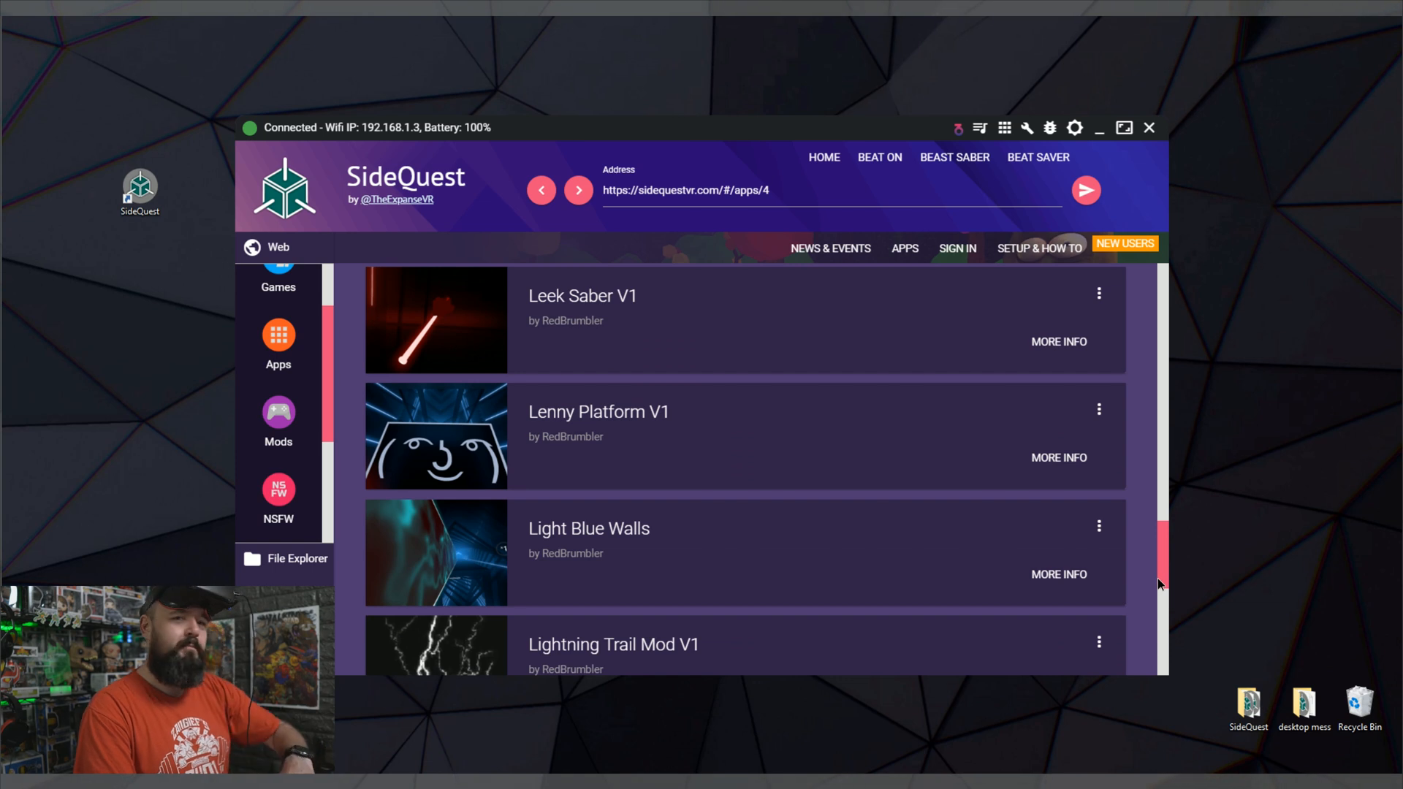
scroll("down", 3)
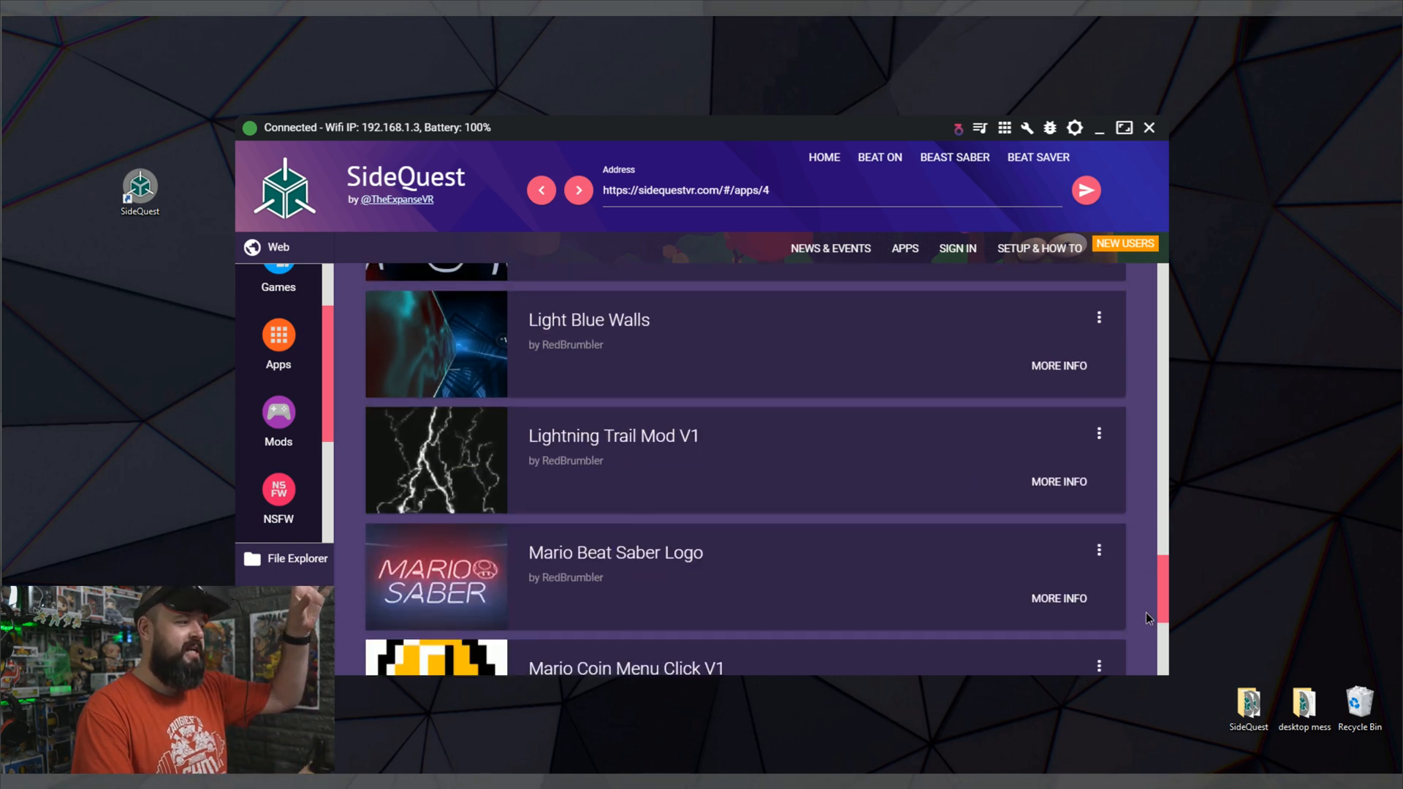
scroll("down", 3)
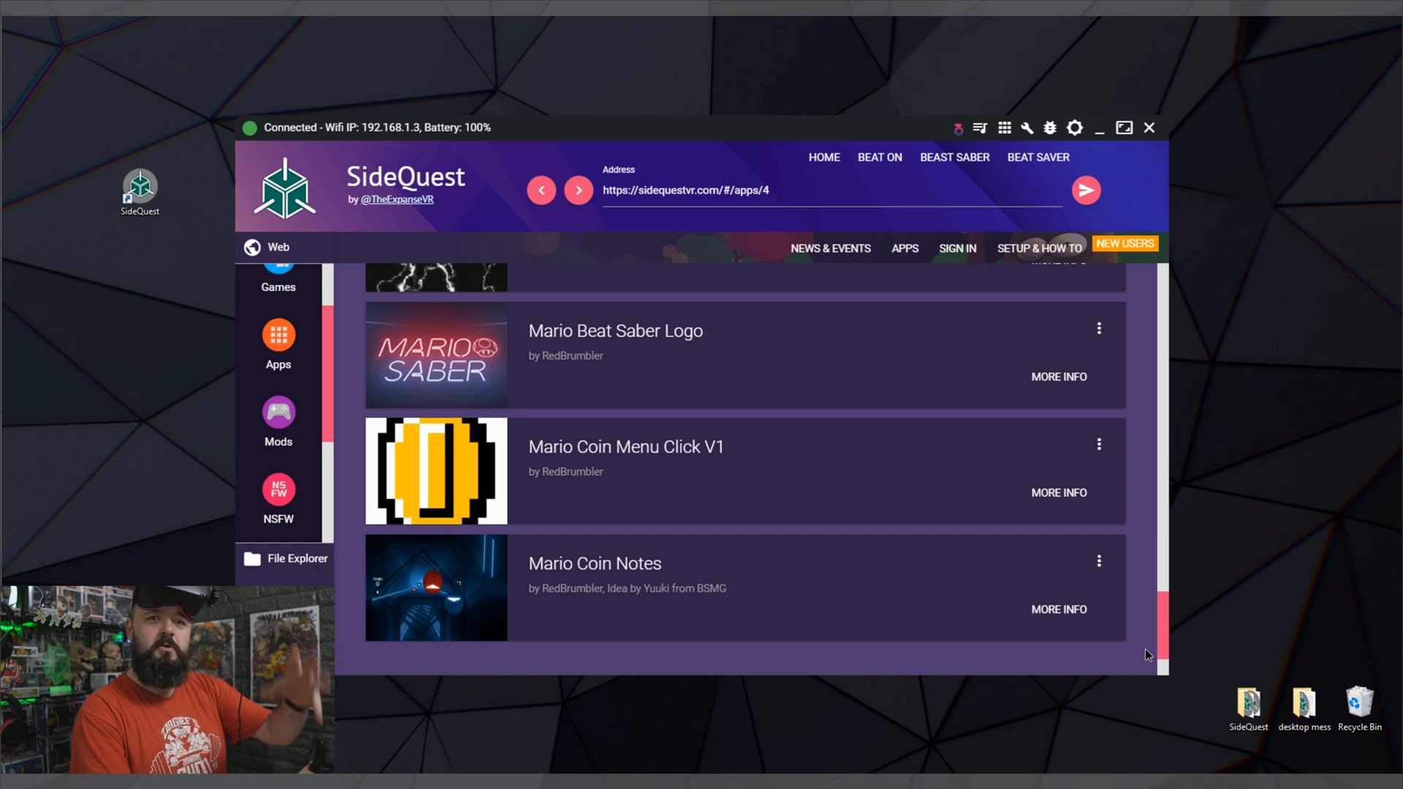
scroll("down", 3)
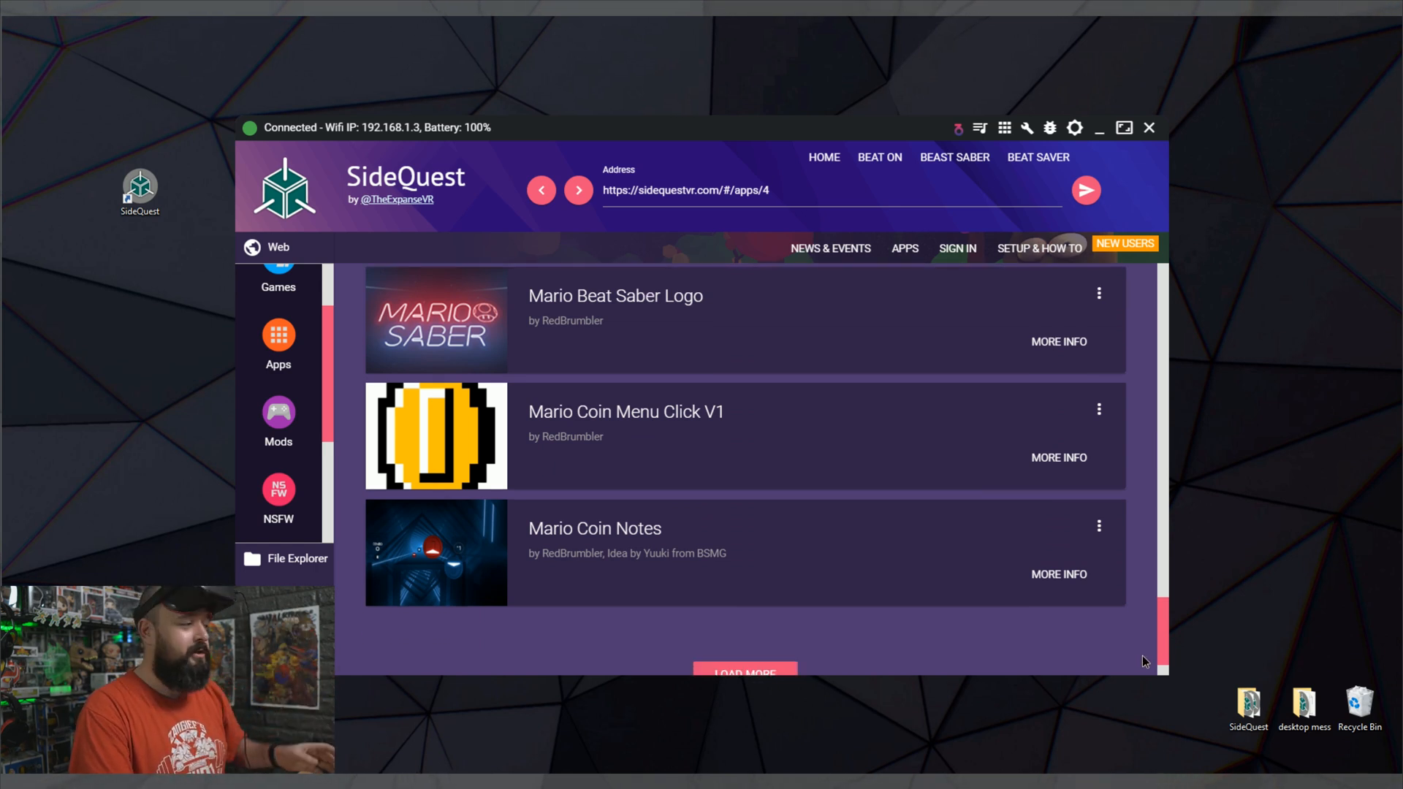
scroll("down", 3)
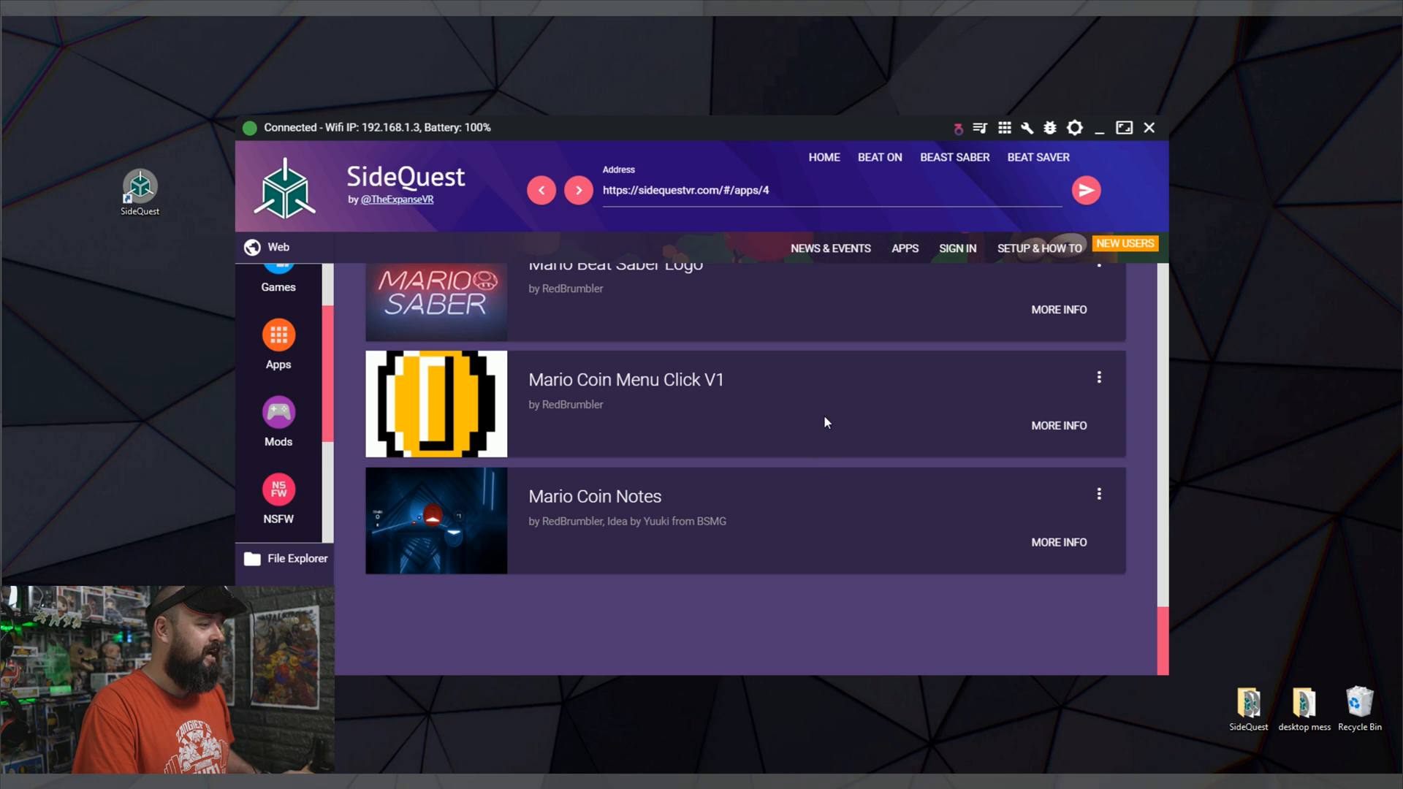
scroll("down", 3)
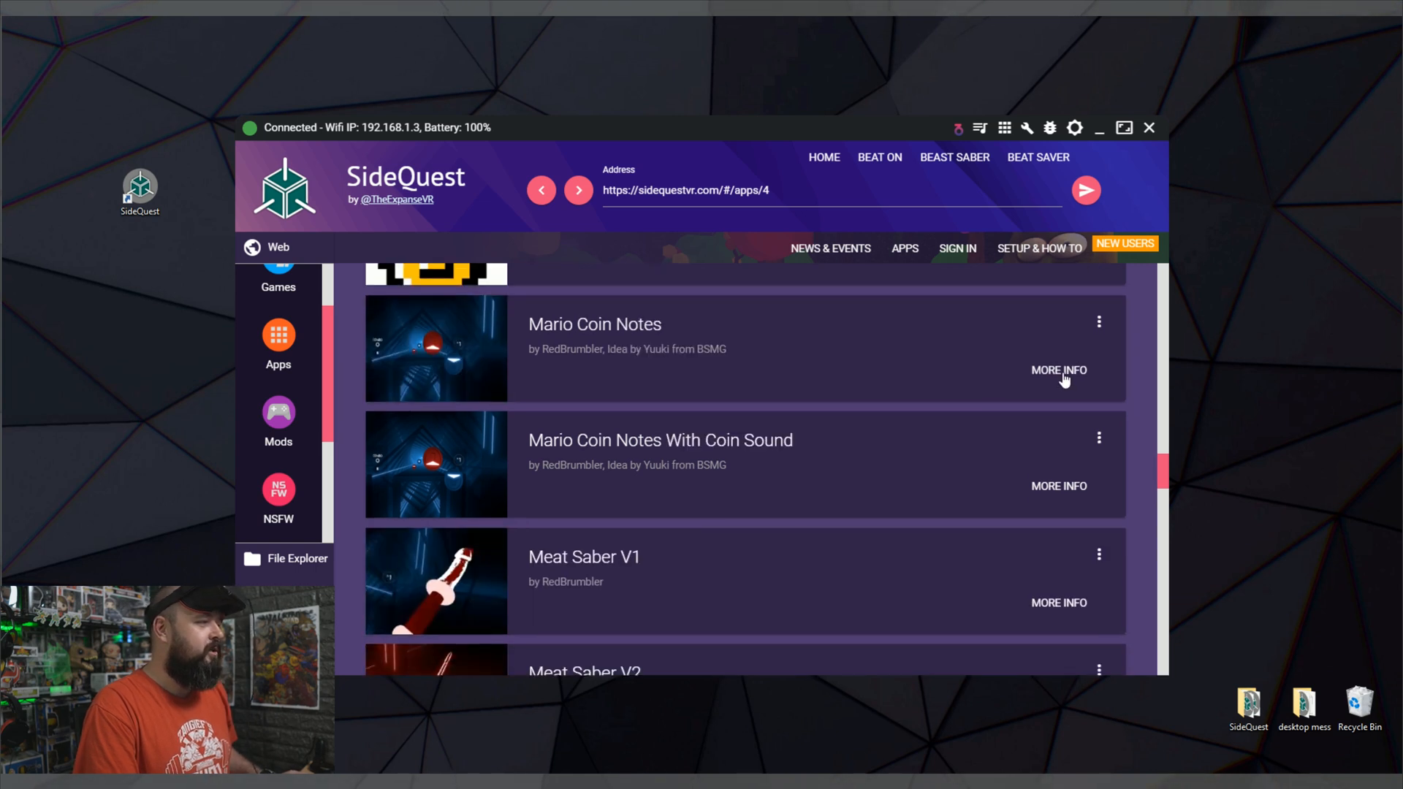
- Open Mario Coin Notes details and scroll to its version 1.0.0 download
left_click(1057, 369)
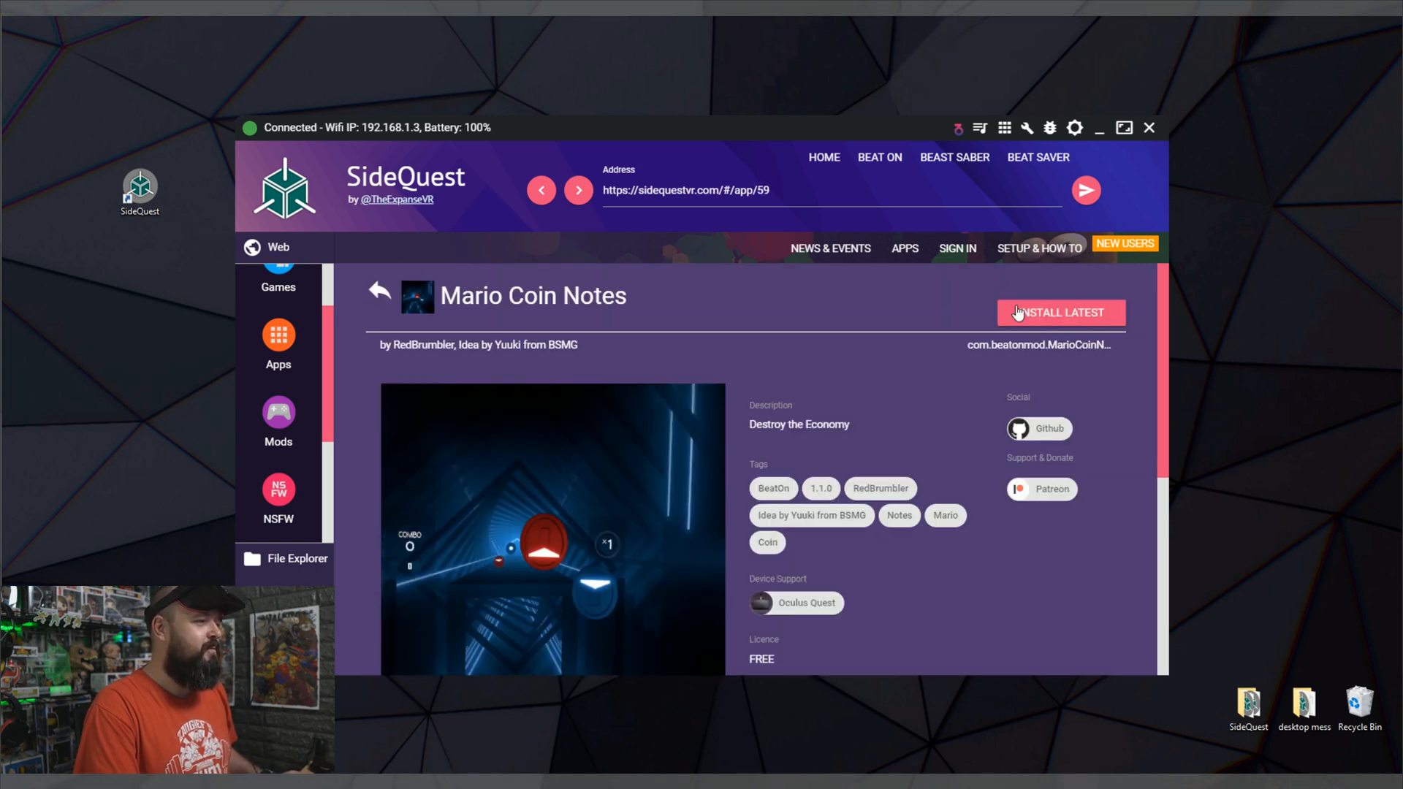
scroll("down", 3)
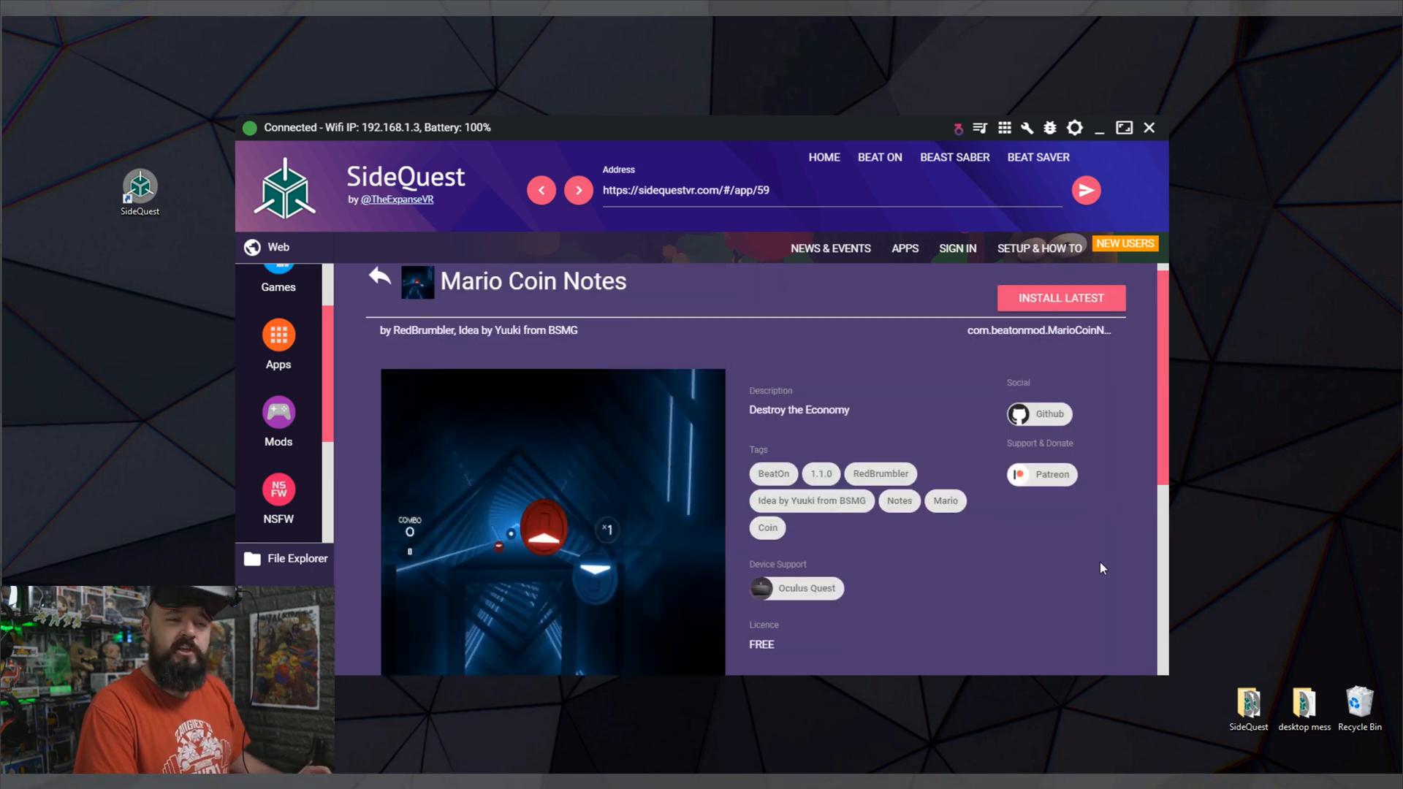
mouse_move(1099, 566)
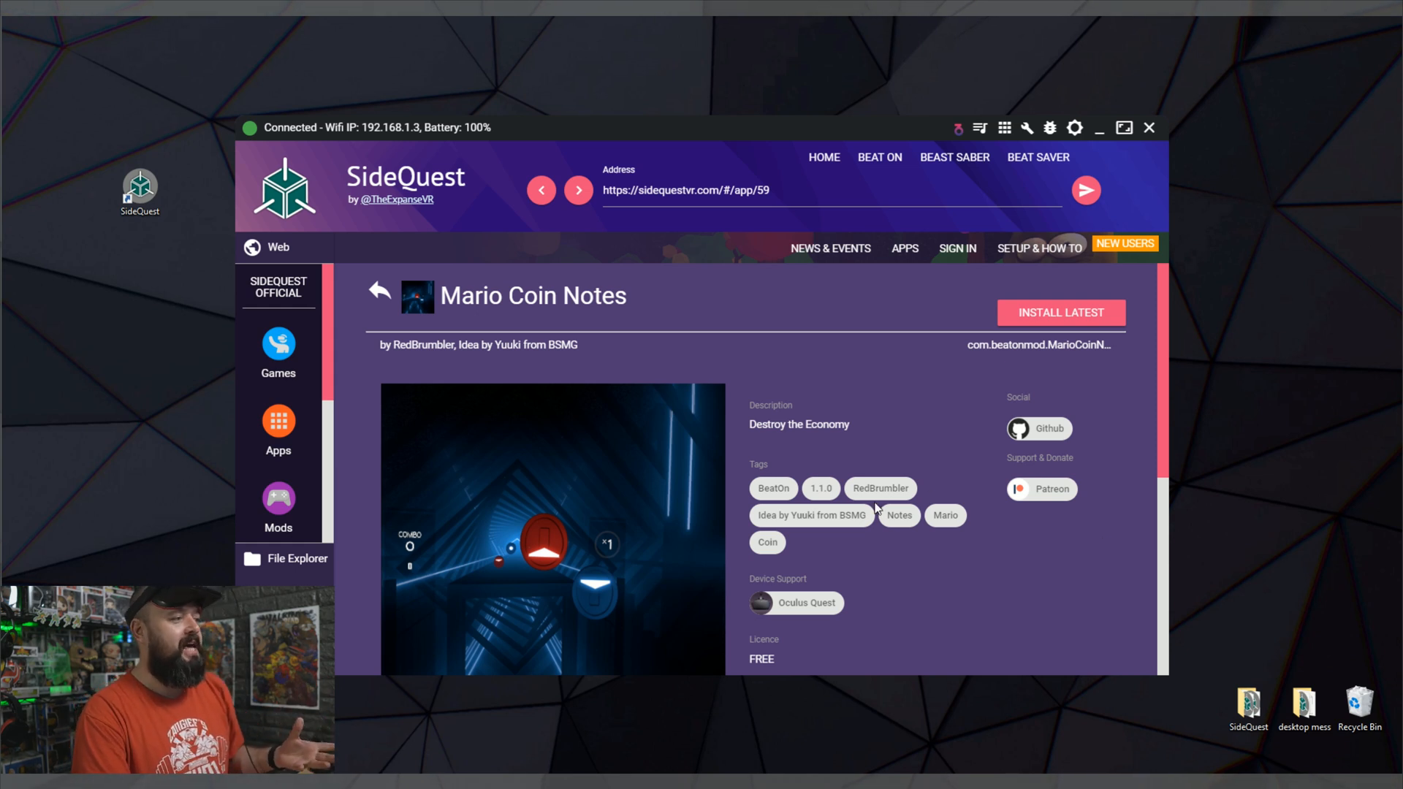
scroll("down", 3)
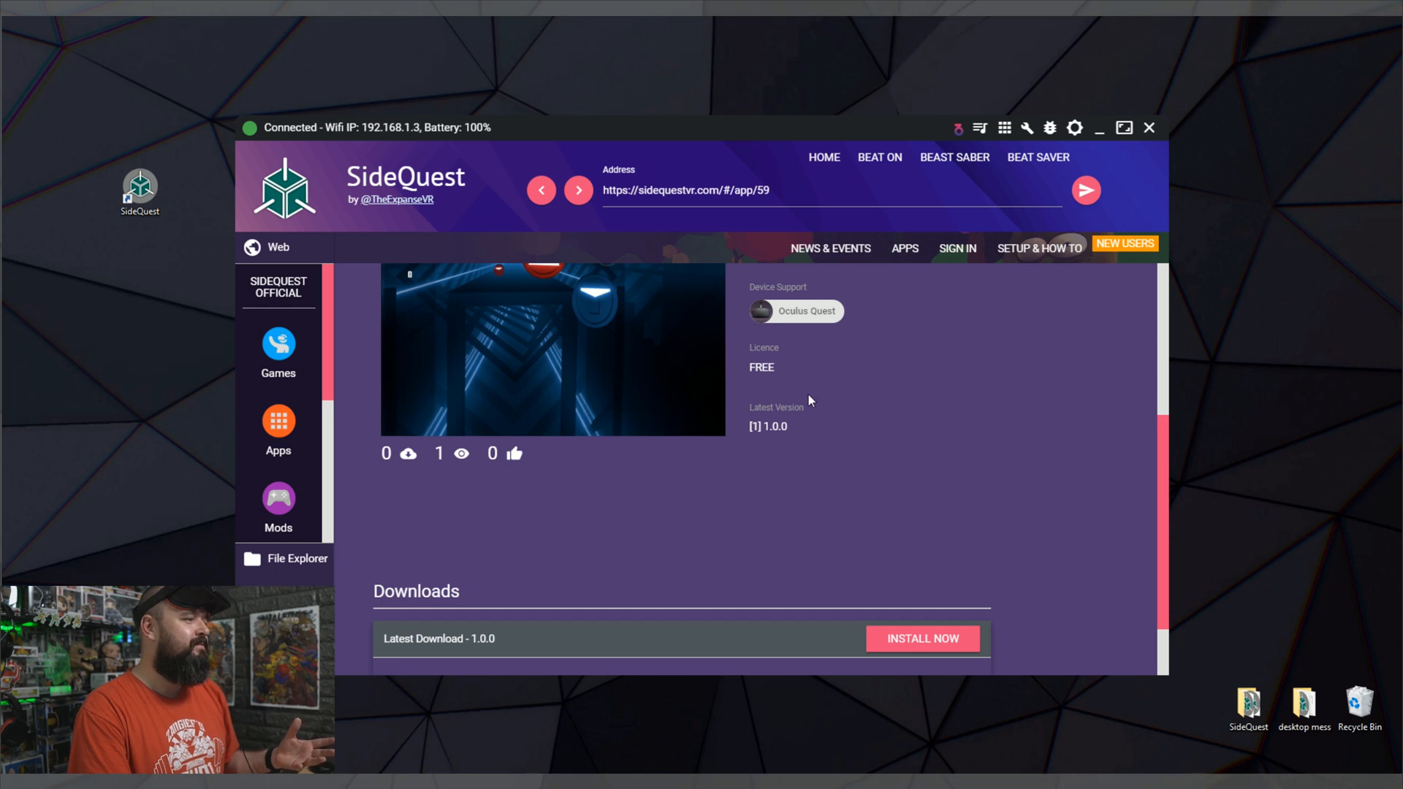
mouse_move(750, 450)
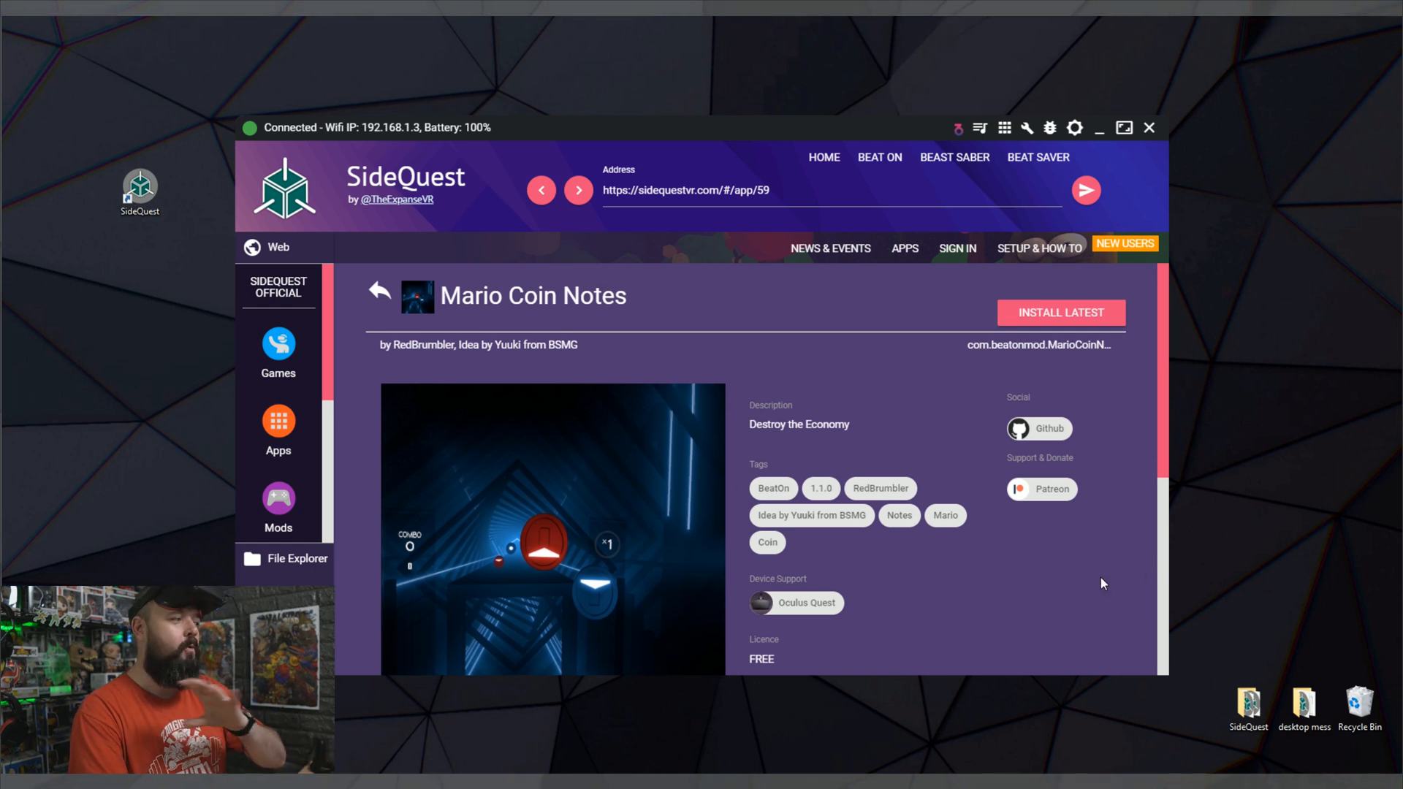
mouse_move(957, 595)
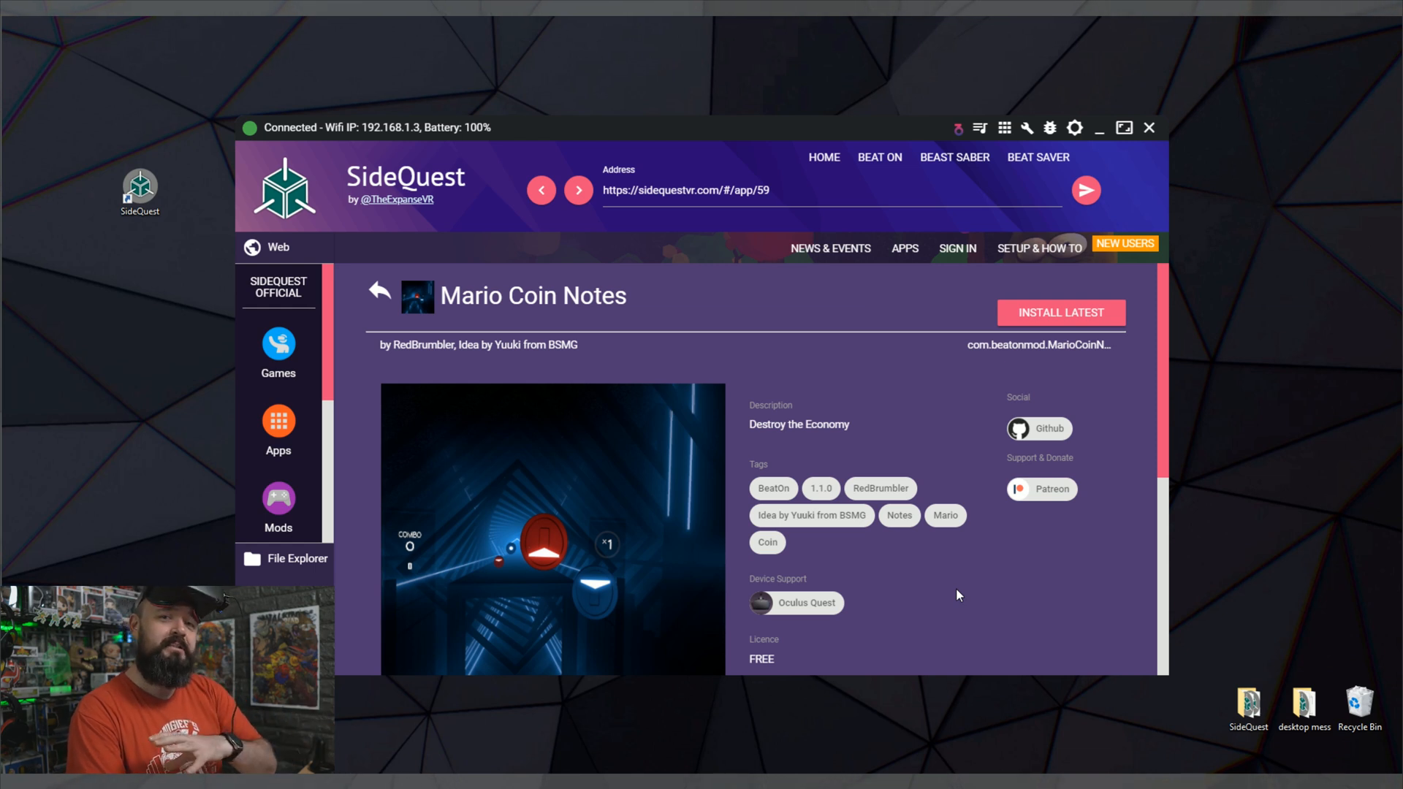
mouse_move(801, 386)
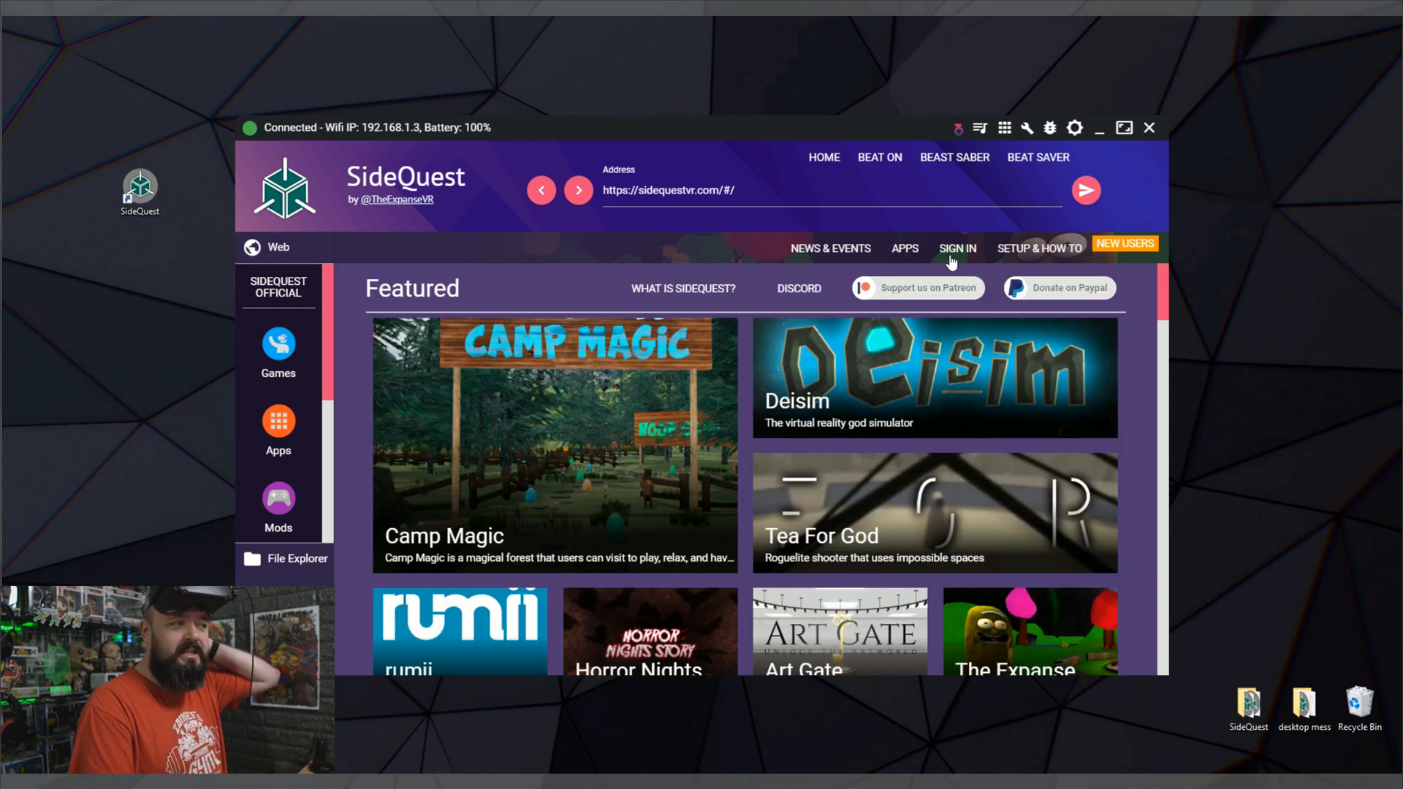
mouse_move(957, 247)
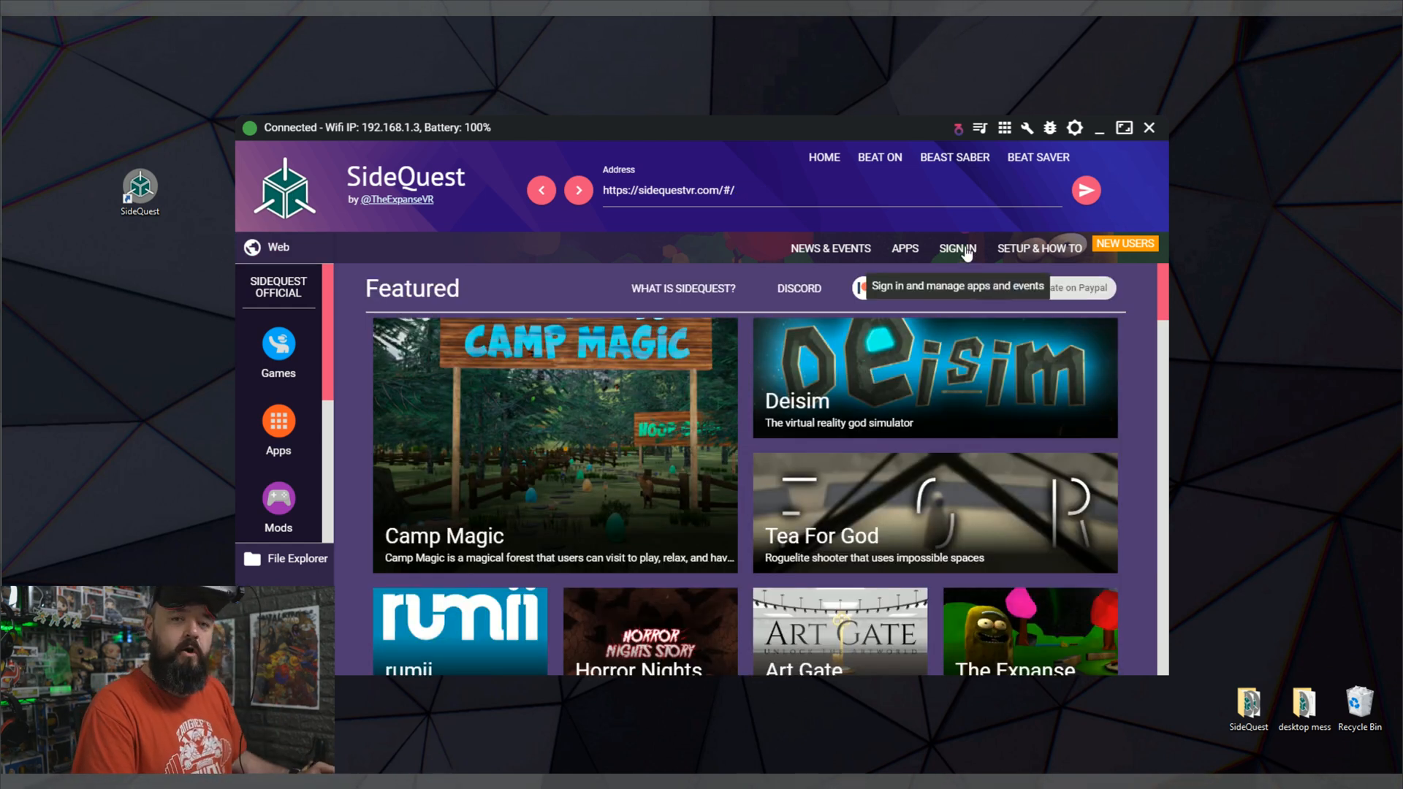
- Go to the sign-in page and switch to the Sign Up form
left_click(956, 248)
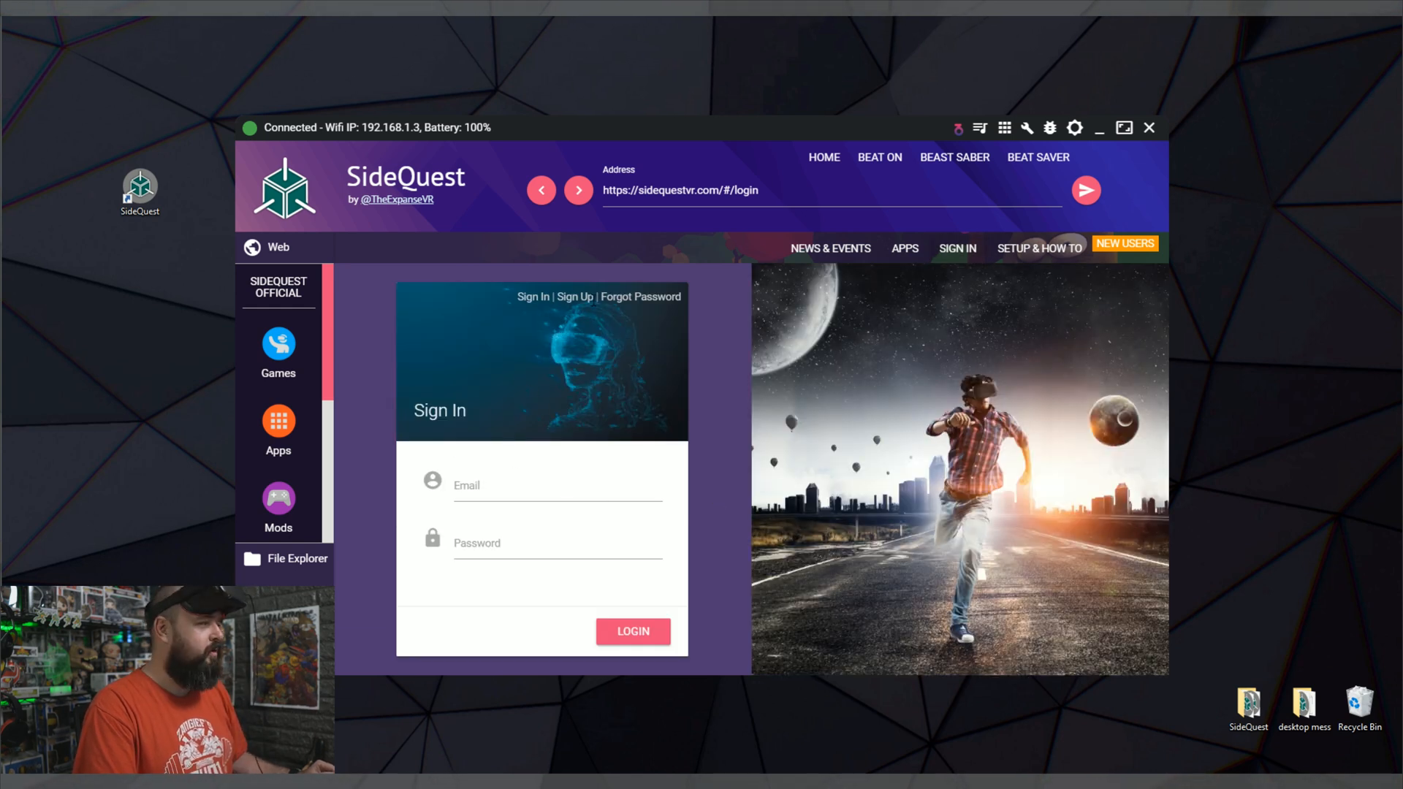
left_click(574, 295)
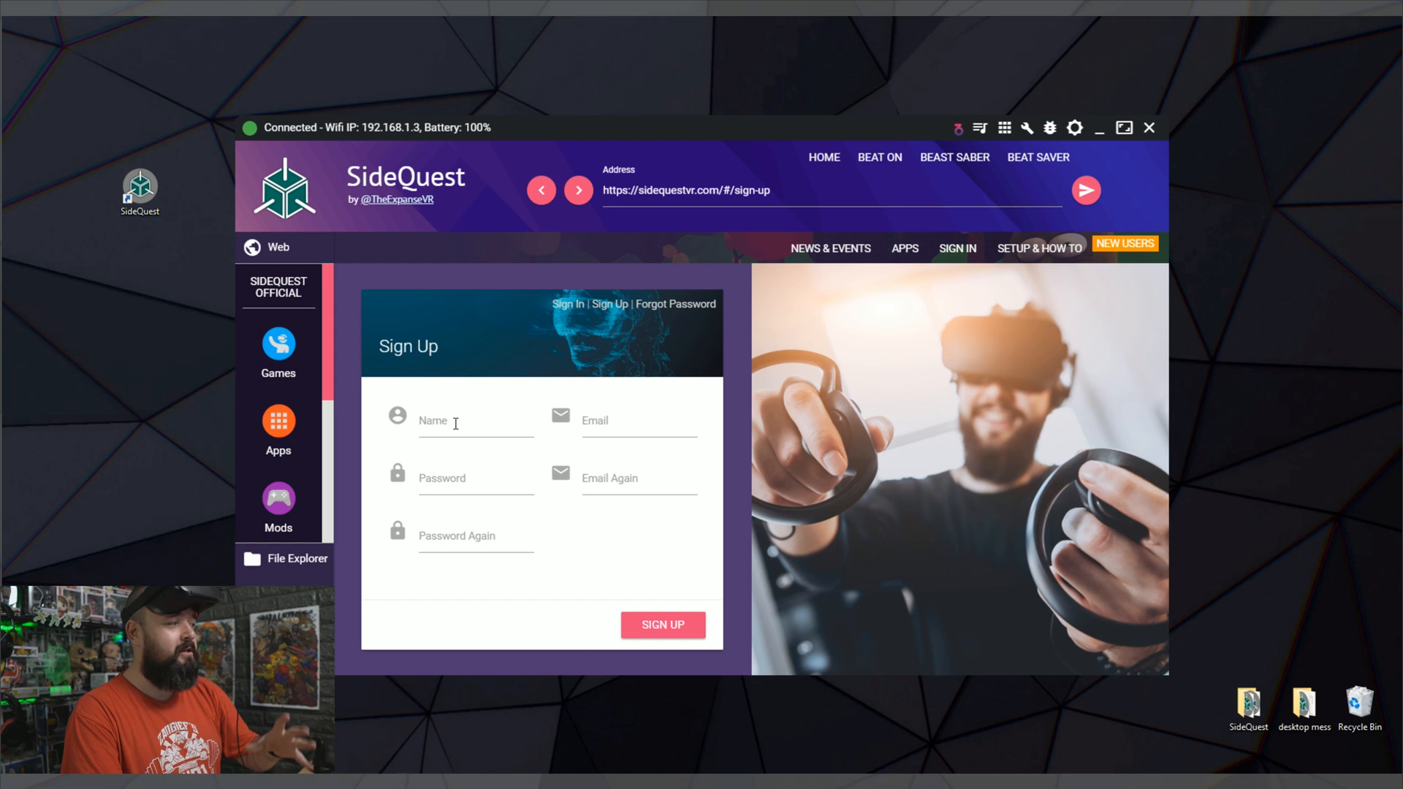
- Sign in and scroll the account page to the empty My Apps and My Repos sections
left_click(662, 624)
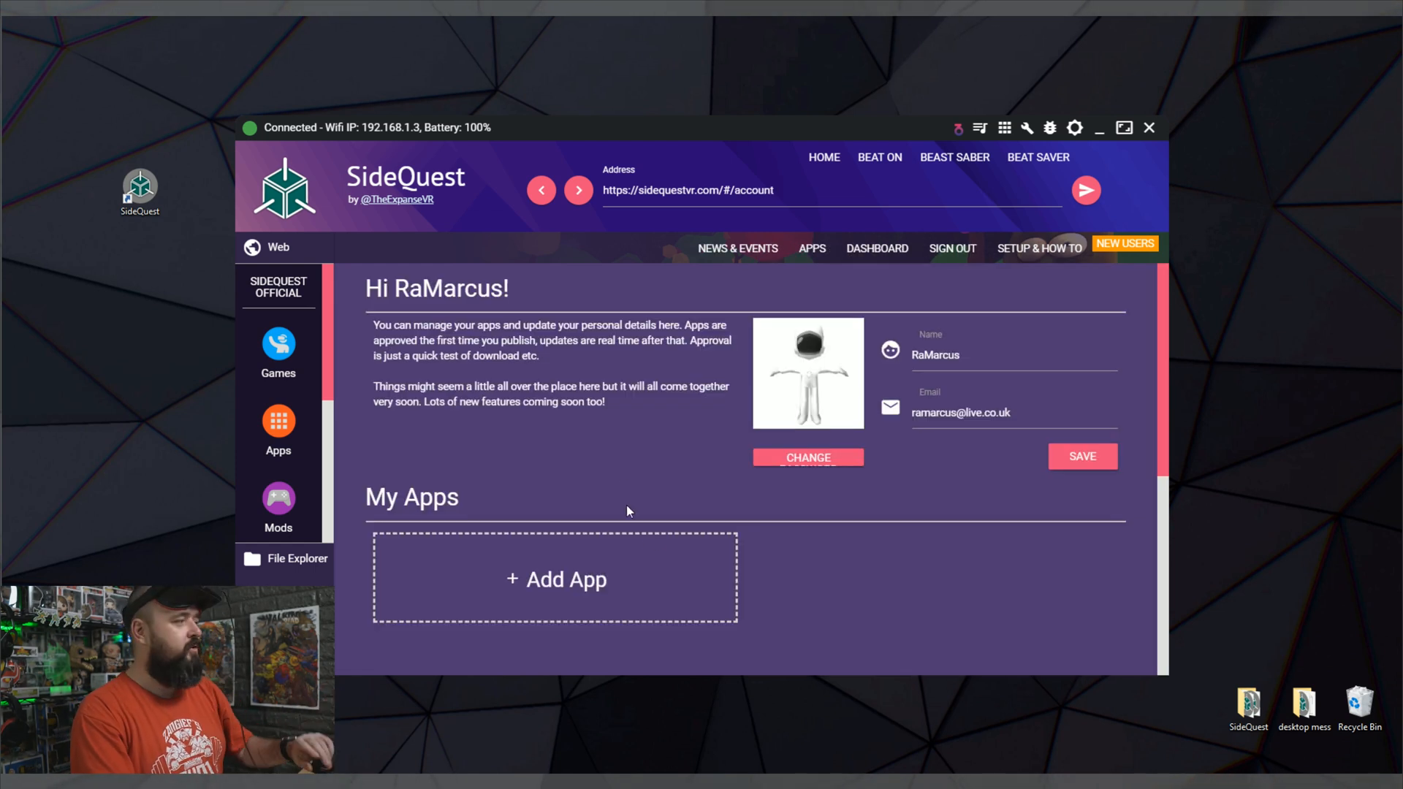
scroll("down", 3)
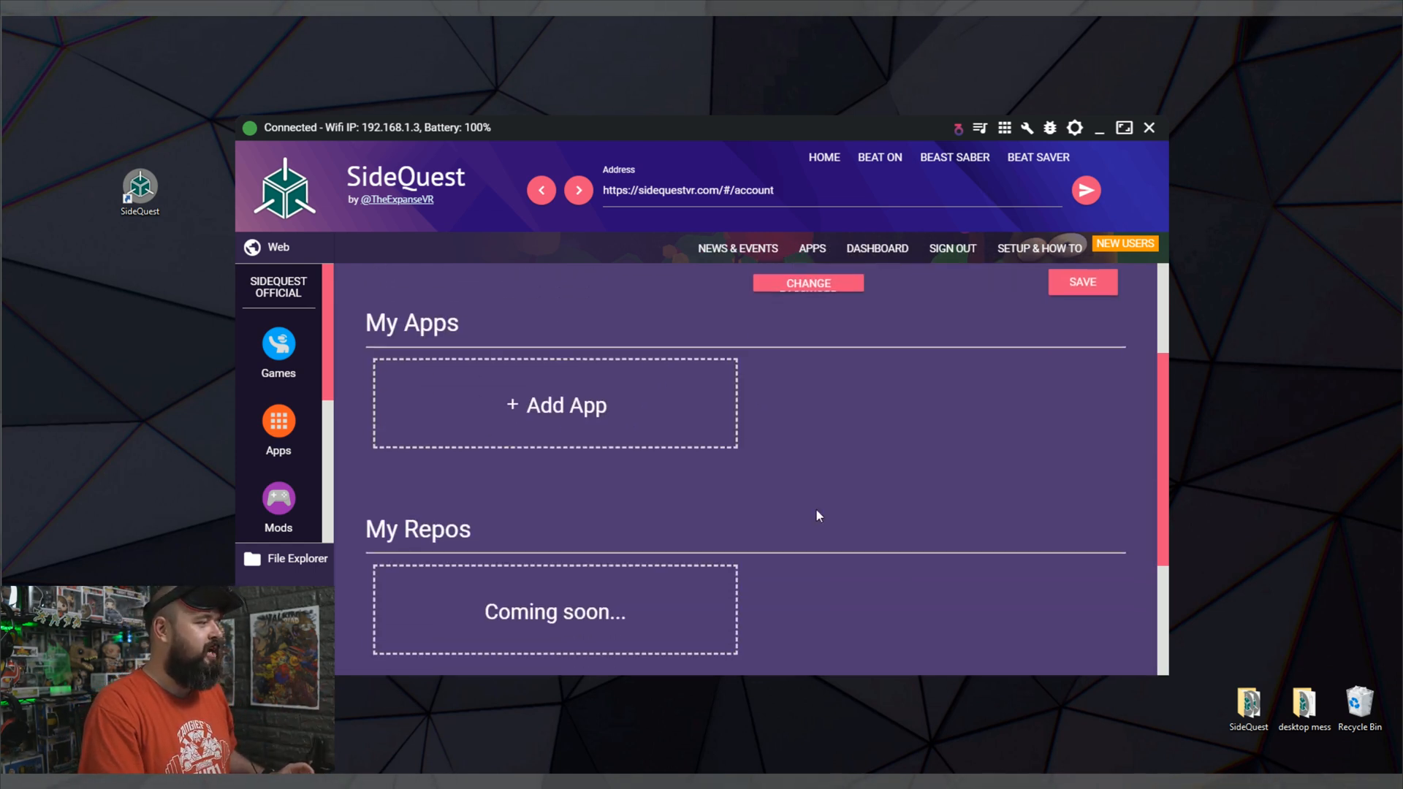
scroll("down", 3)
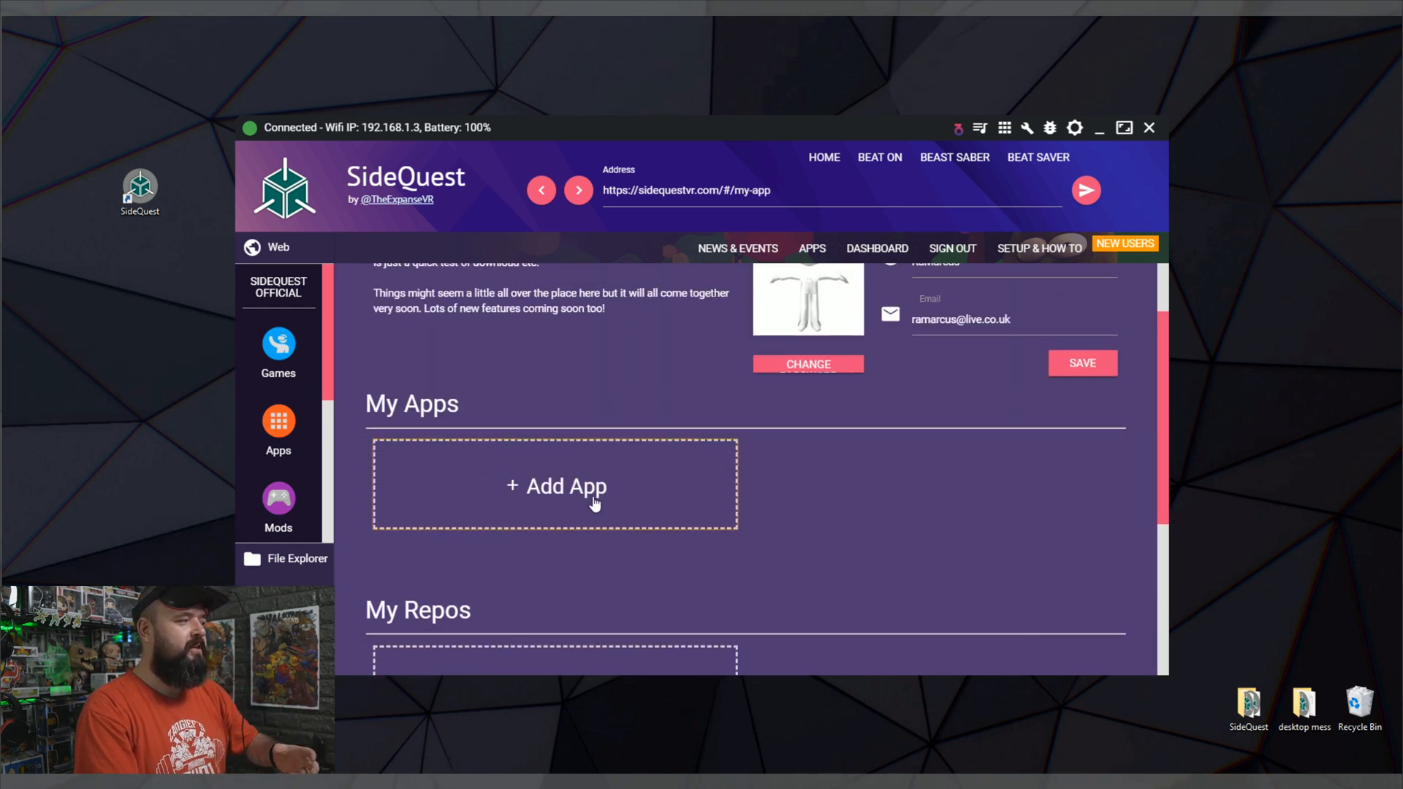
- Open the + Add App form and scroll through its listing, type, license and URL fields
left_click(554, 486)
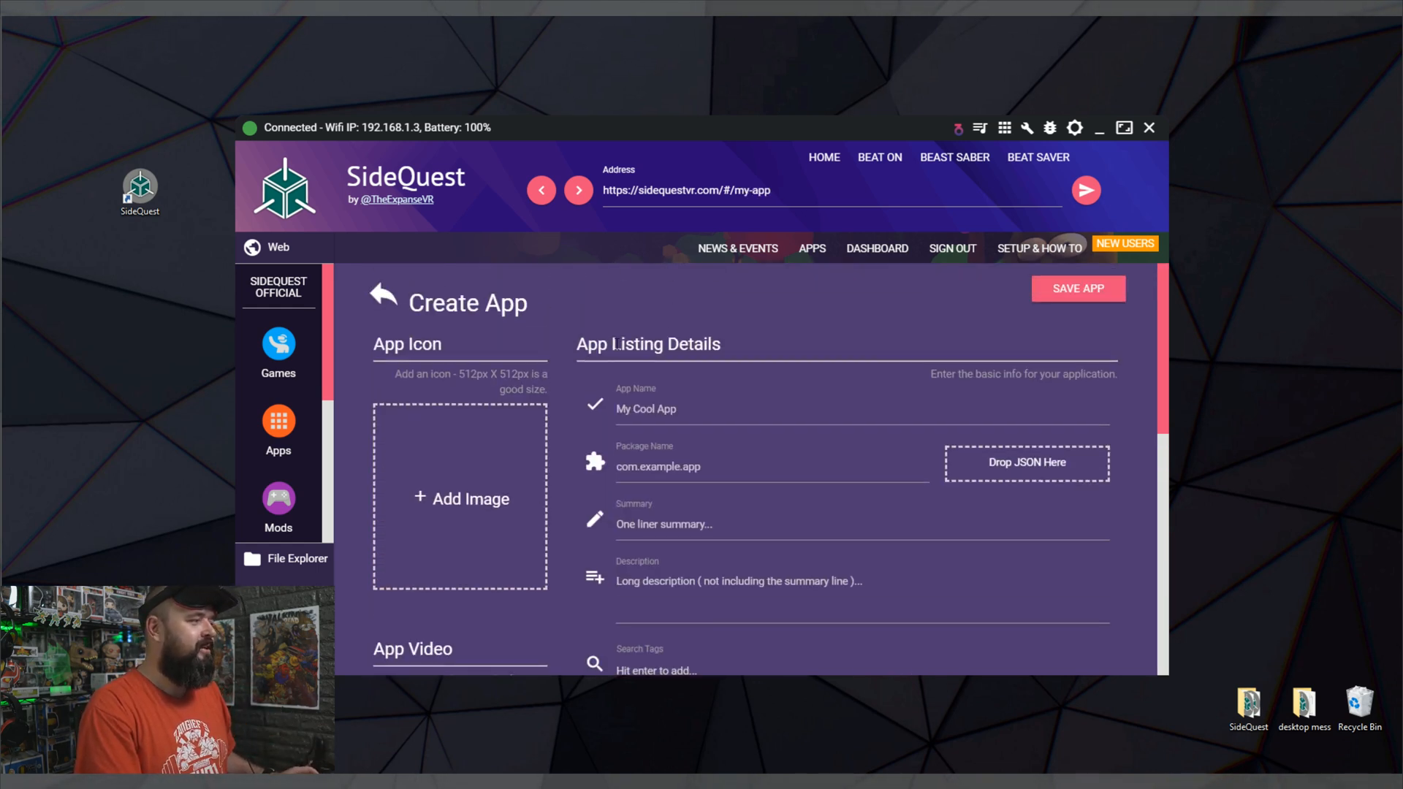
scroll("down", 3)
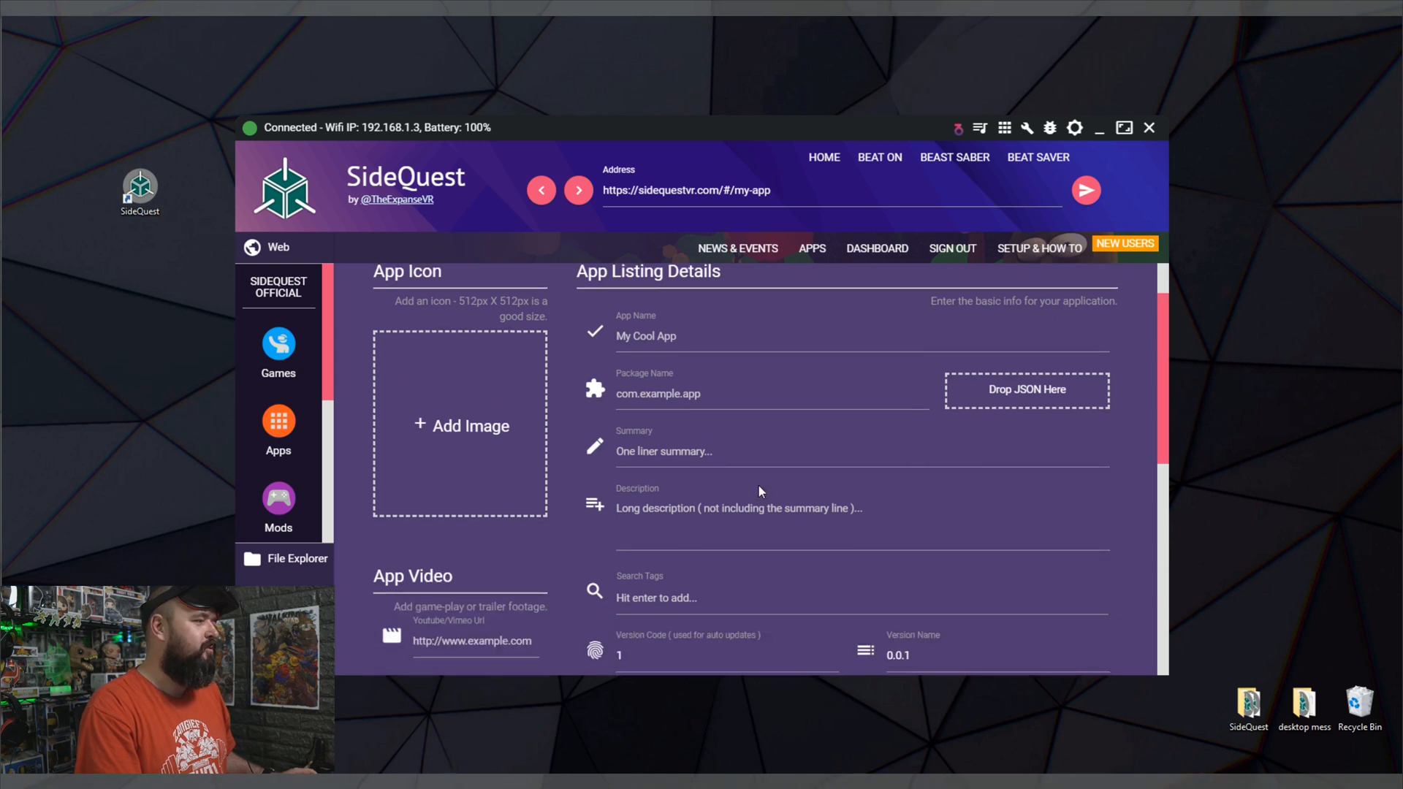
scroll("down", 3)
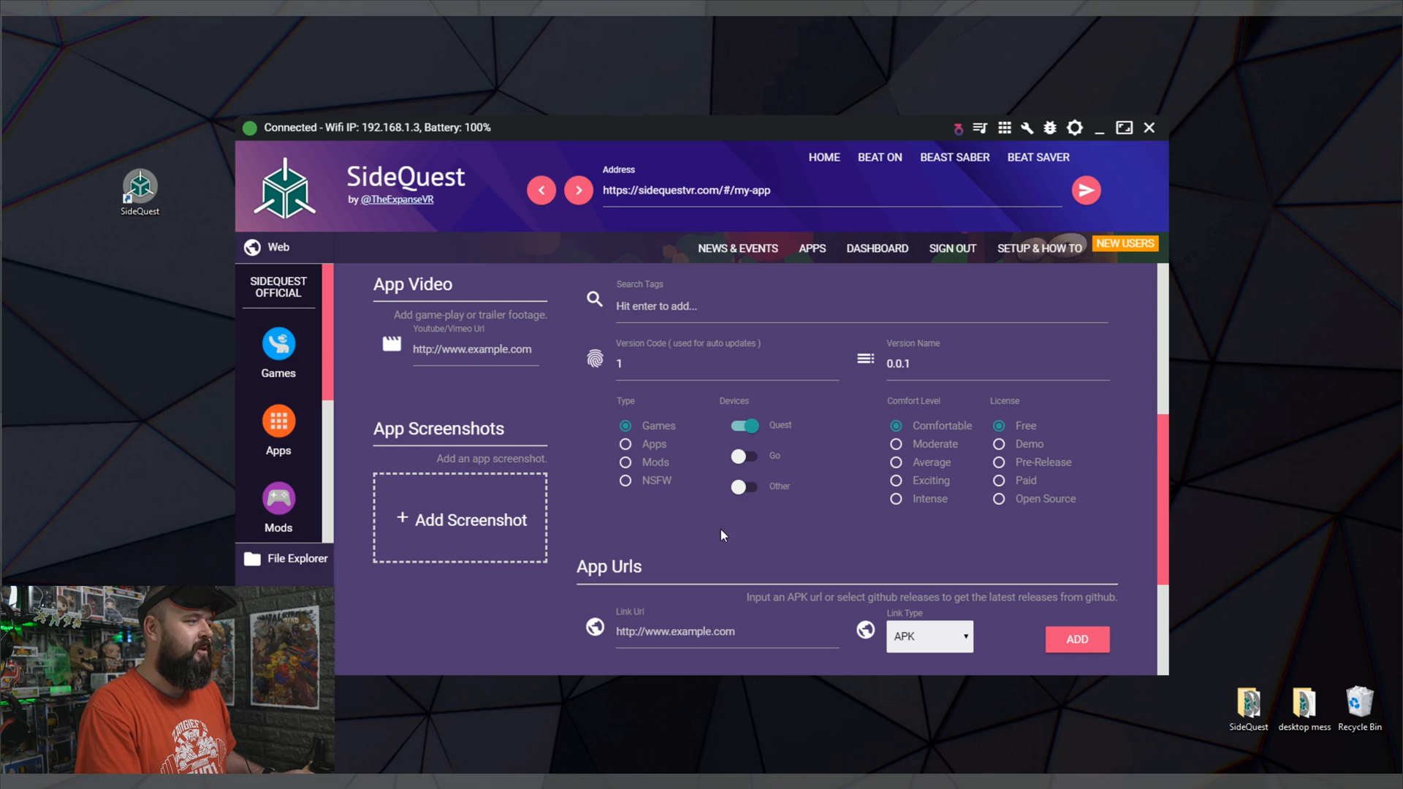
scroll("down", 3)
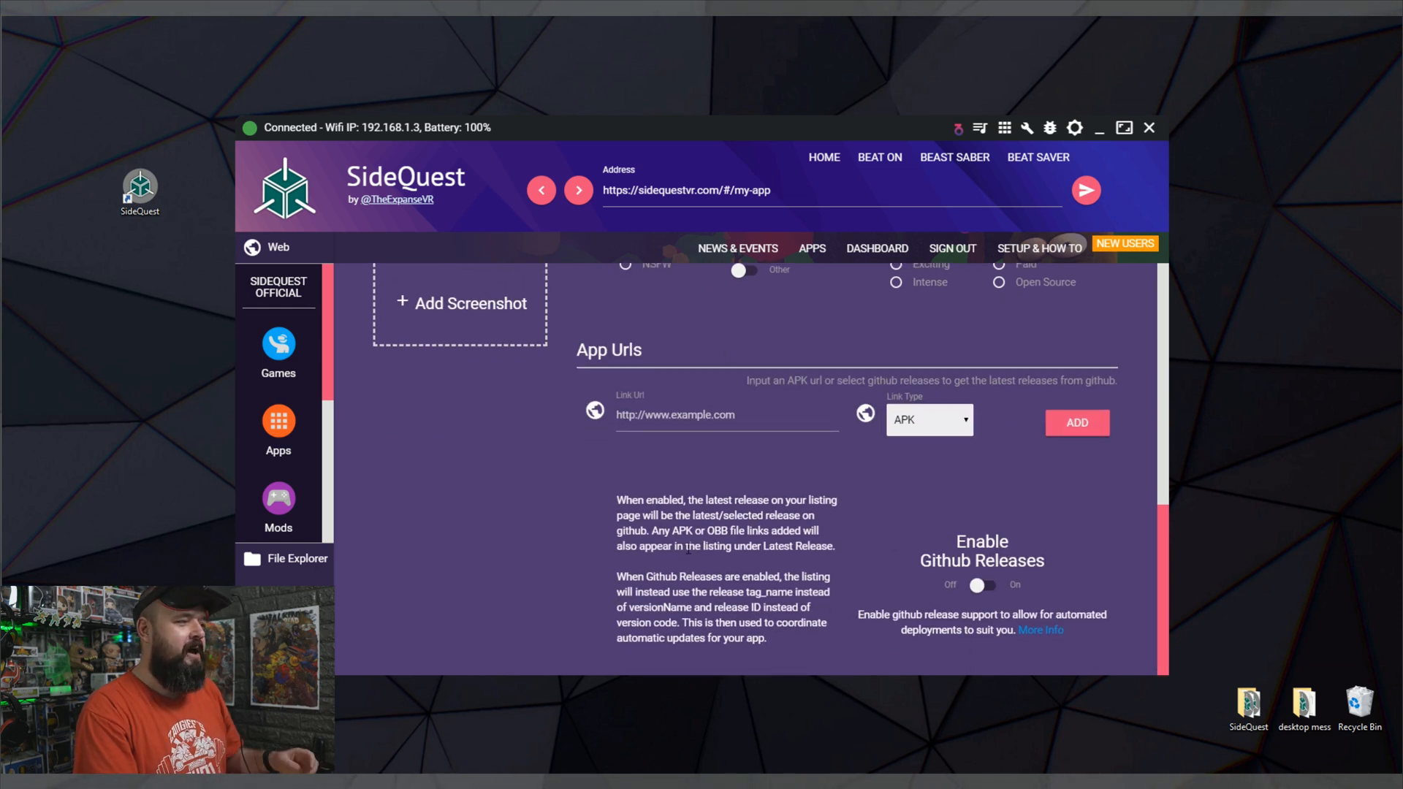
scroll("up", 3)
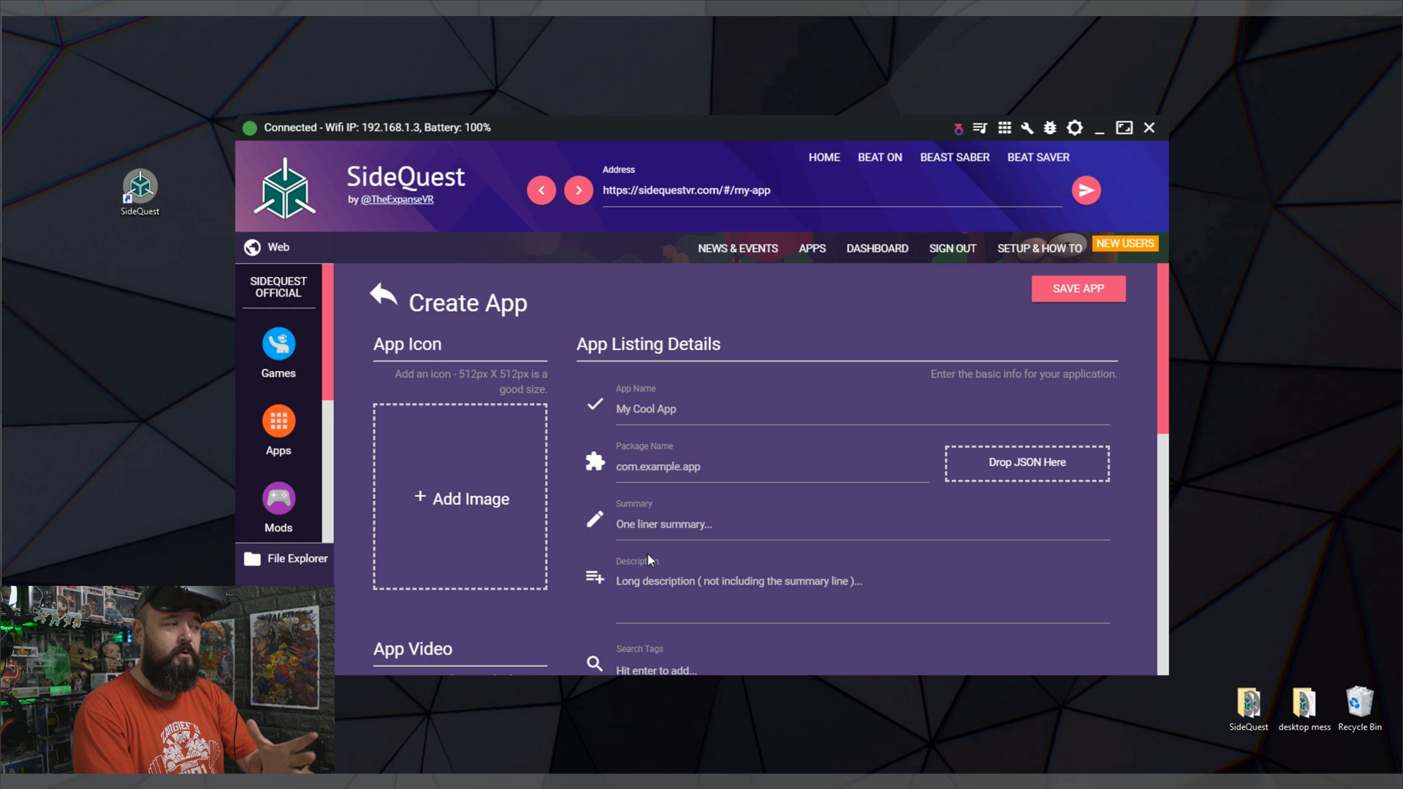
mouse_move(1032, 271)
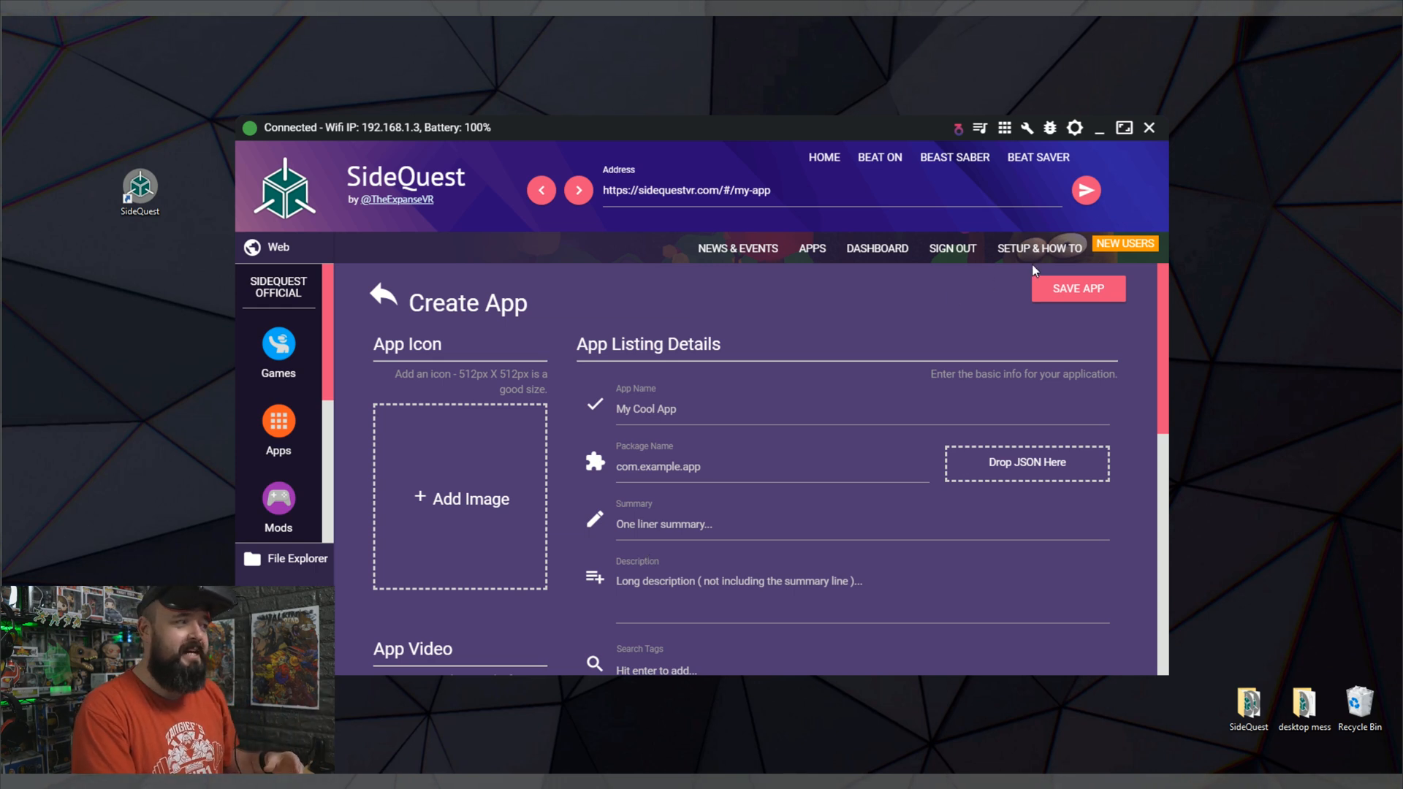
mouse_move(947, 263)
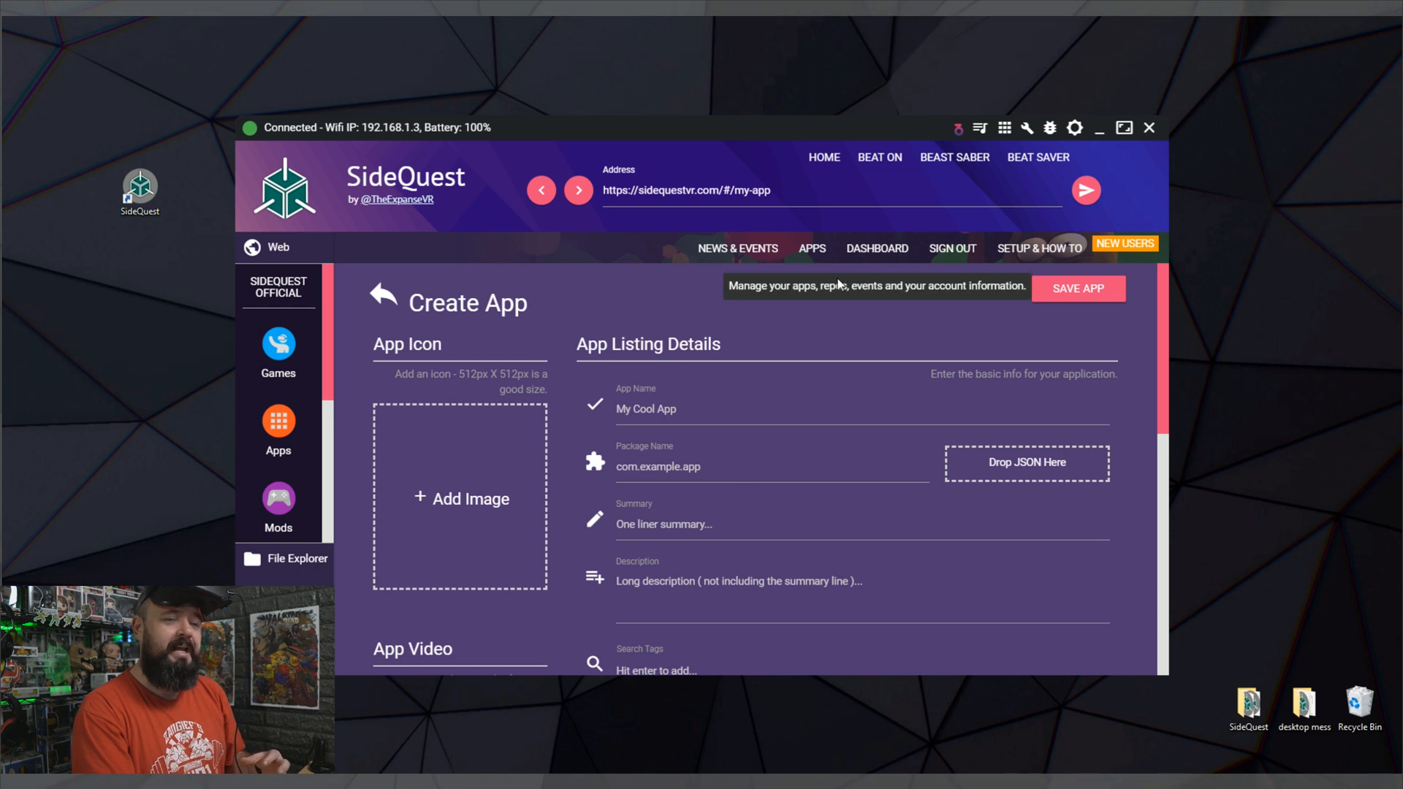
mouse_move(797, 377)
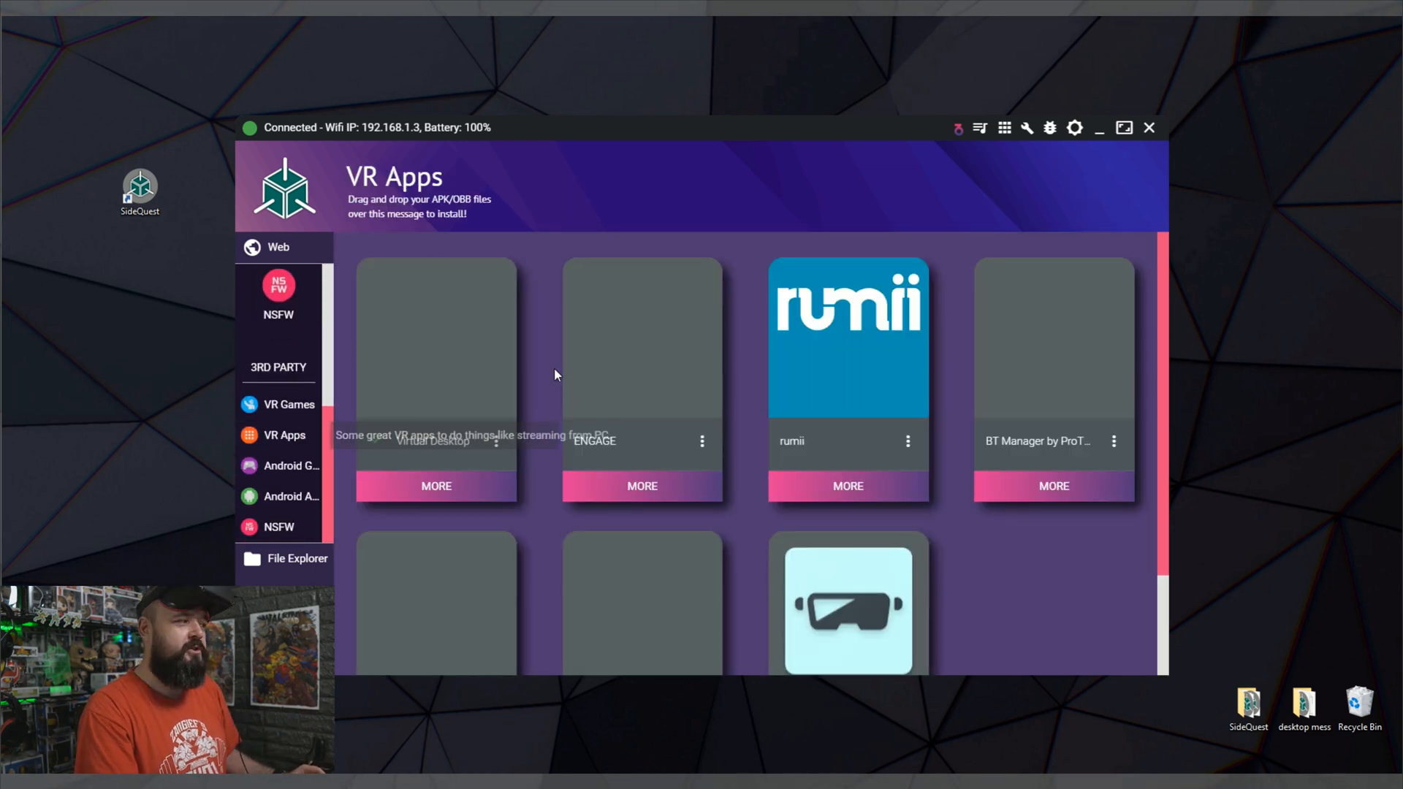
- Open the Virtual Desktop card's detail page from 3rd Party VR Apps
left_click(435, 367)
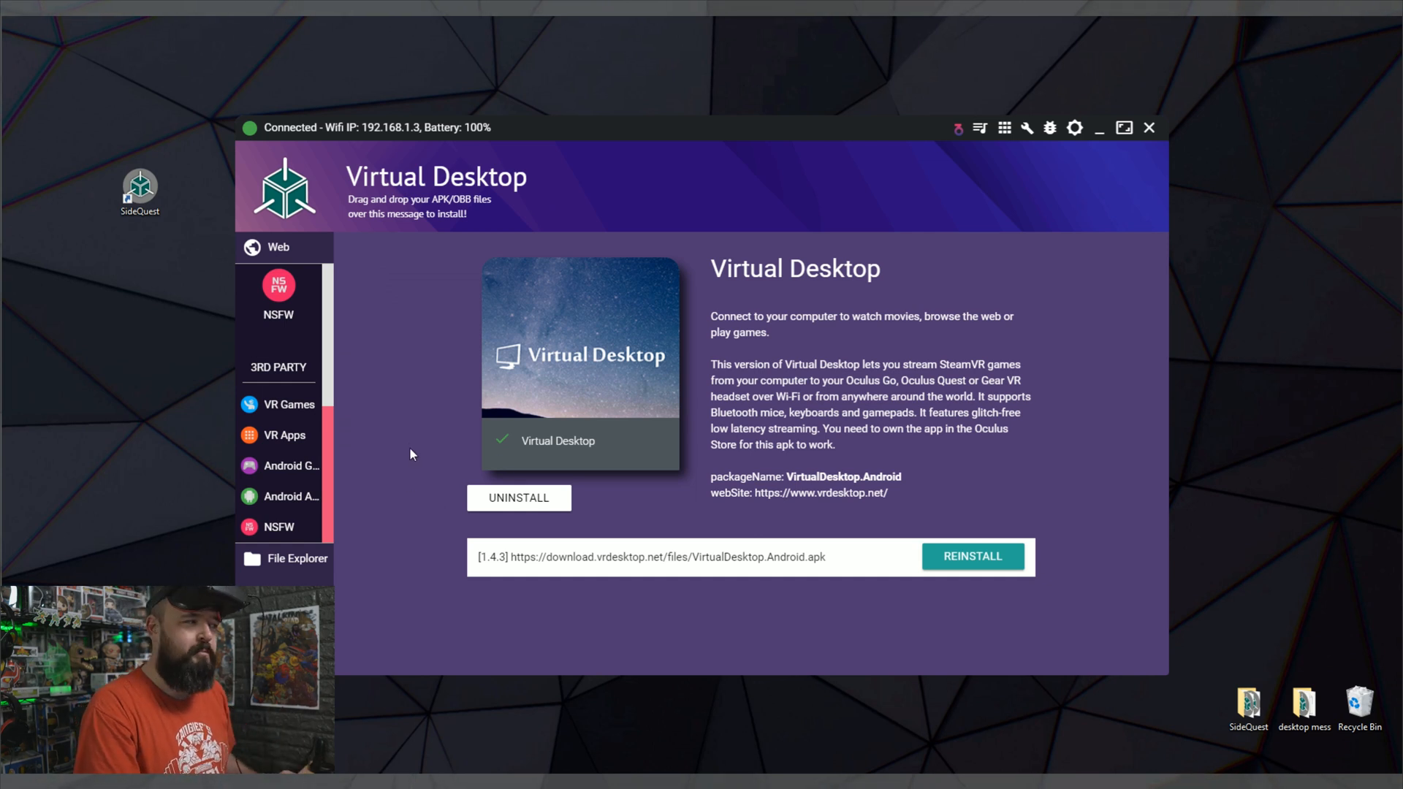
mouse_move(407, 413)
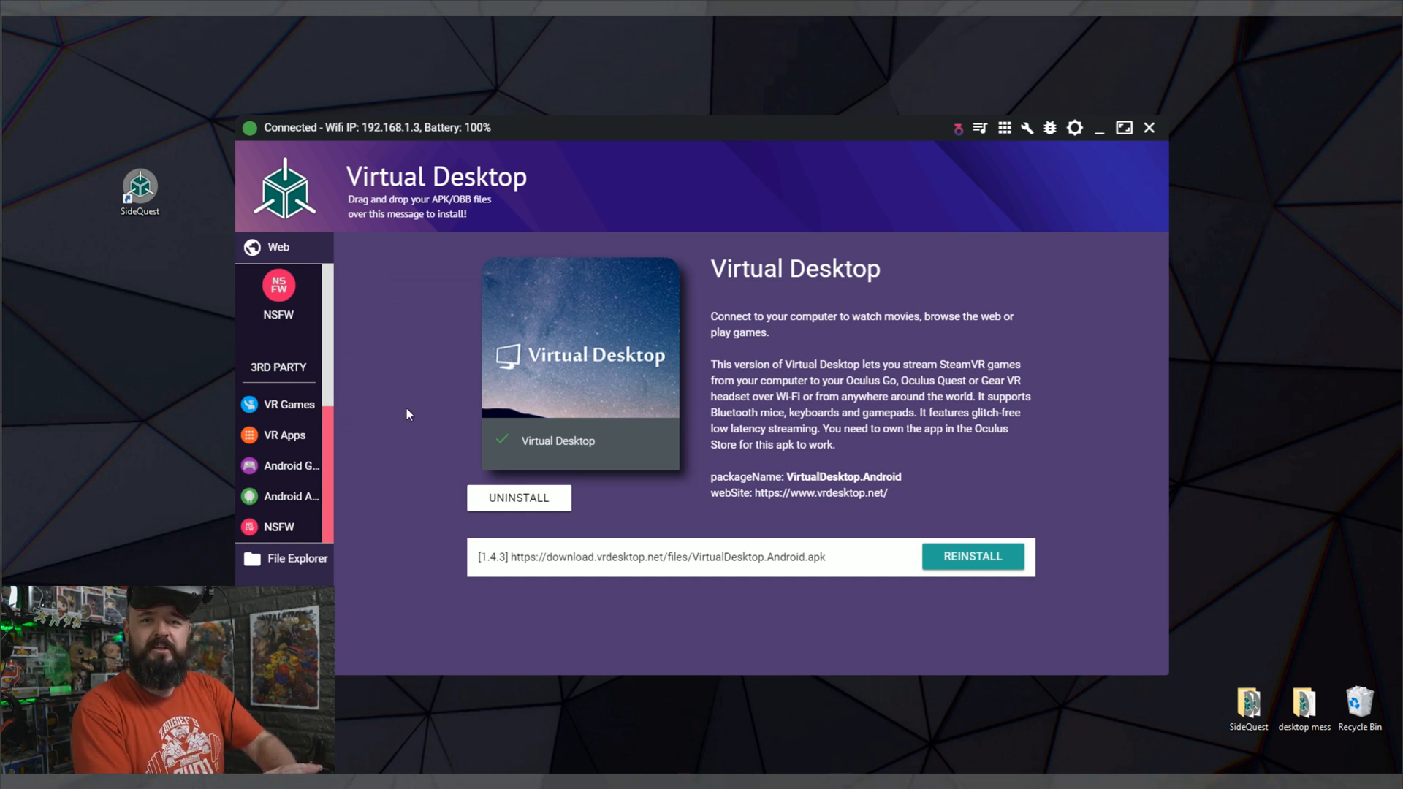